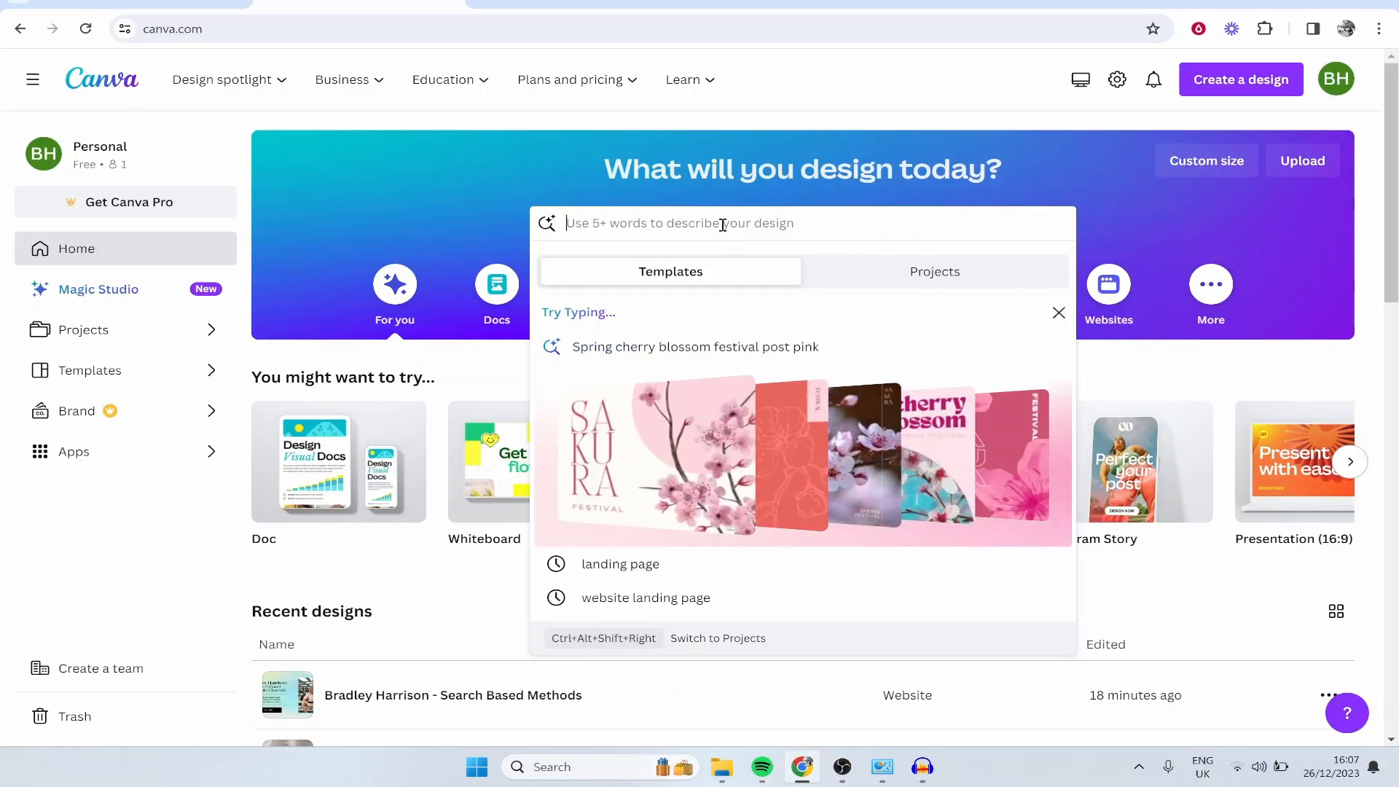
# - Search Canva's templates for 'LANDING PAGE' from the home search box
pyautogui.write('LANDING PAGE')
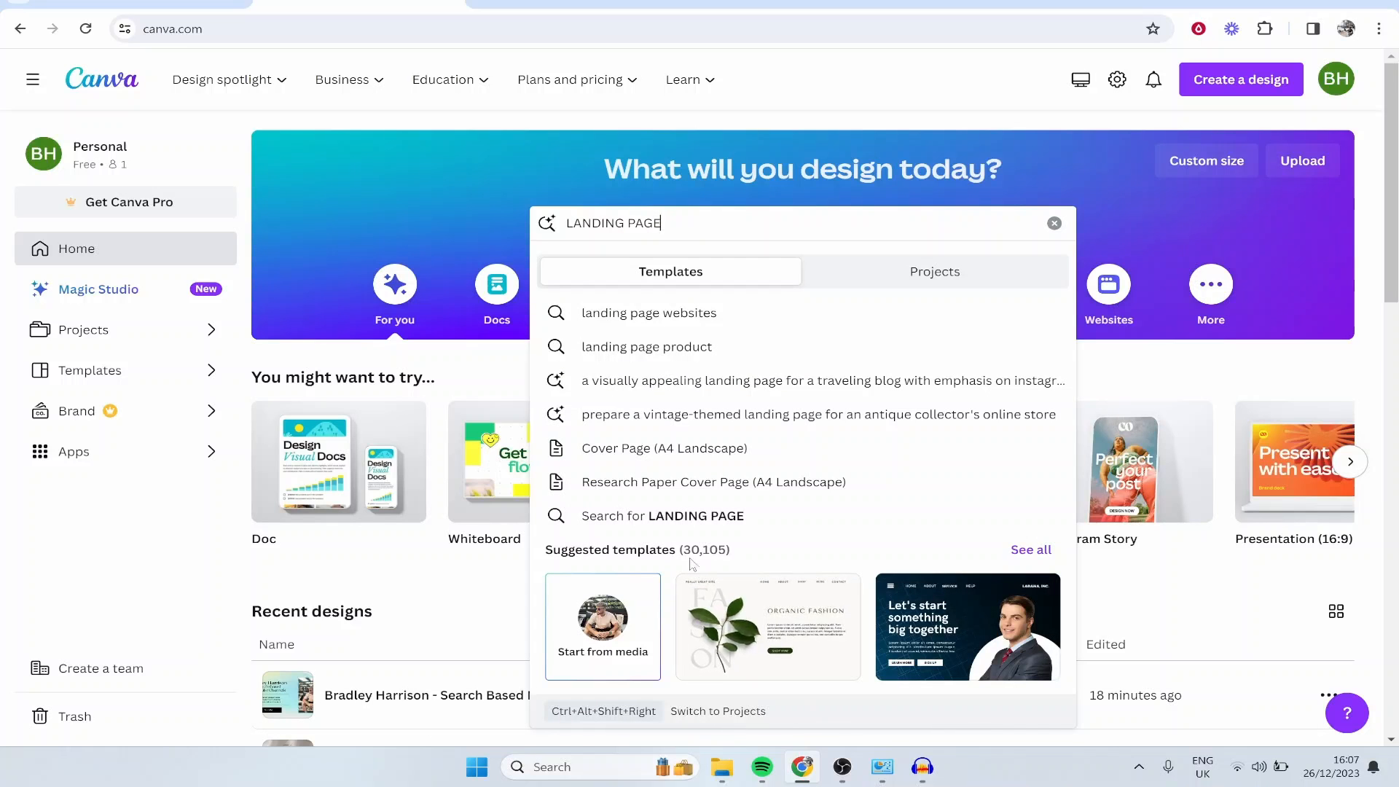
pyautogui.moveTo(1056, 522)
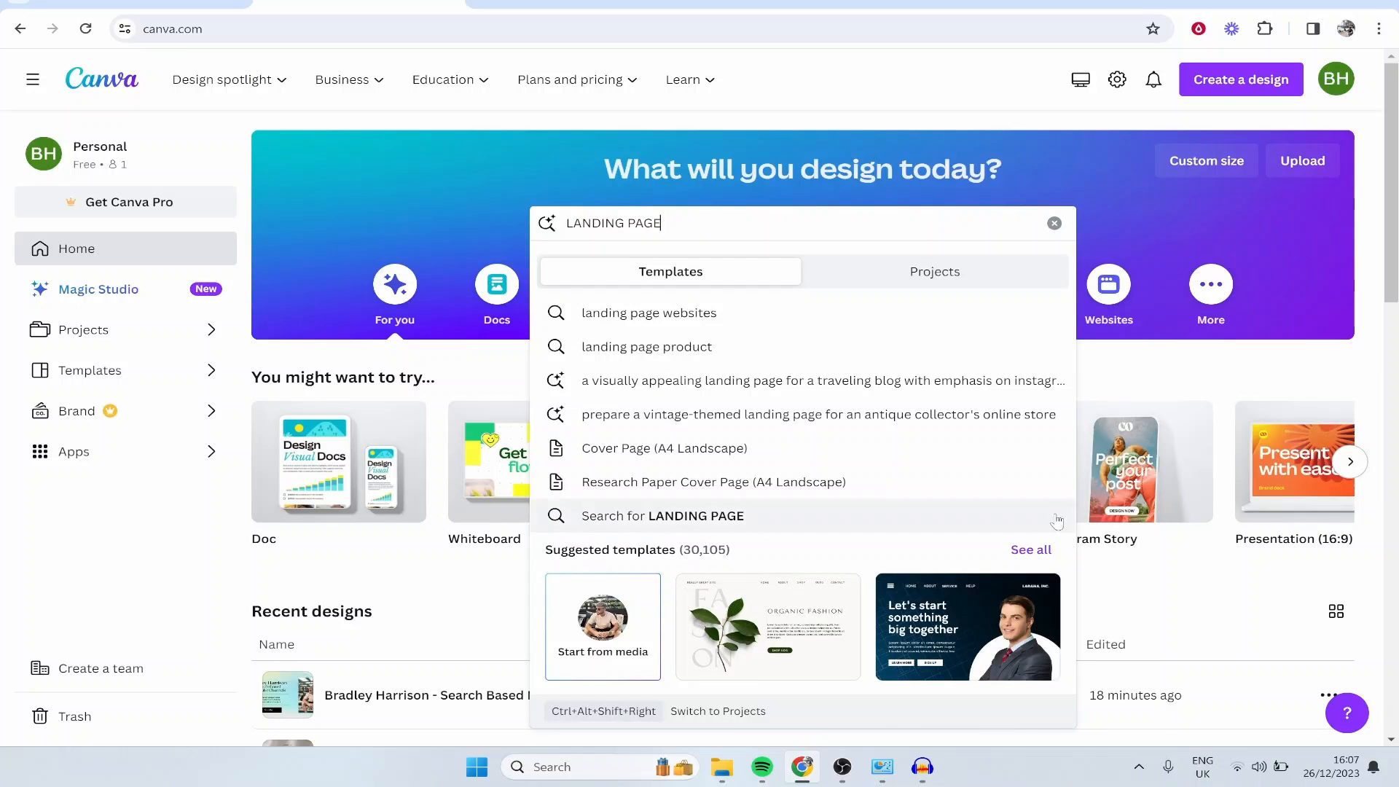
pyautogui.click(662, 516)
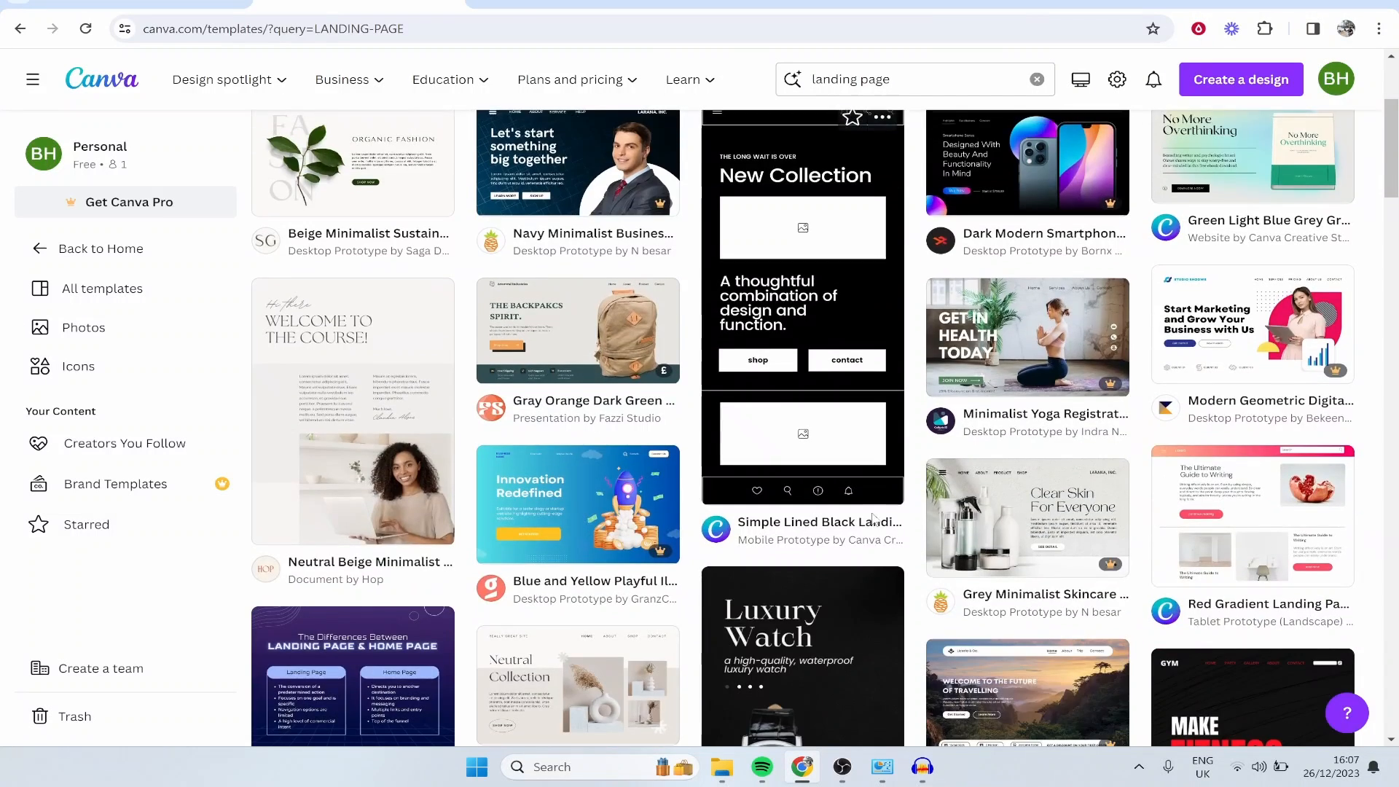
# - Apply the Free price filter to the landing page template results
pyautogui.scroll(3)
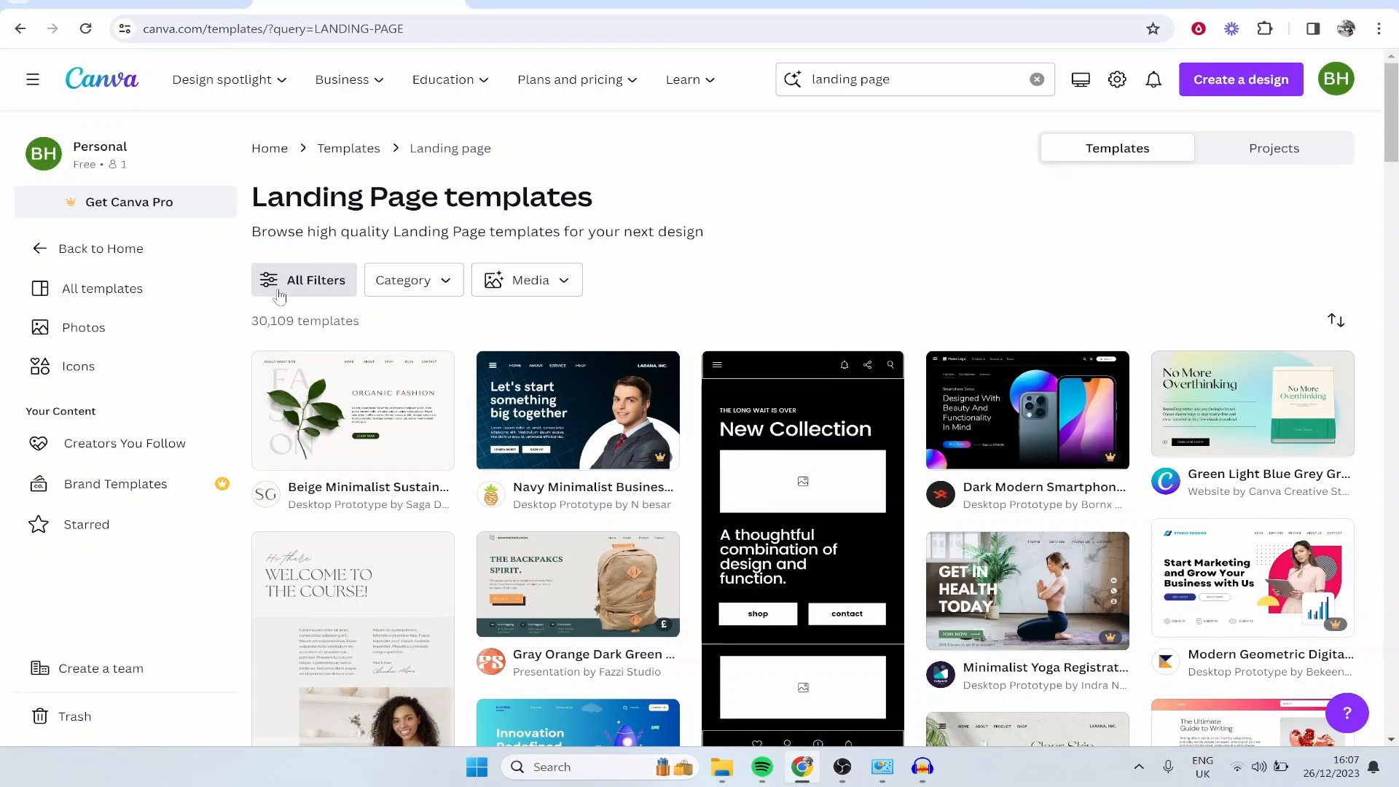
pyautogui.click(303, 280)
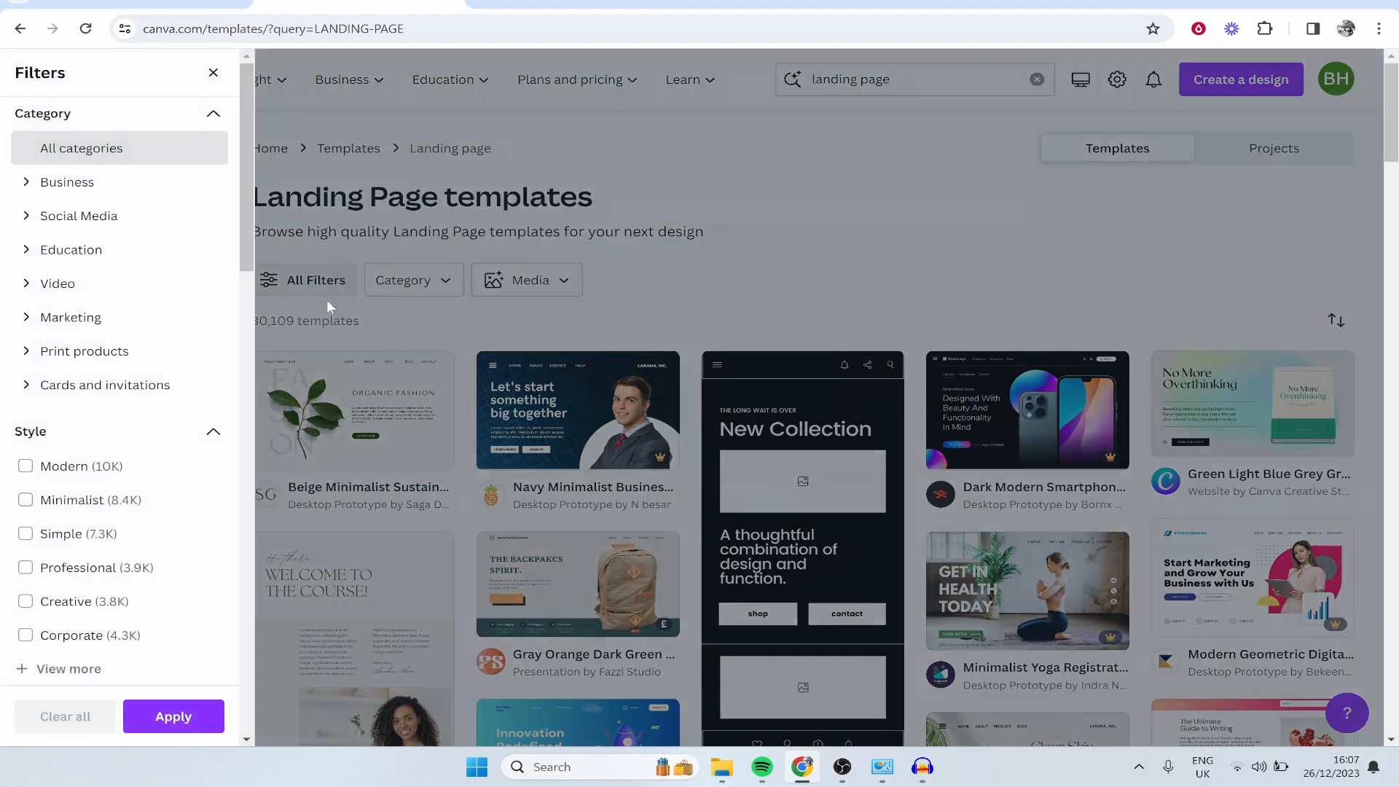
pyautogui.scroll(-3)
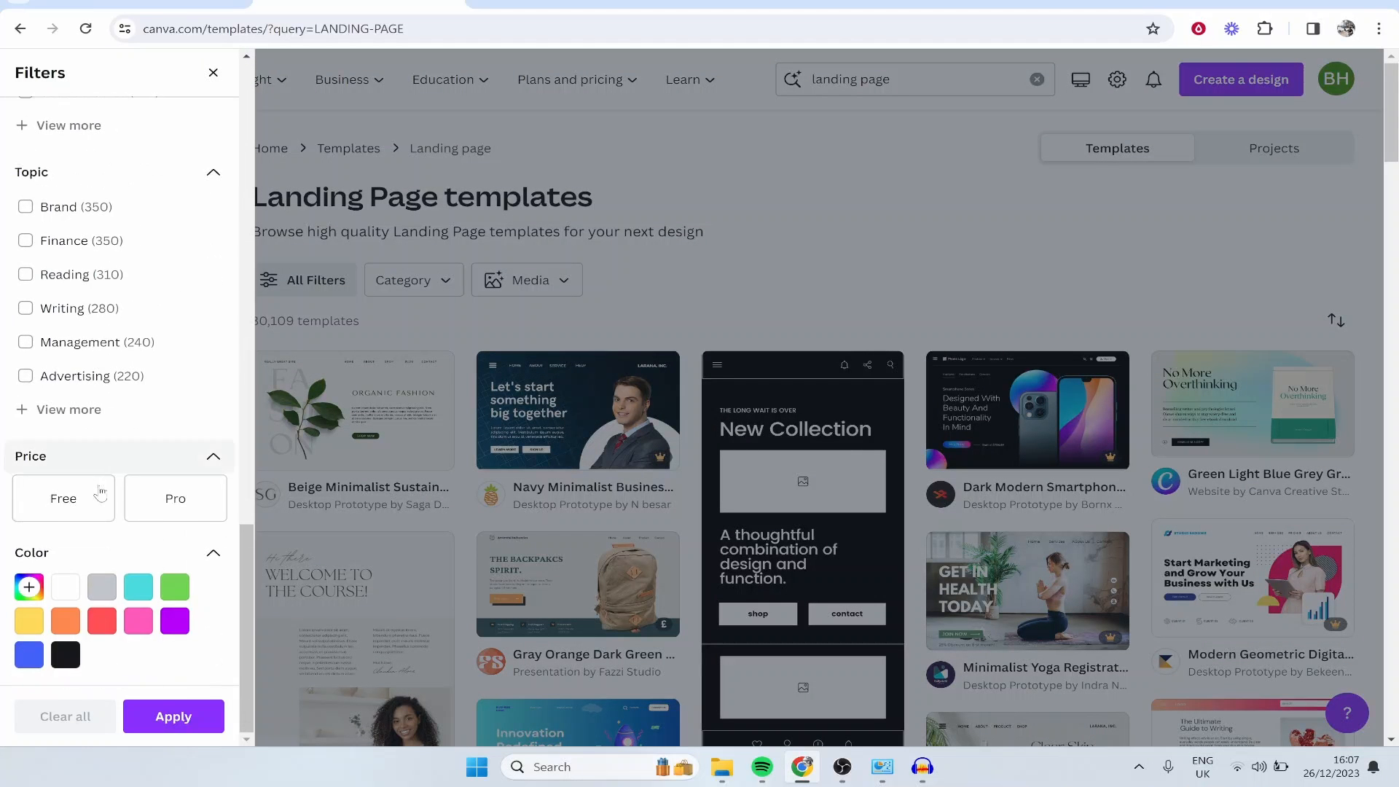
pyautogui.click(63, 499)
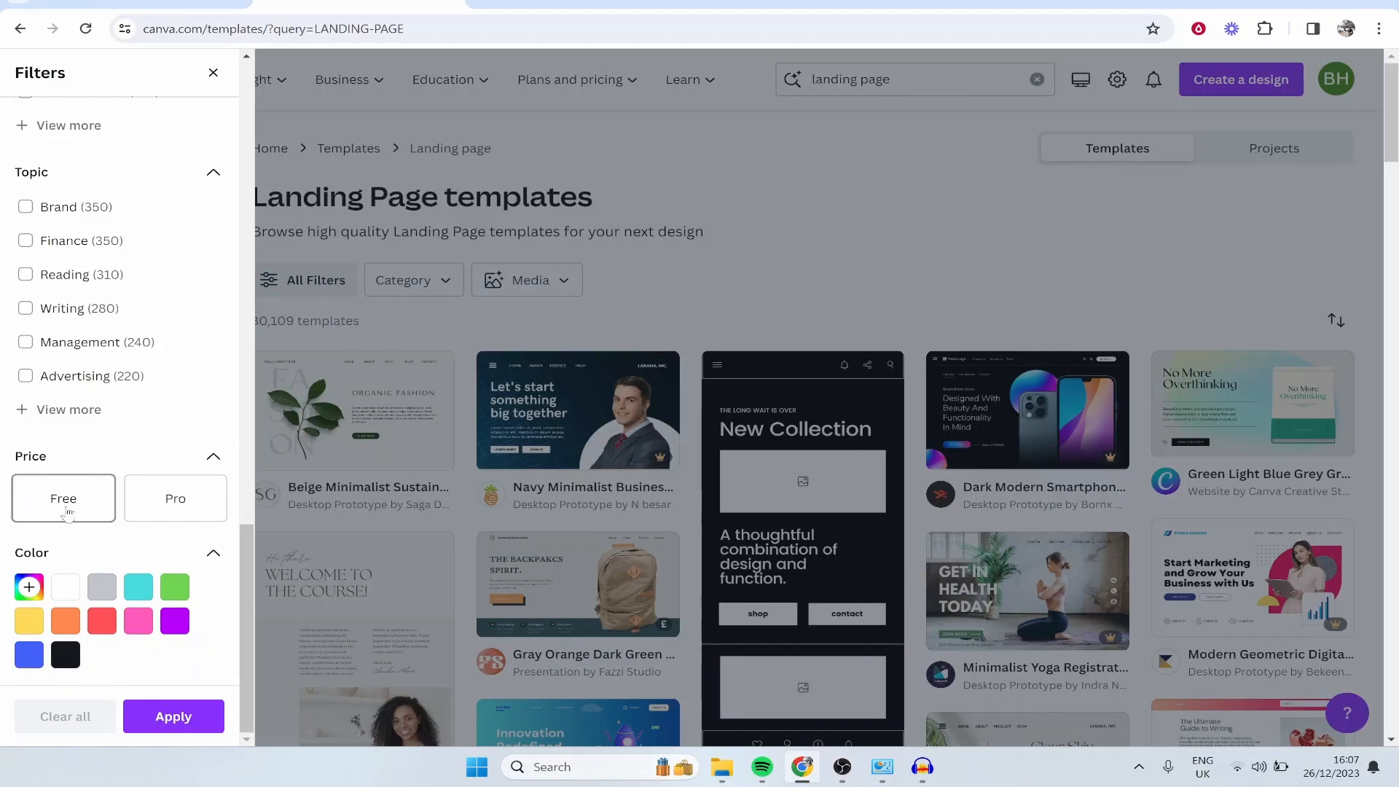
pyautogui.click(63, 498)
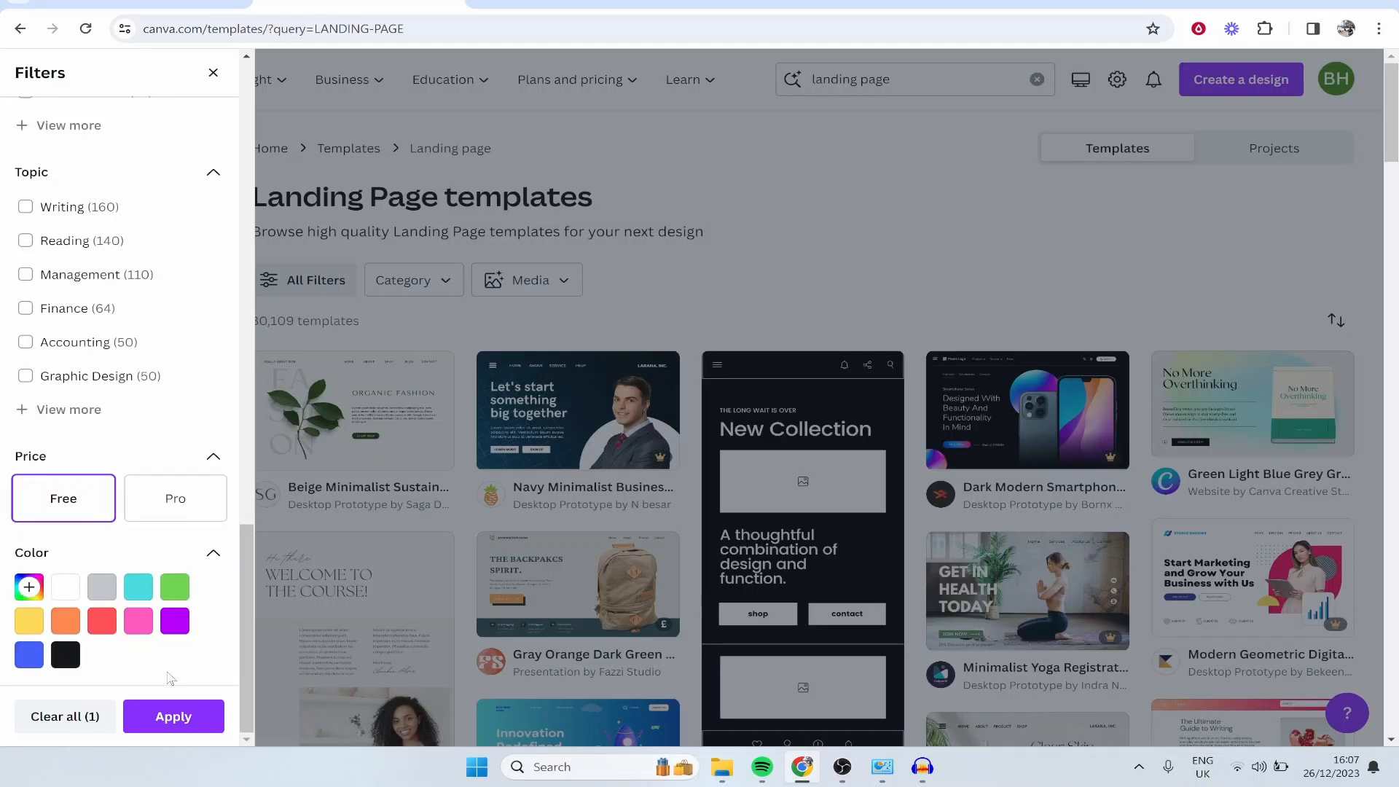
pyautogui.click(173, 717)
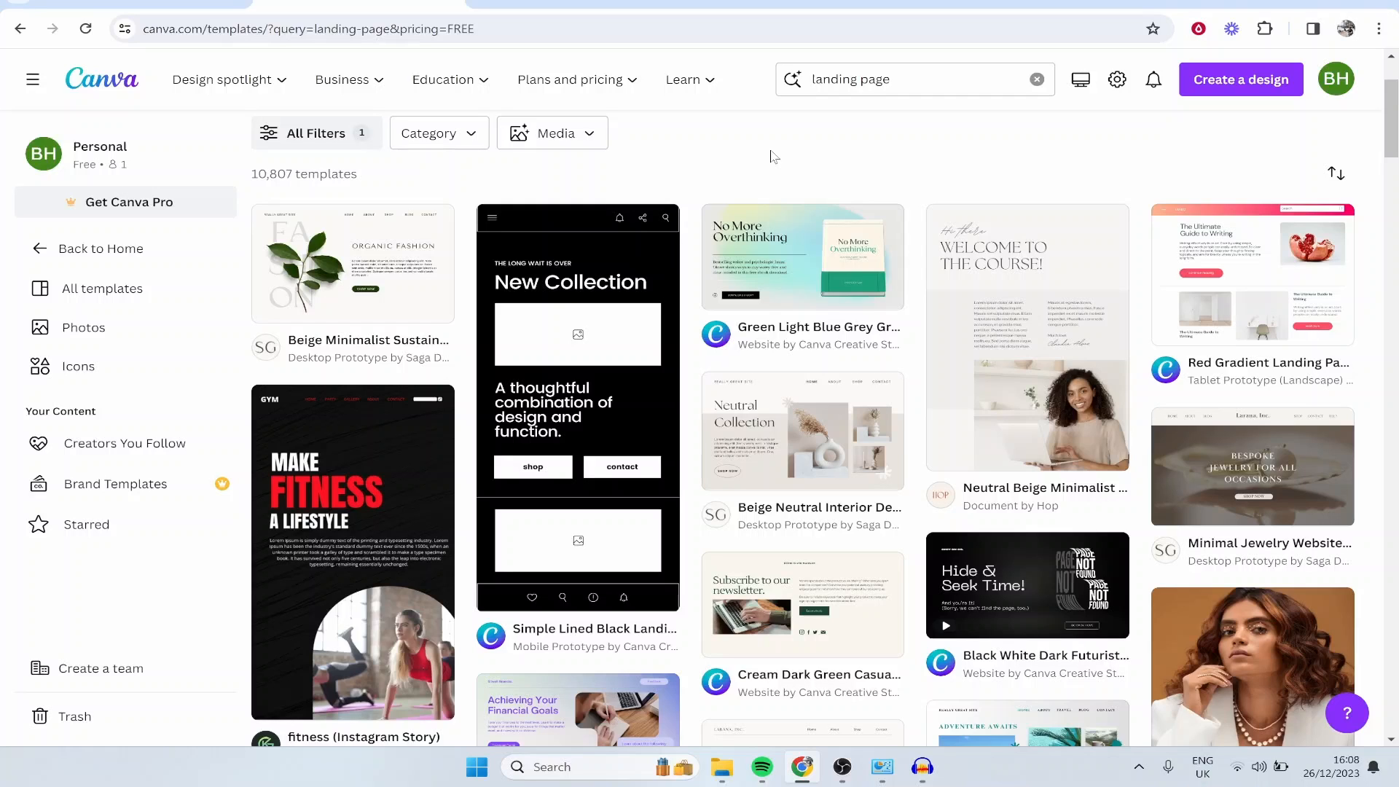
pyautogui.moveTo(942, 157)
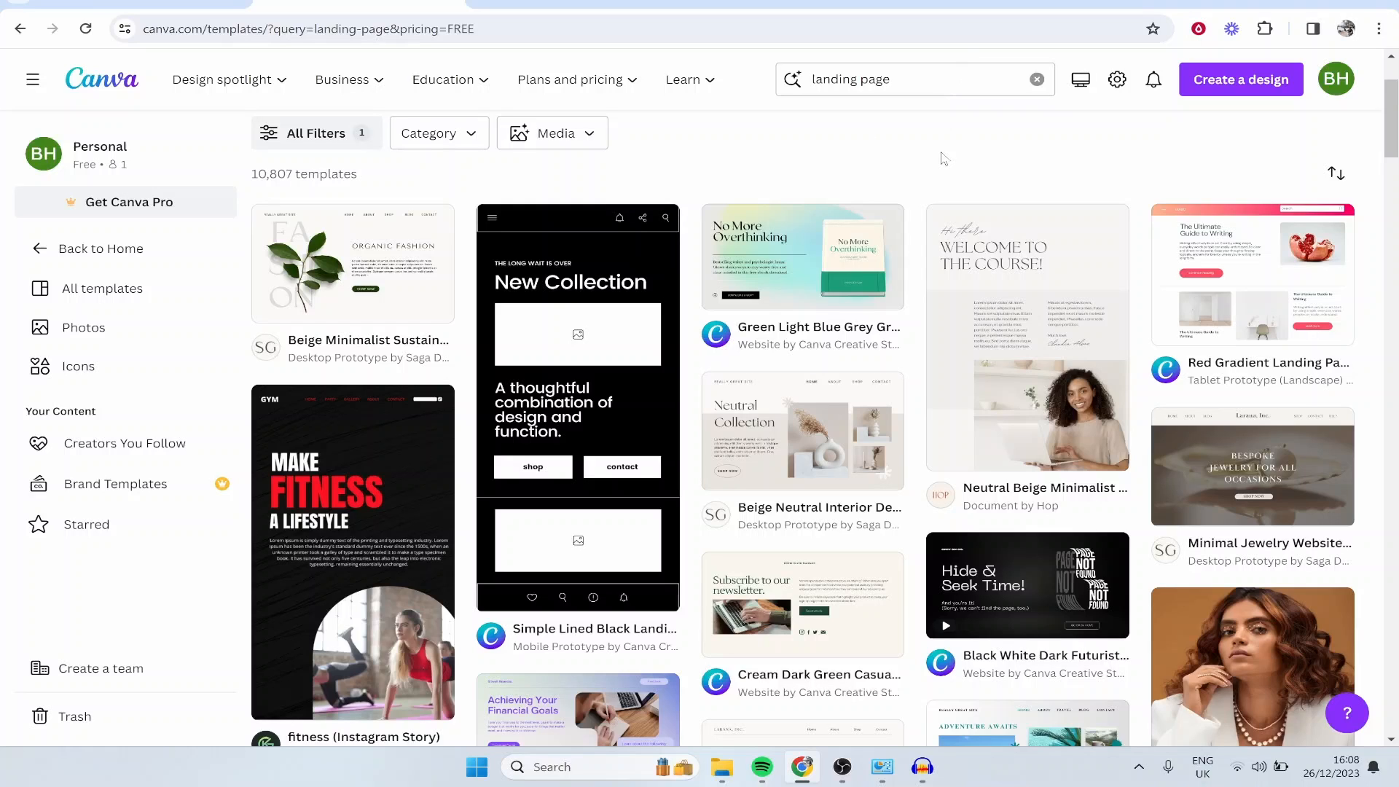
pyautogui.moveTo(929, 177)
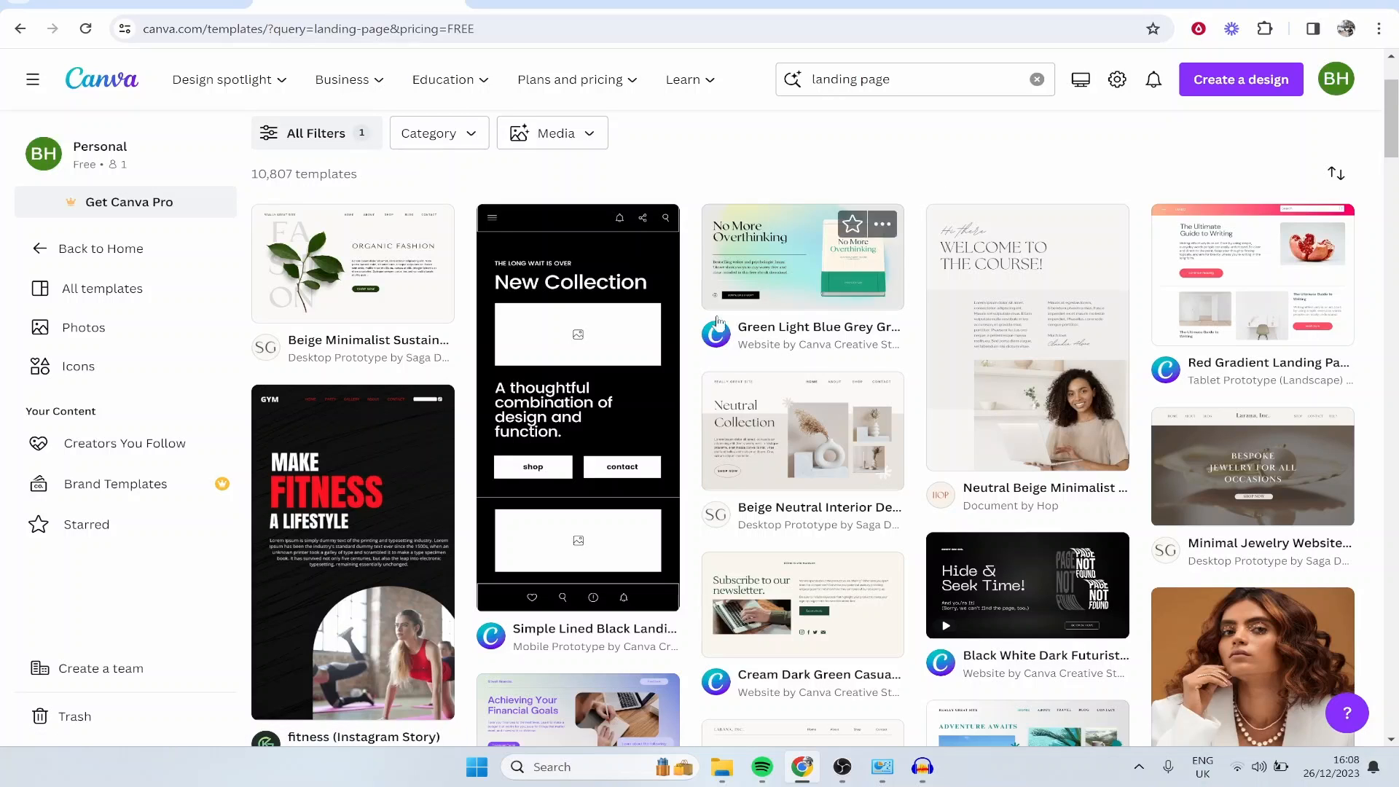
# - Open the Green Light Blue Grey Gradients Download Page template for customizing
pyautogui.scroll(-3)
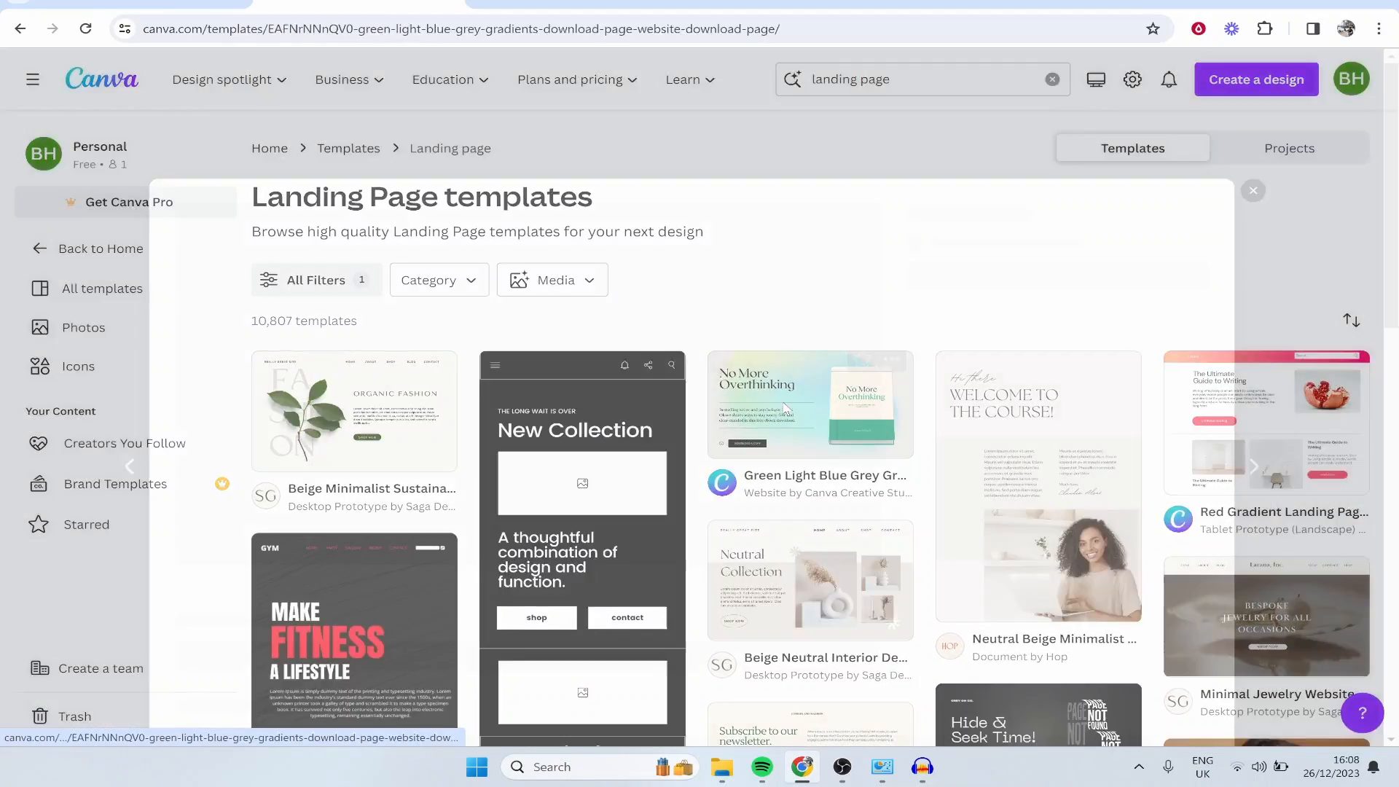
pyautogui.click(810, 403)
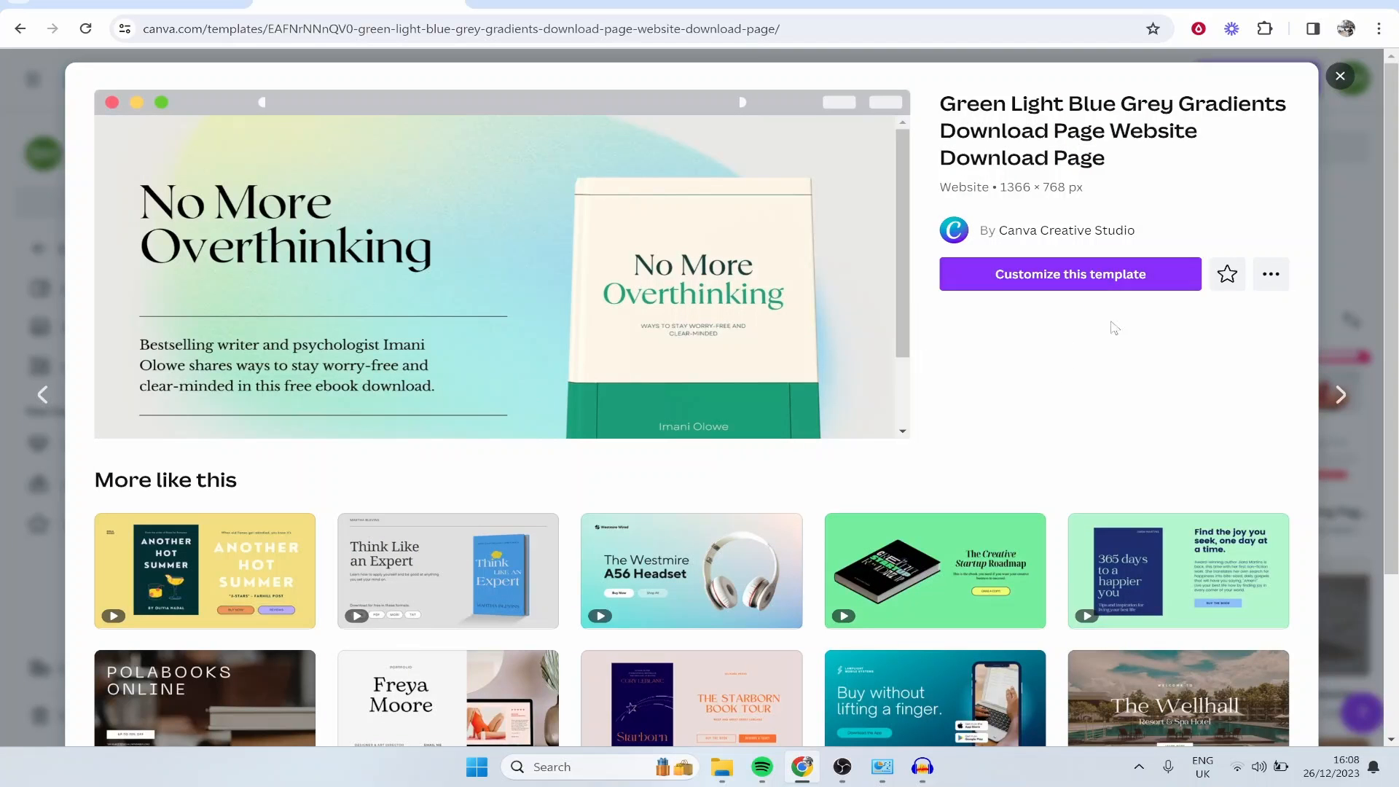
pyautogui.click(1070, 274)
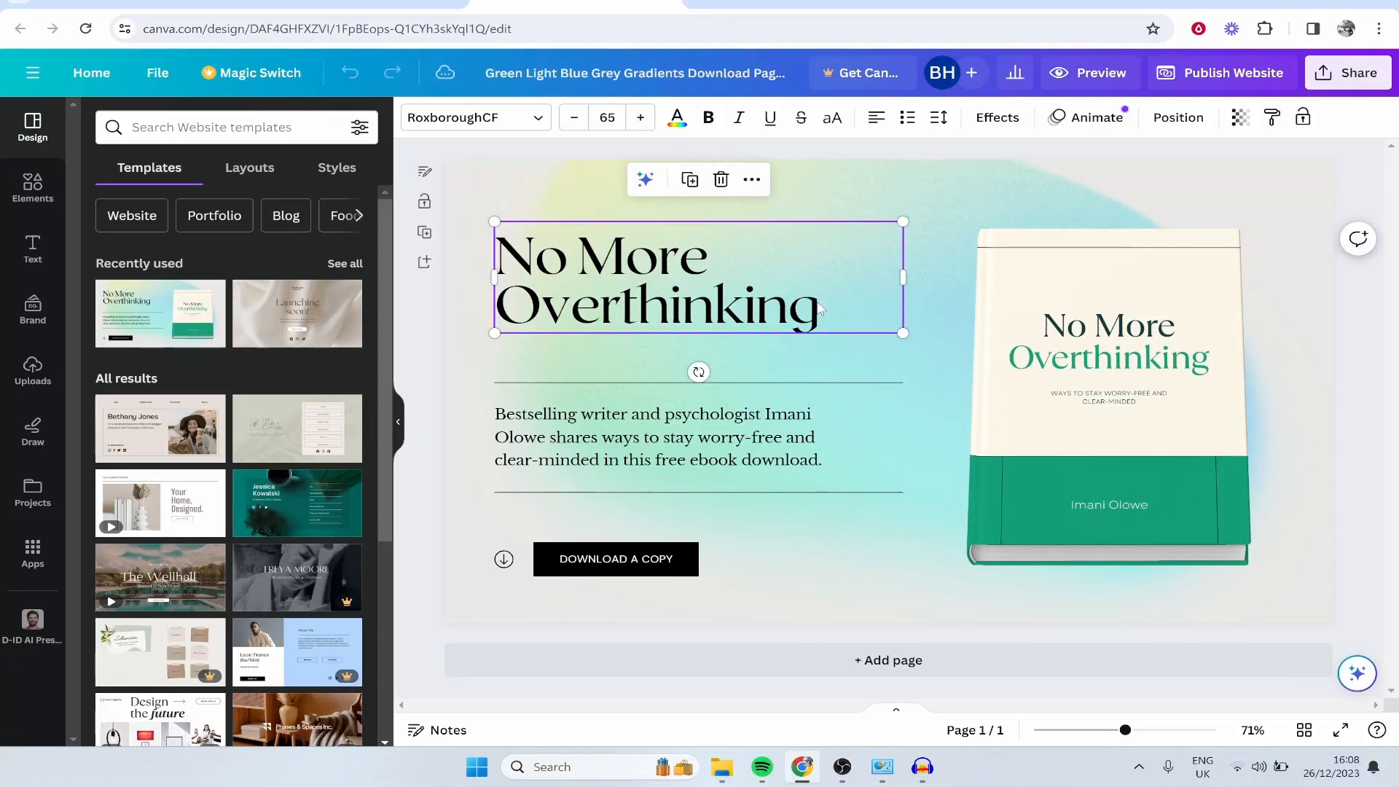
# - Replace the heading text with 'Bradley Harrison Search Based Method'
pyautogui.tripleClick(656, 281)
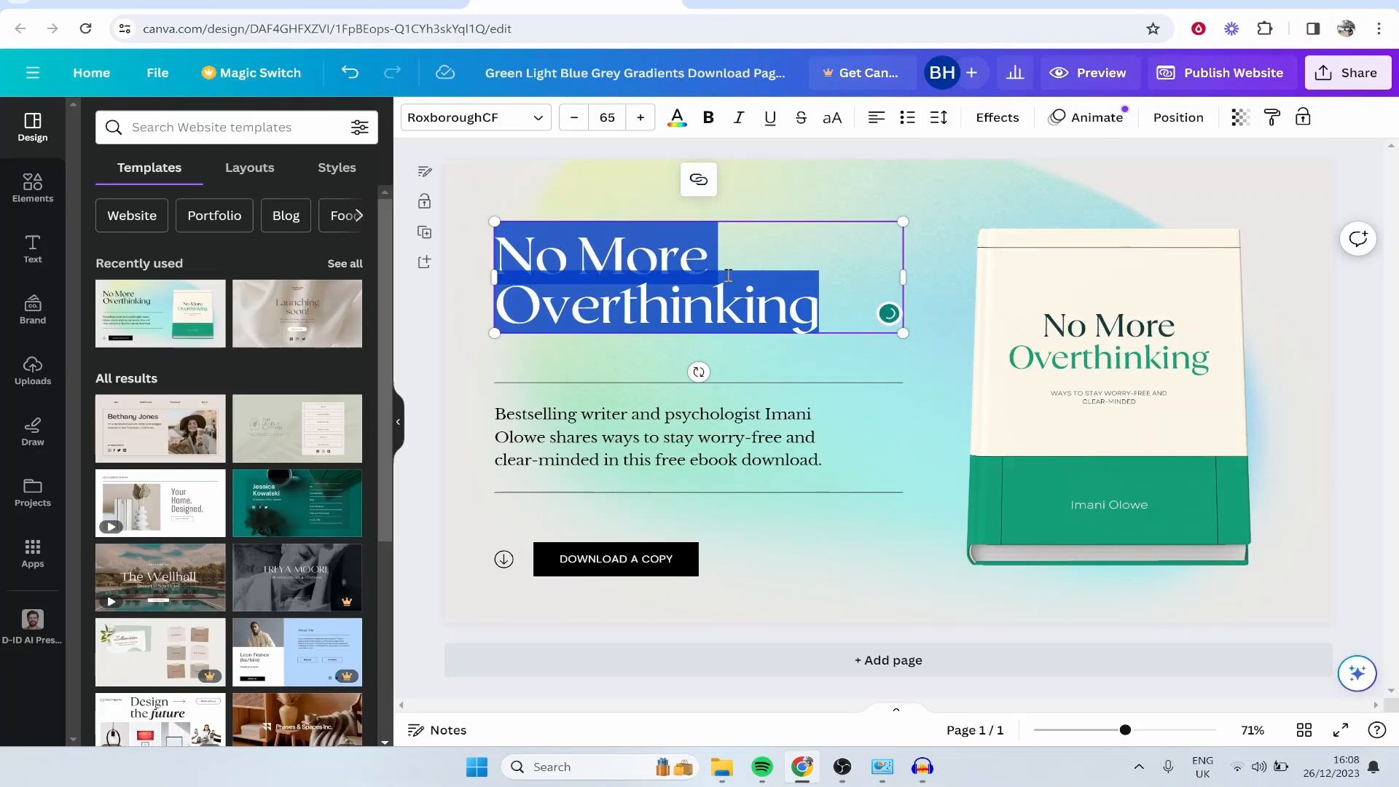
pyautogui.write('Bradley')
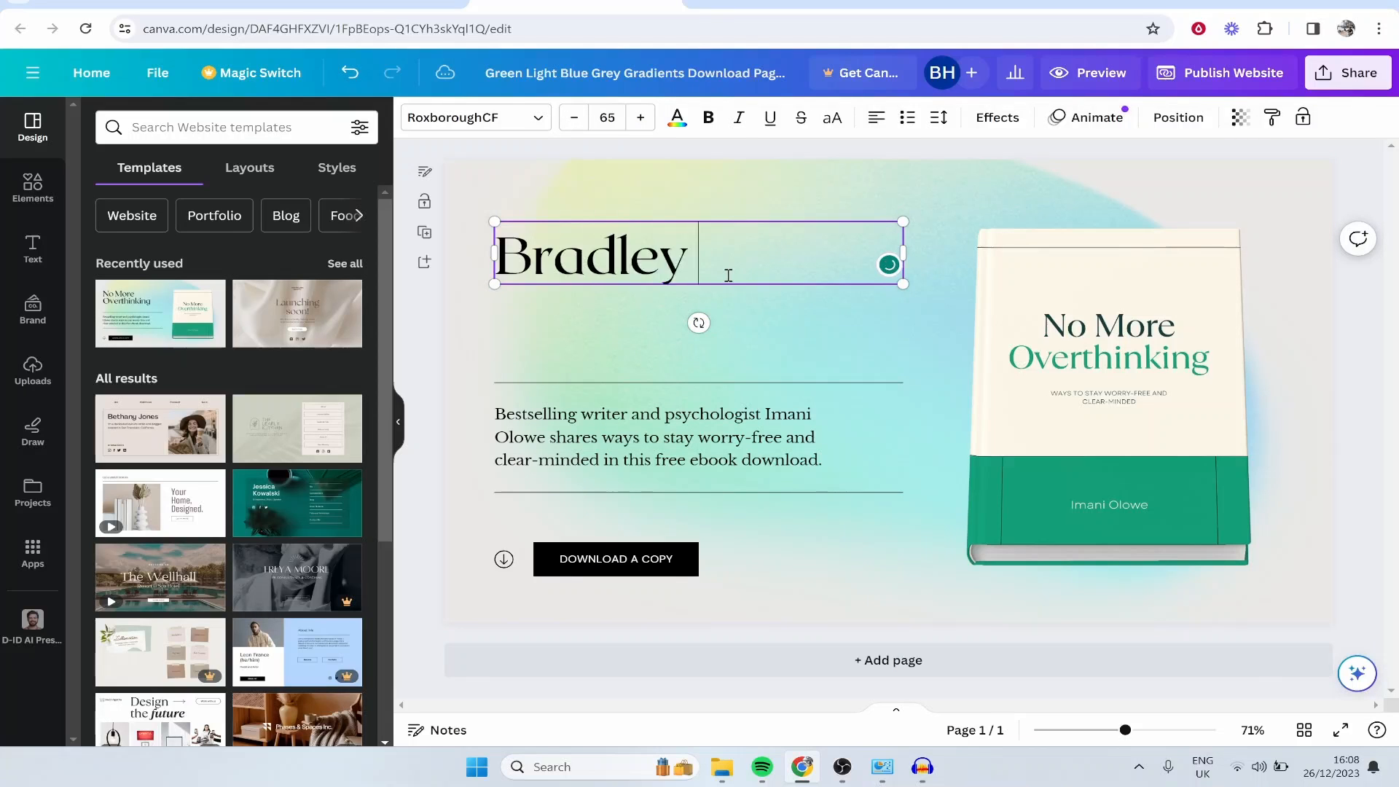
pyautogui.write('Harrisons')
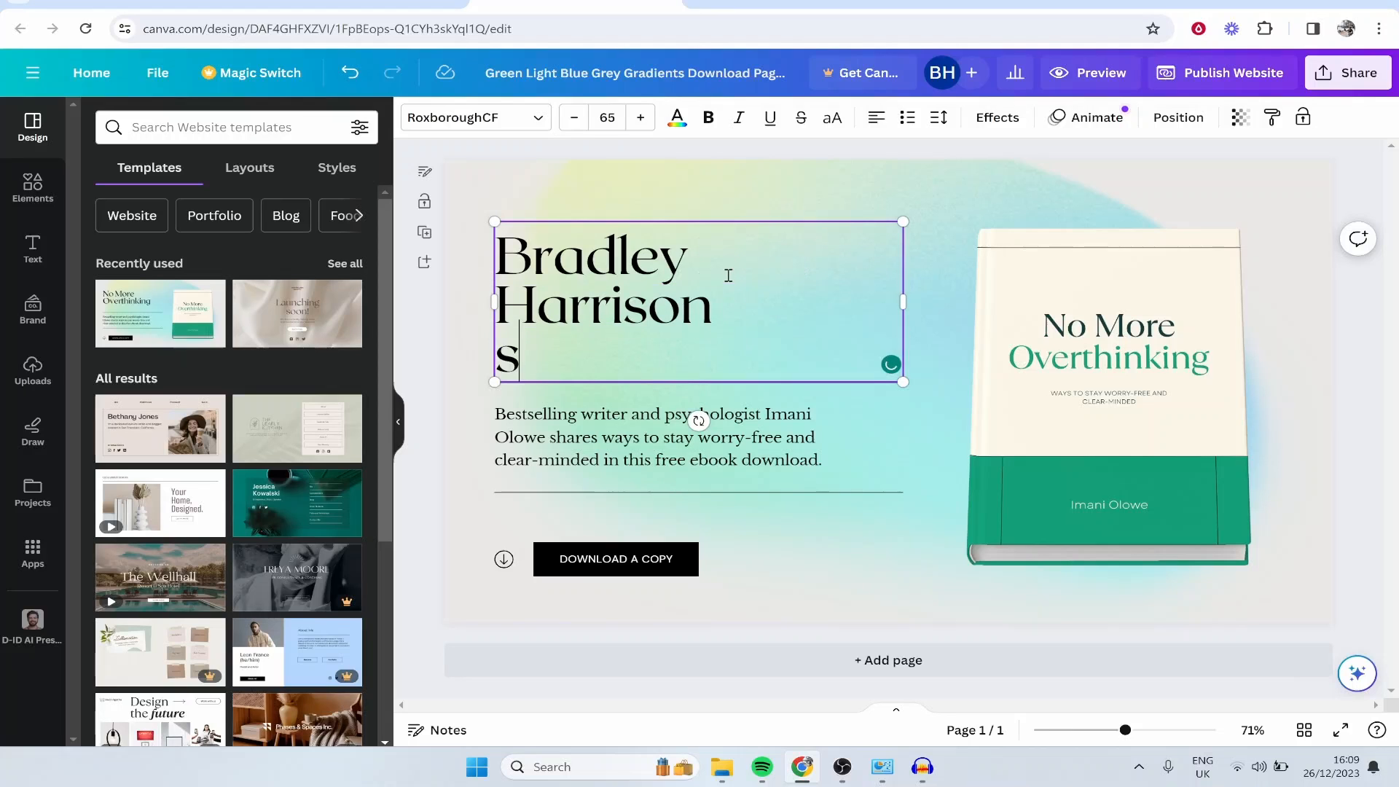
pyautogui.write('earch Based Method')
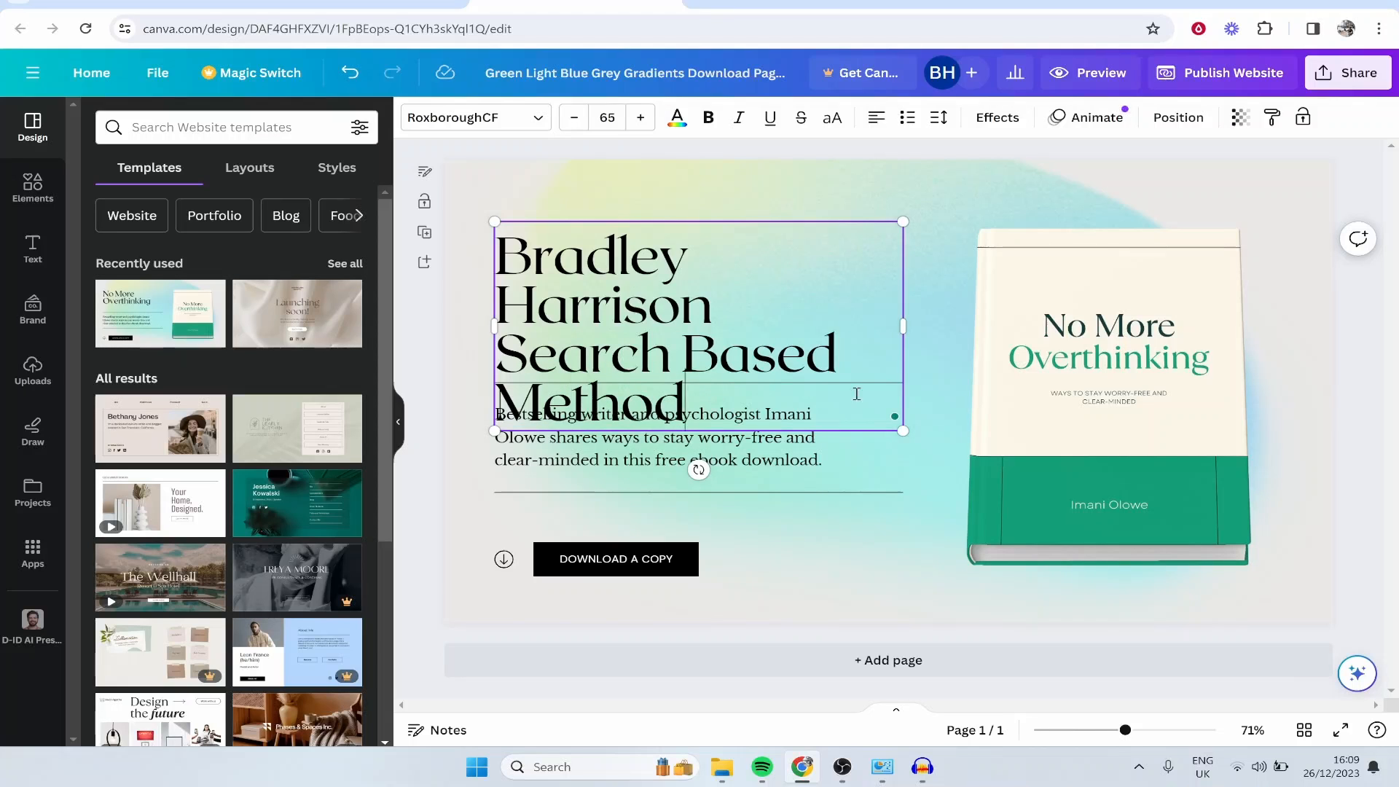
# - Shrink the new heading to font size 60 and centre it
pyautogui.tripleClick(665, 330)
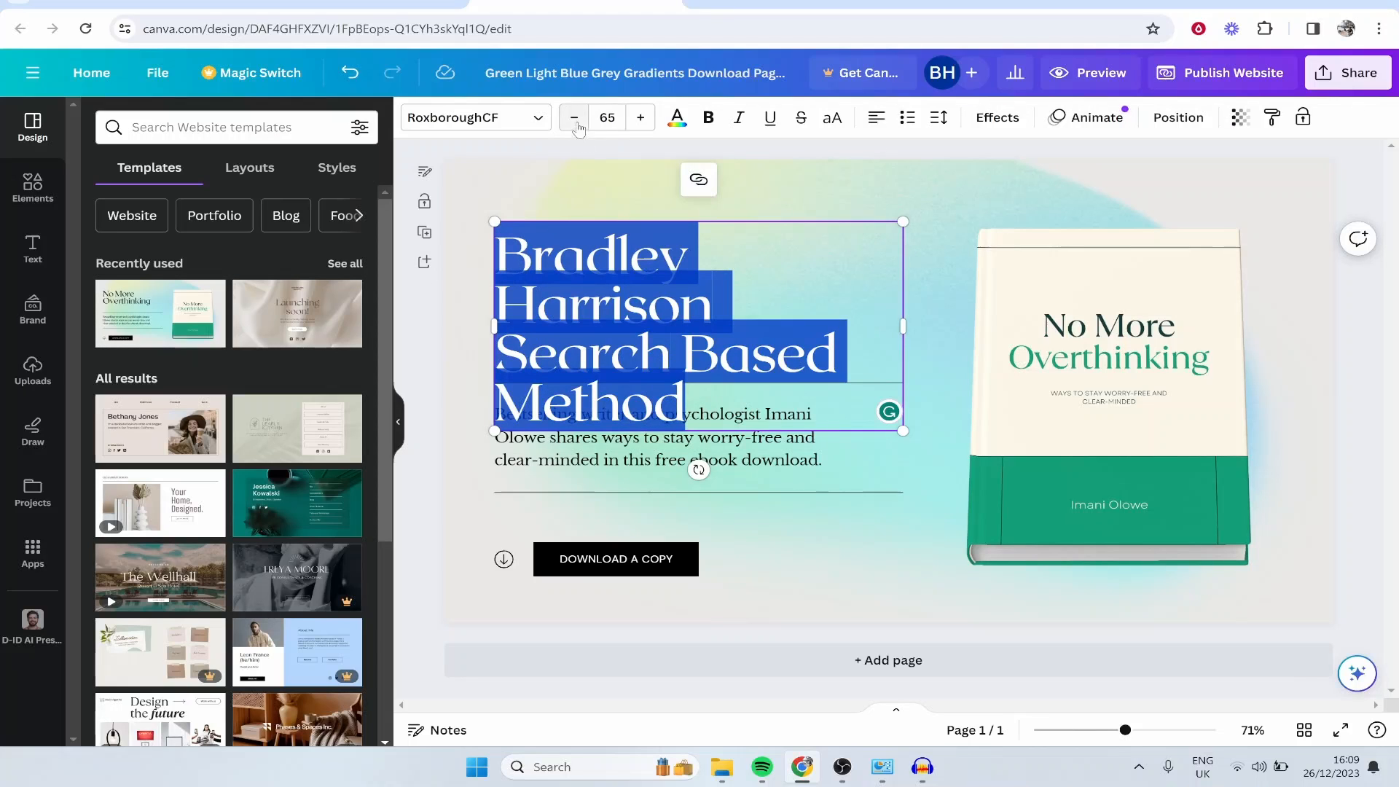
pyautogui.click(574, 117)
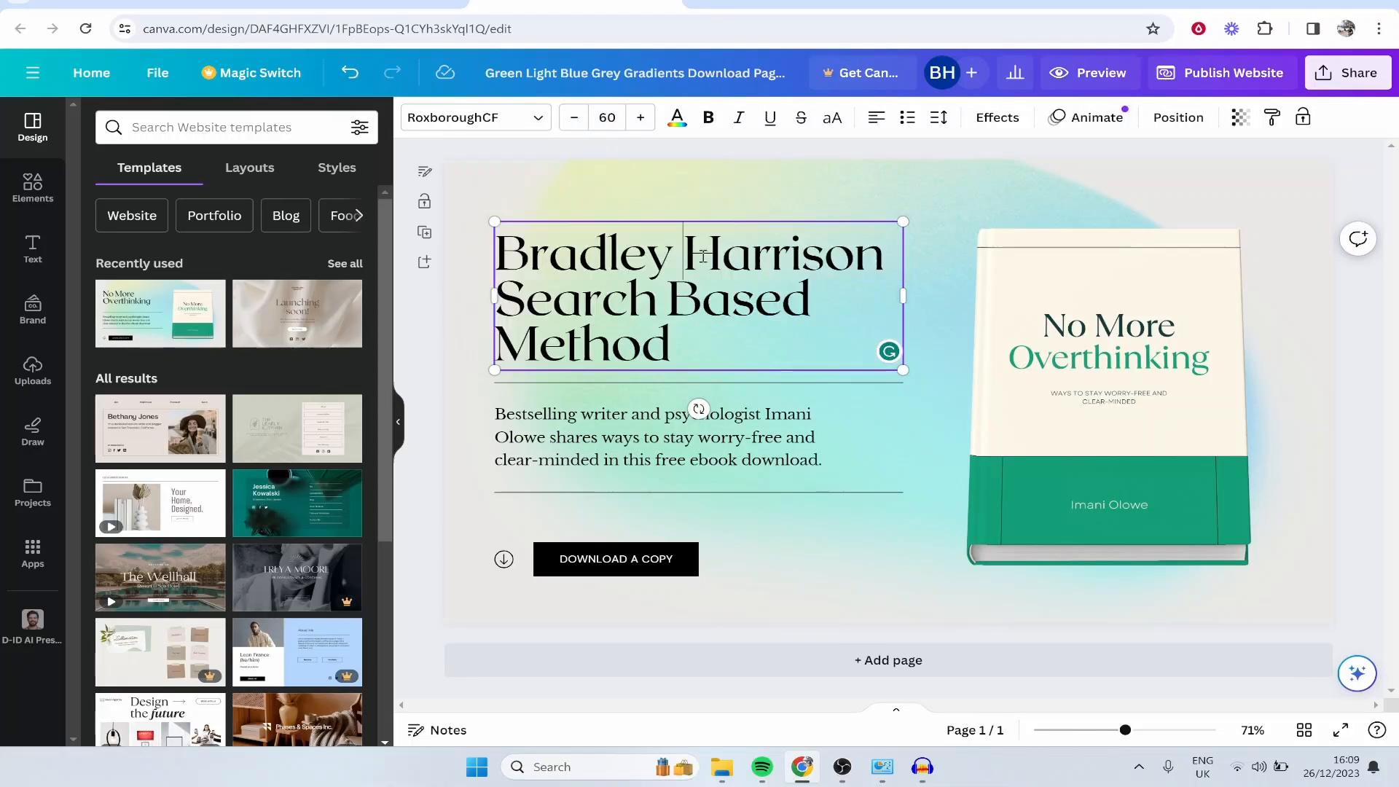
pyautogui.tripleClick(698, 297)
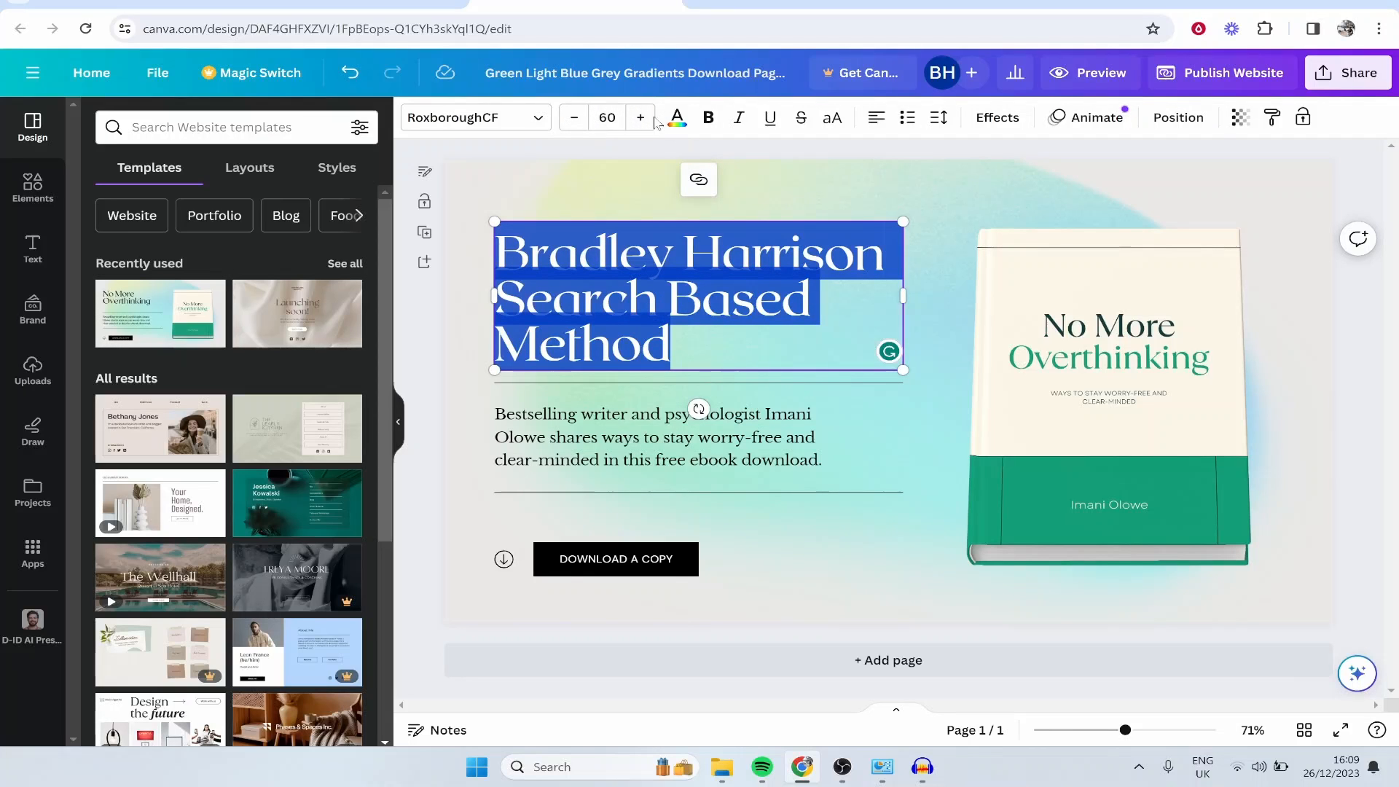
pyautogui.moveTo(709, 117)
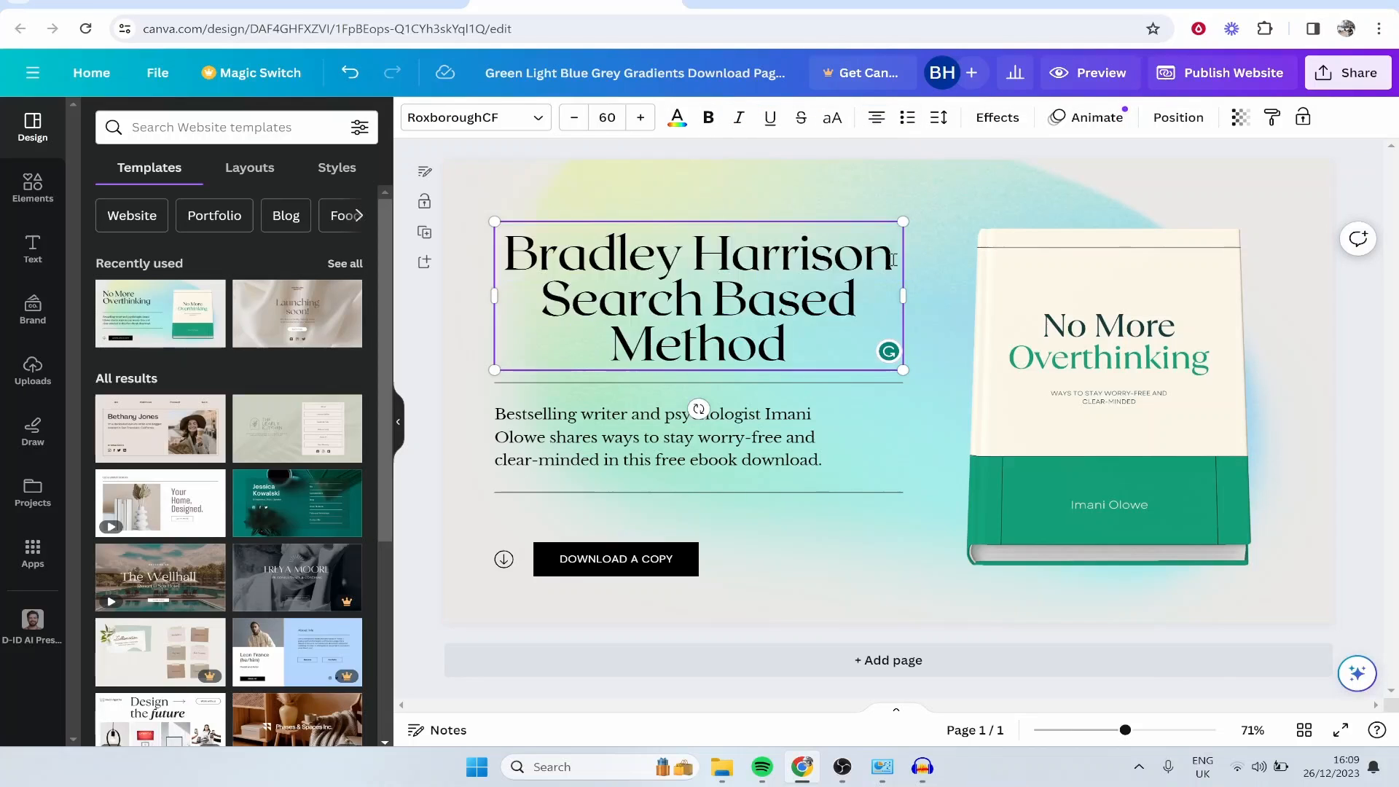
pyautogui.doubleClick(698, 253)
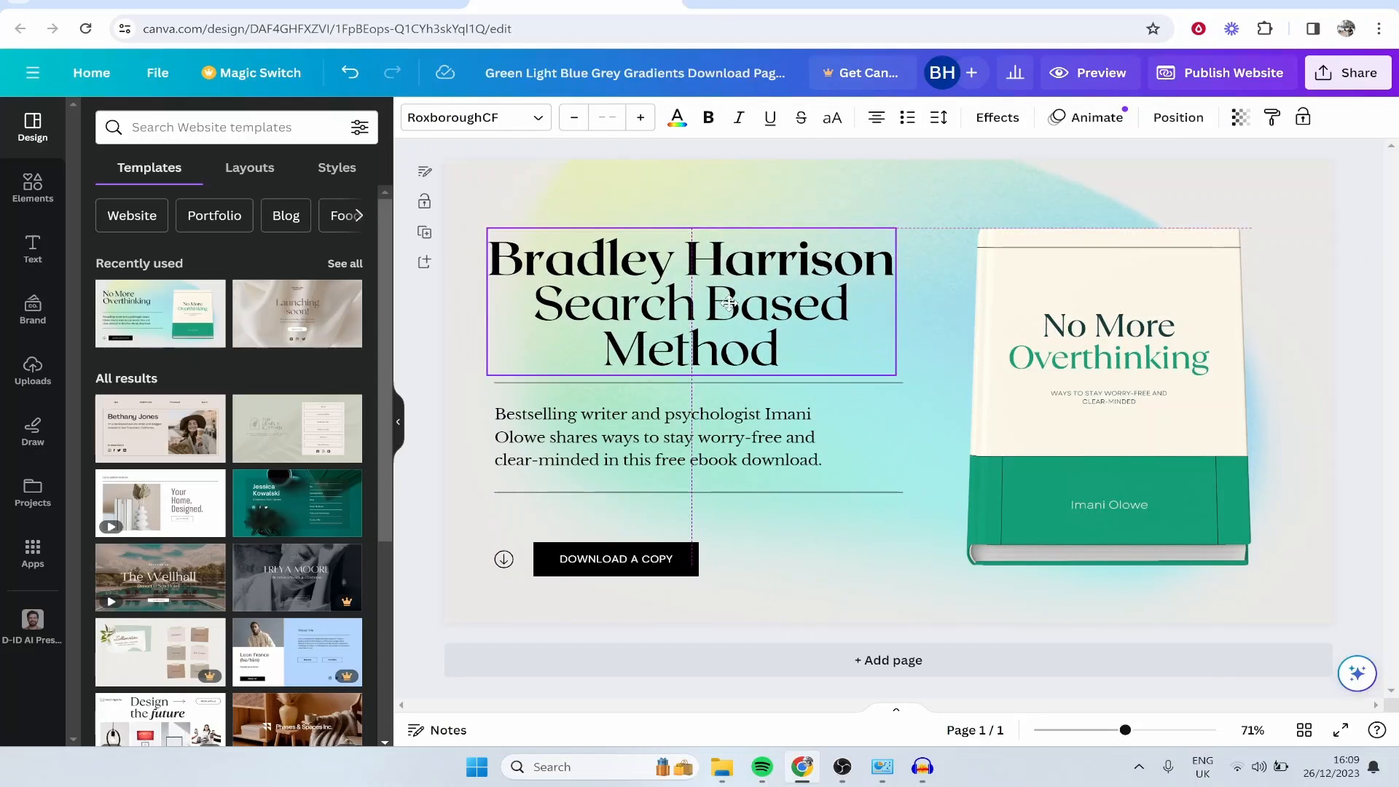
# - Make 'Search Based Method' smaller and change its font
pyautogui.moveTo(536, 299); pyautogui.dragTo(776, 349)
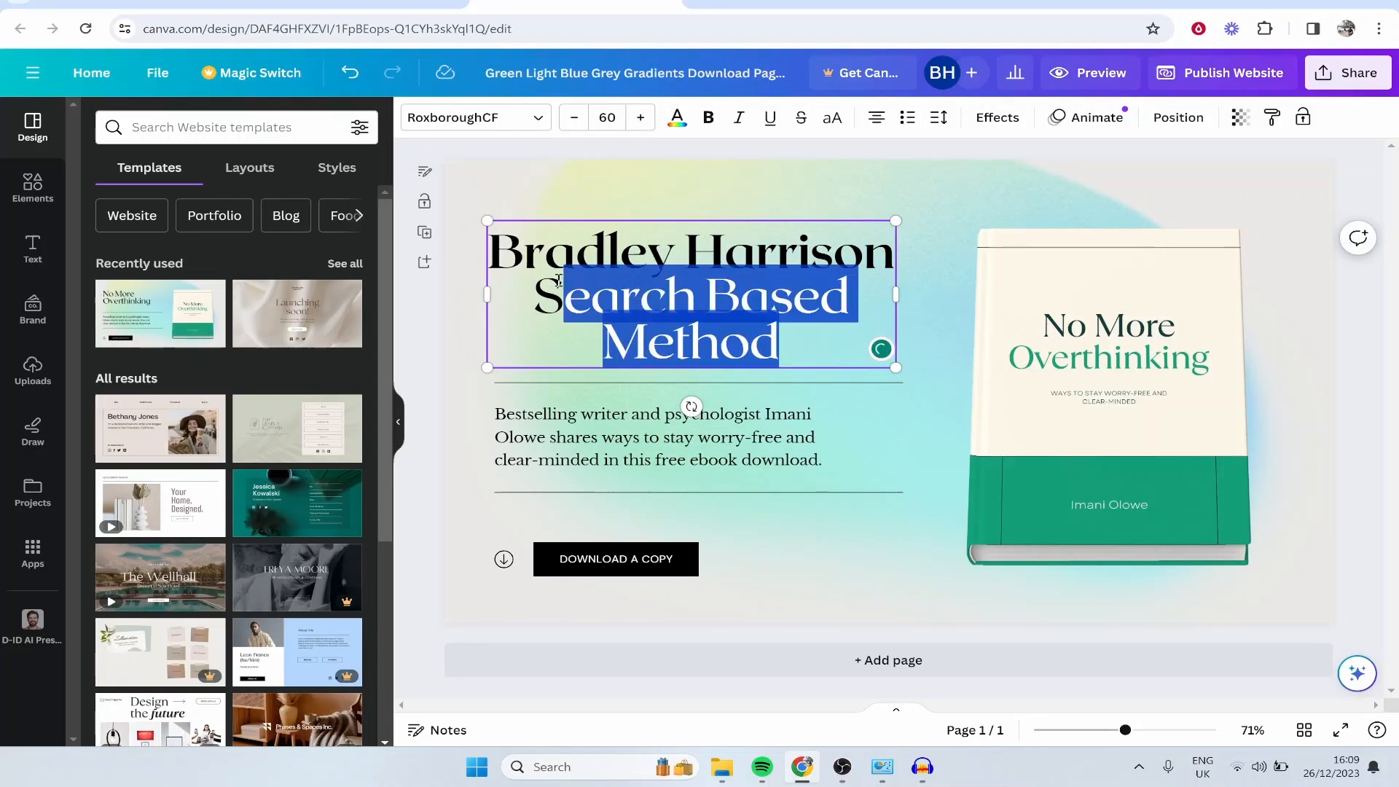
pyautogui.click(574, 117)
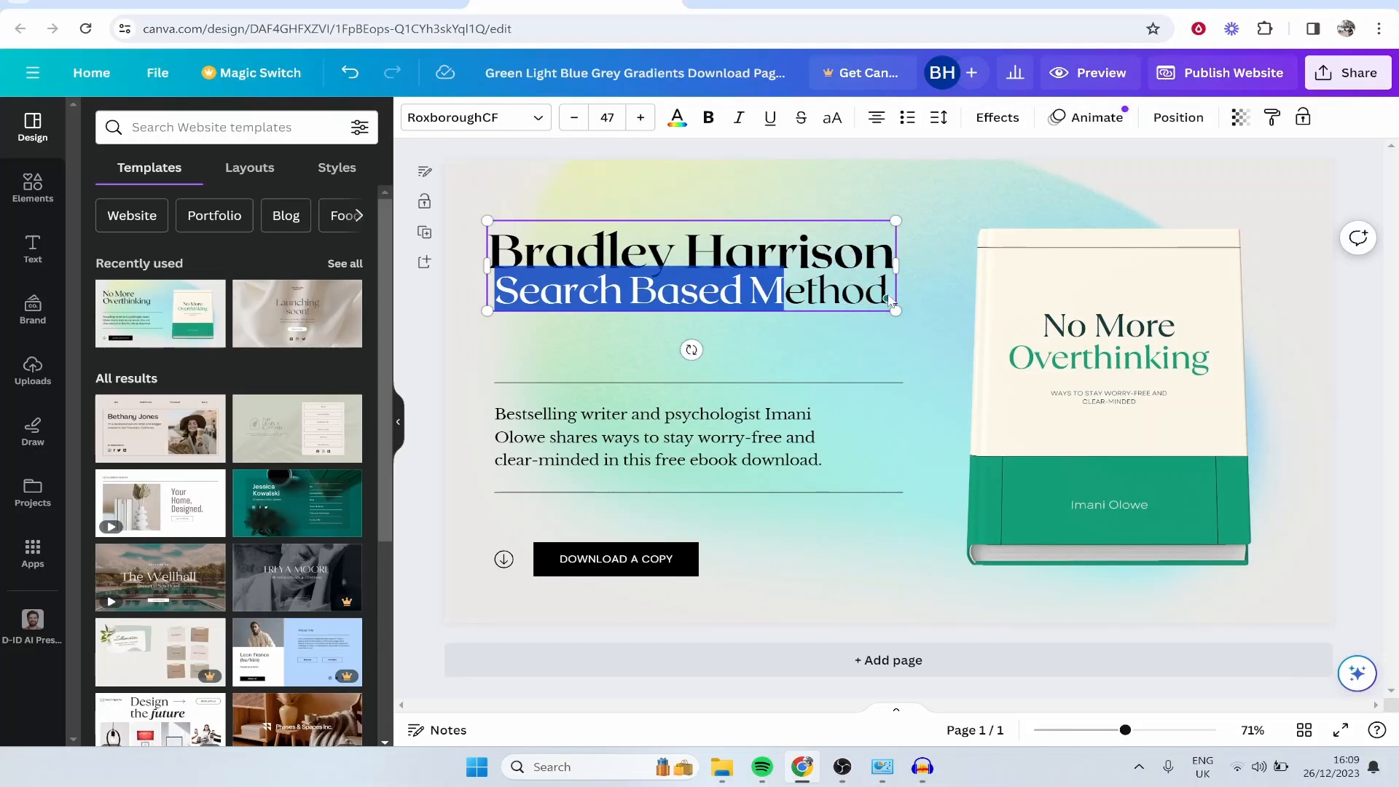
pyautogui.click(475, 117)
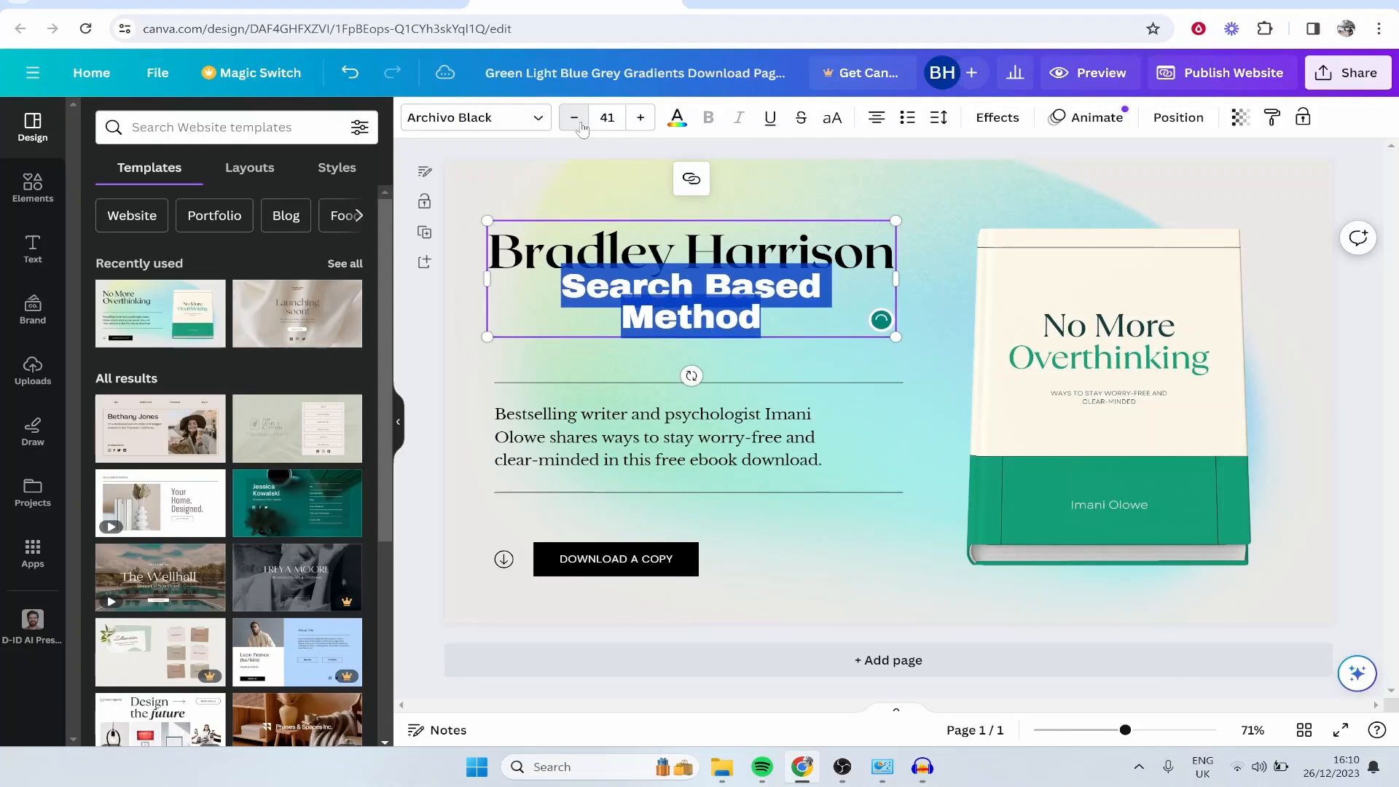
pyautogui.click(1108, 396)
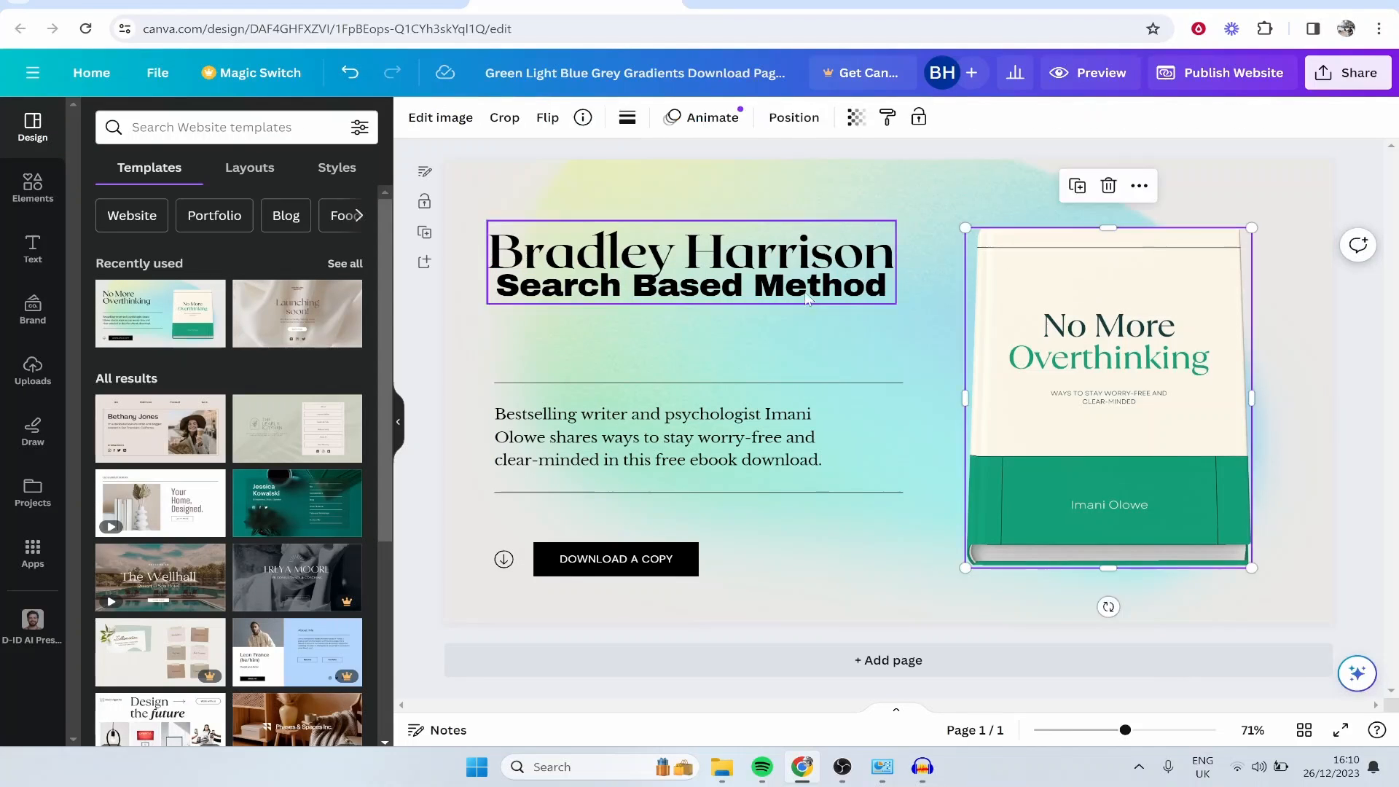
# - Reduce the title's line spacing to about 0.94
pyautogui.doubleClick(840, 285)
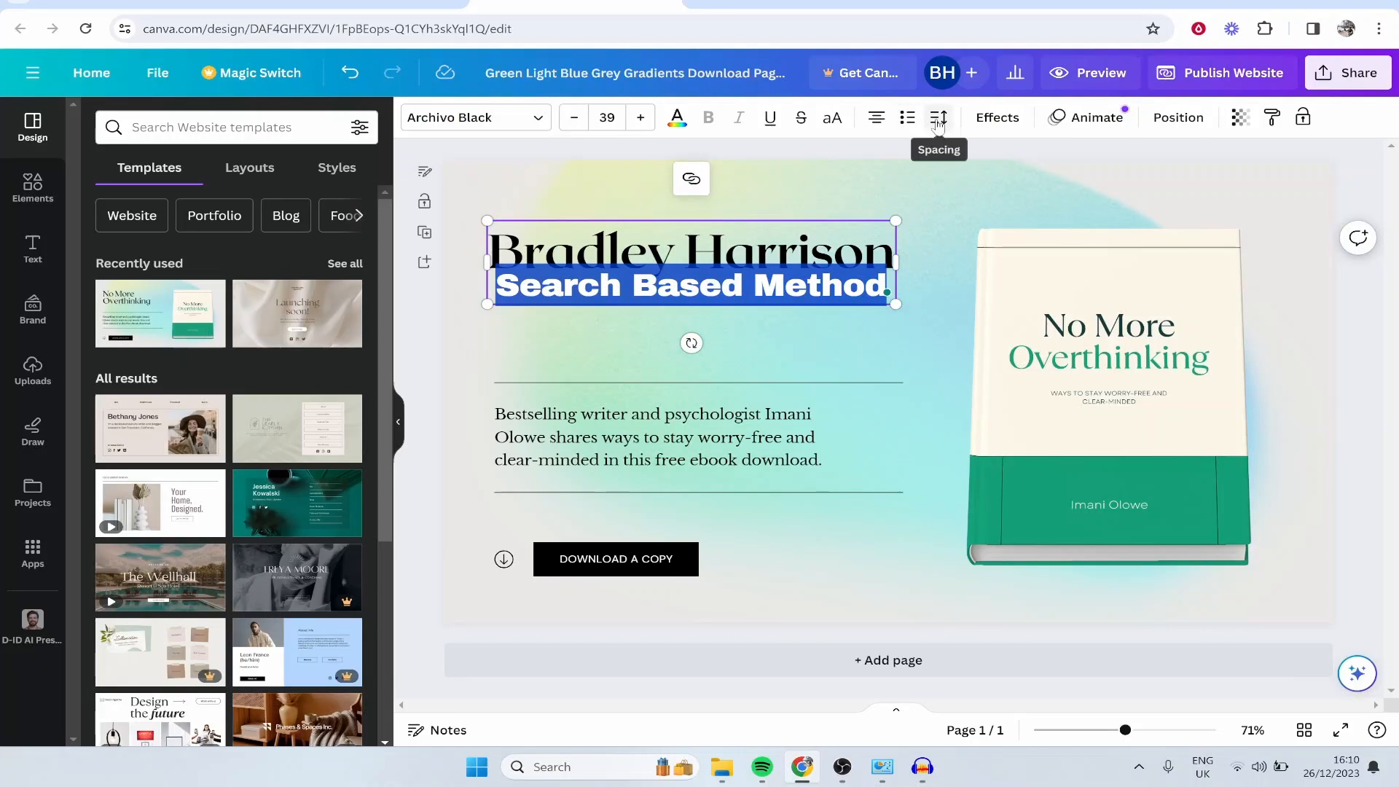
pyautogui.click(939, 117)
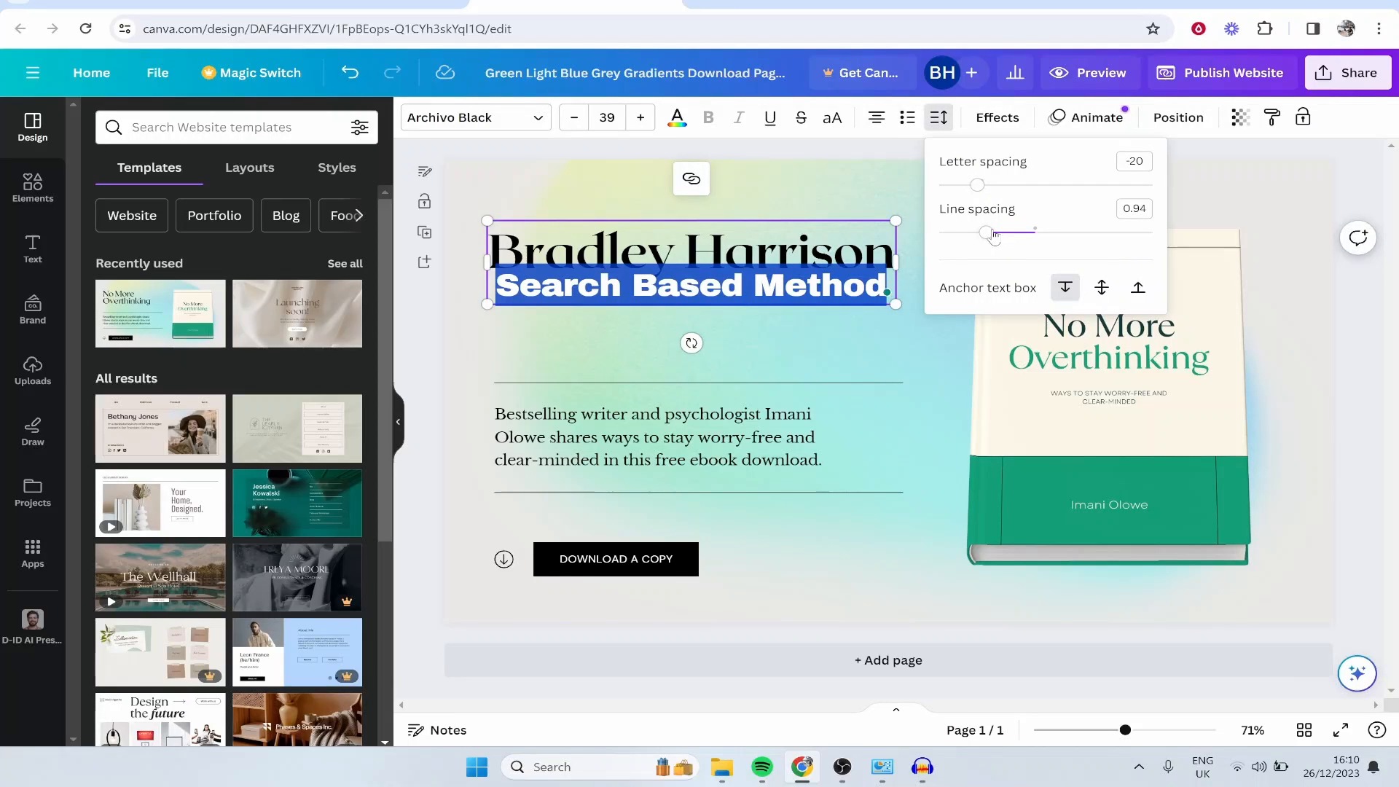
pyautogui.moveTo(983, 234); pyautogui.dragTo(1017, 234)
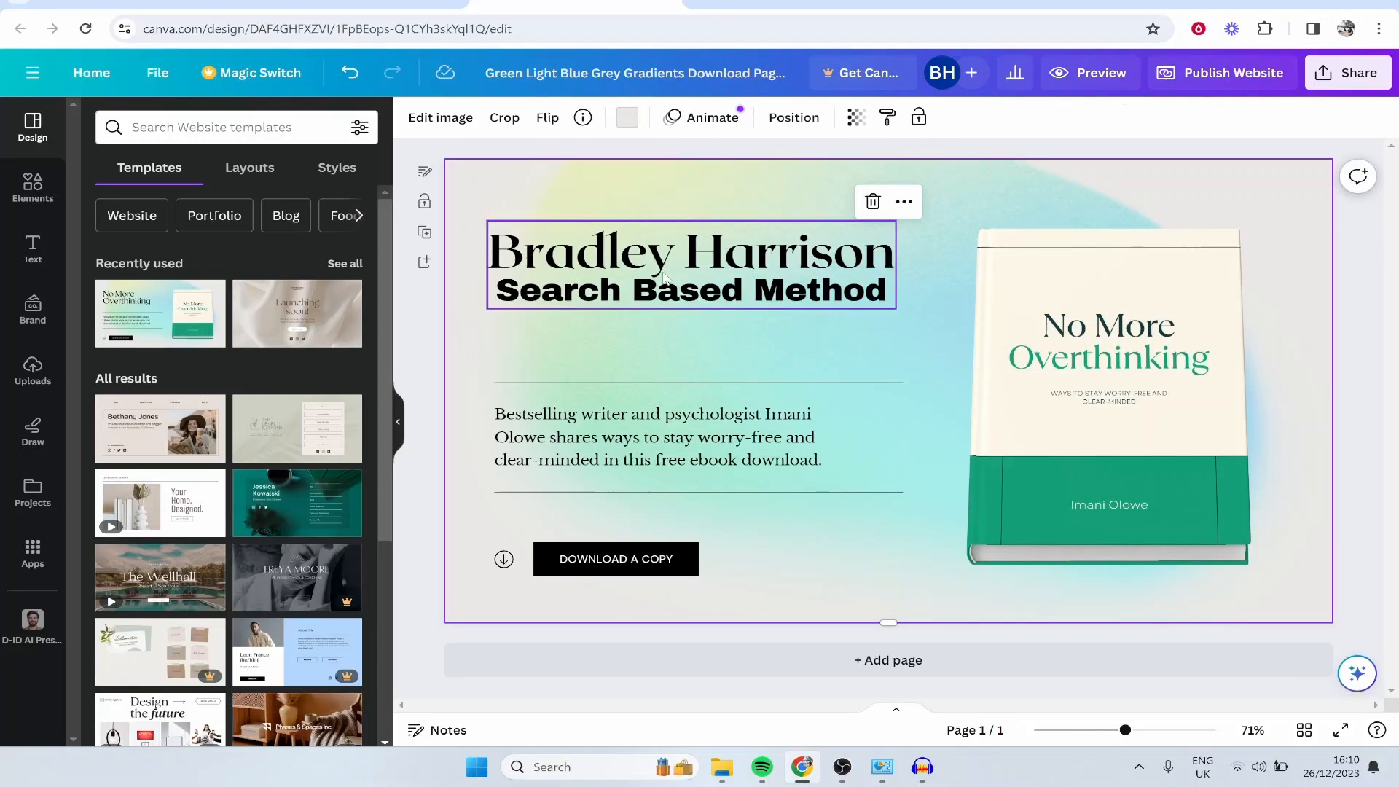
pyautogui.doubleClick(665, 290)
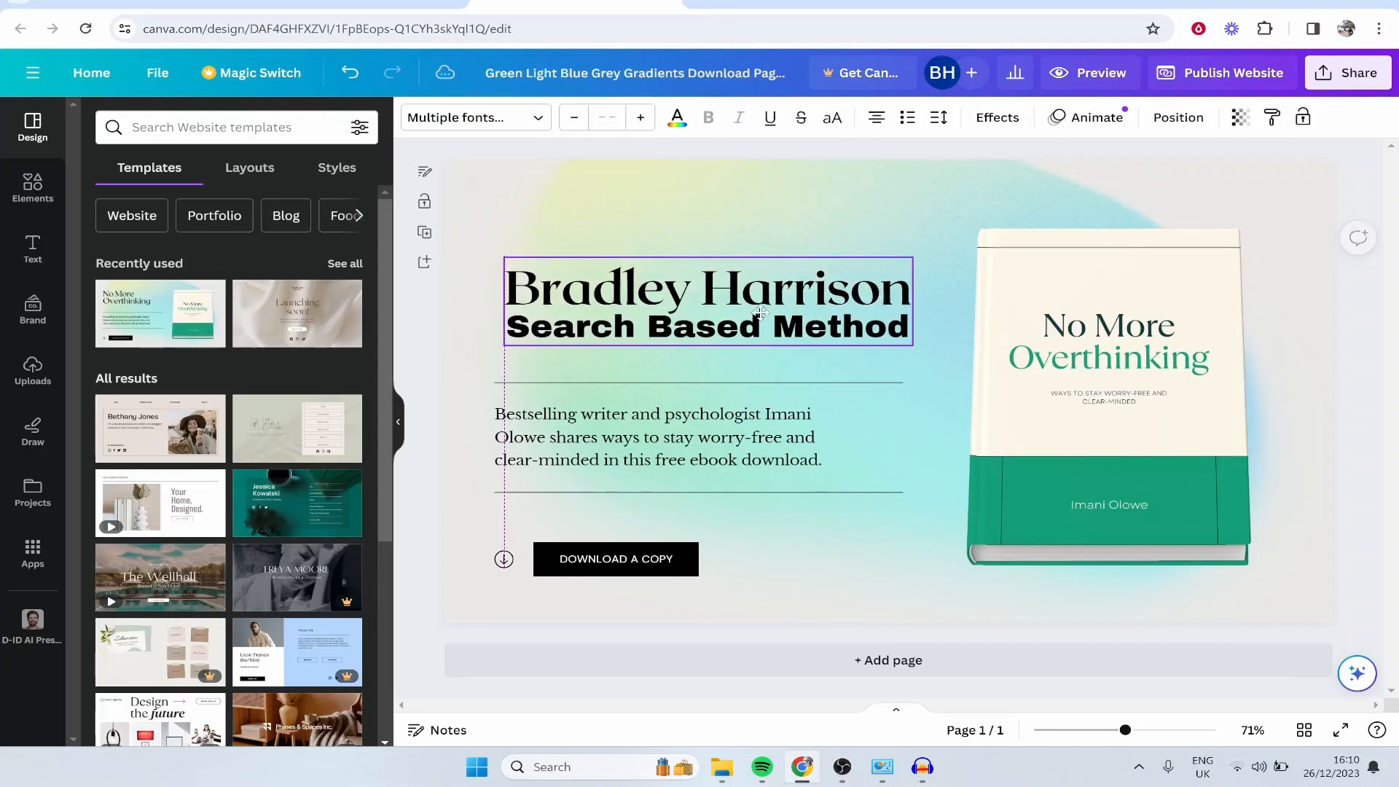
# - Select the description group, then the book cover mockup image
pyautogui.click(752, 224)
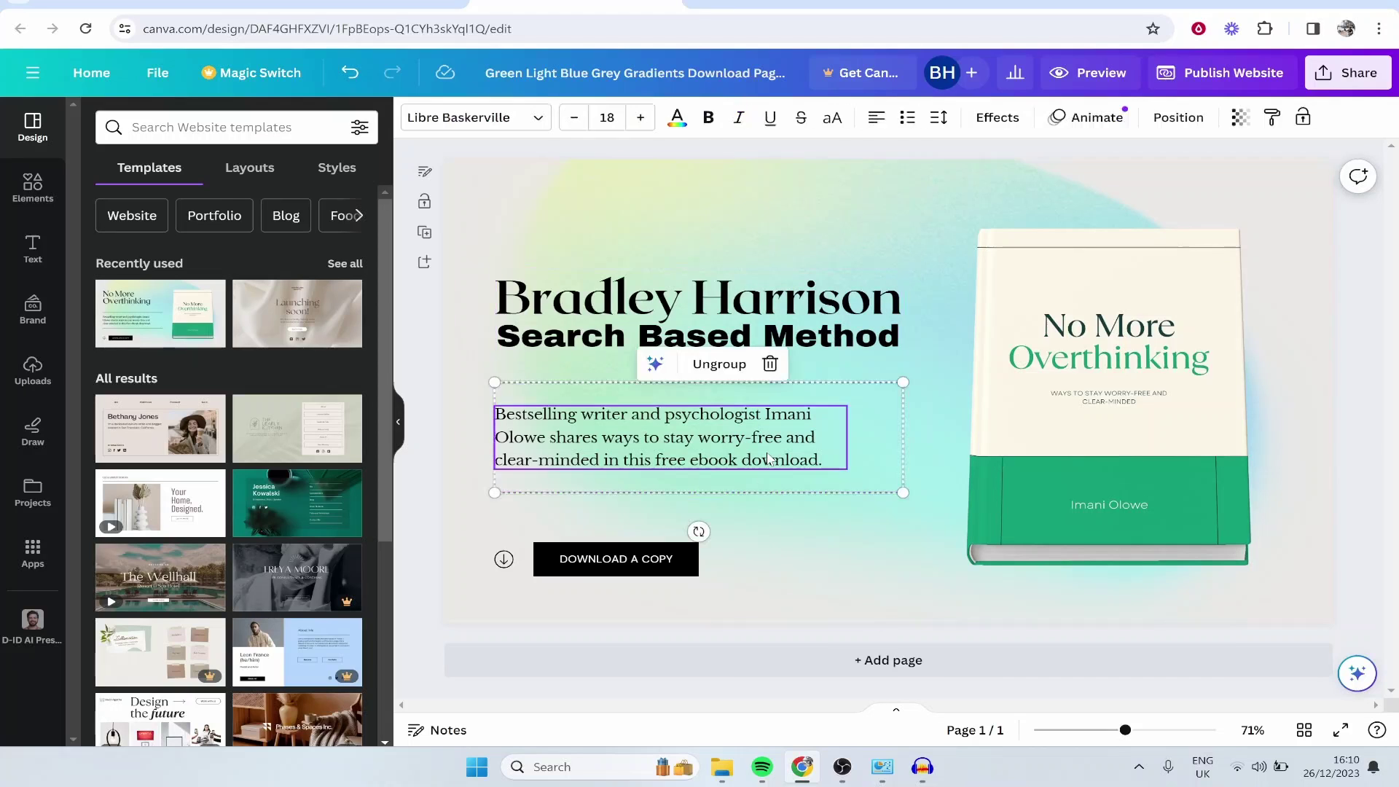
pyautogui.click(1106, 311)
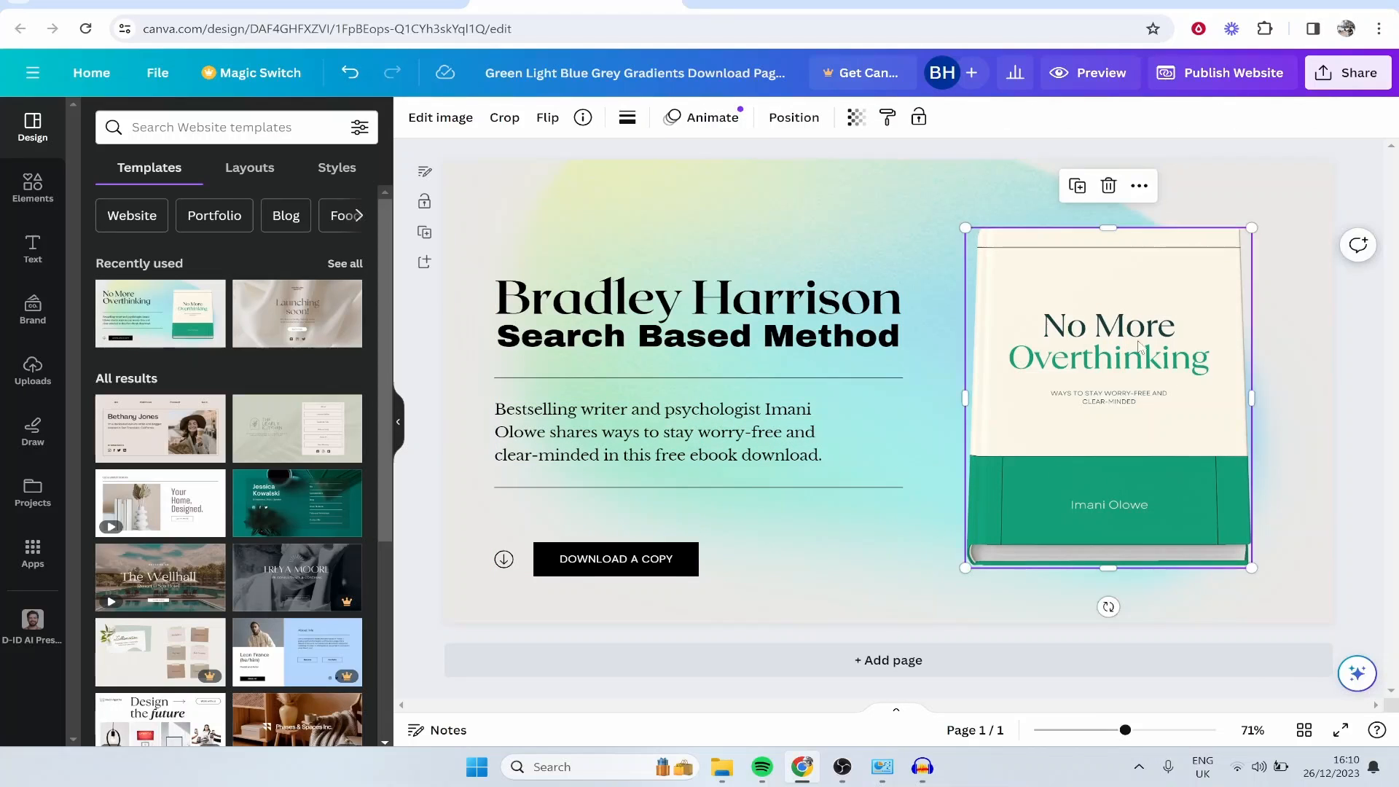
# - Delete the selected book cover mockup through the Edit image panel
pyautogui.click(440, 118)
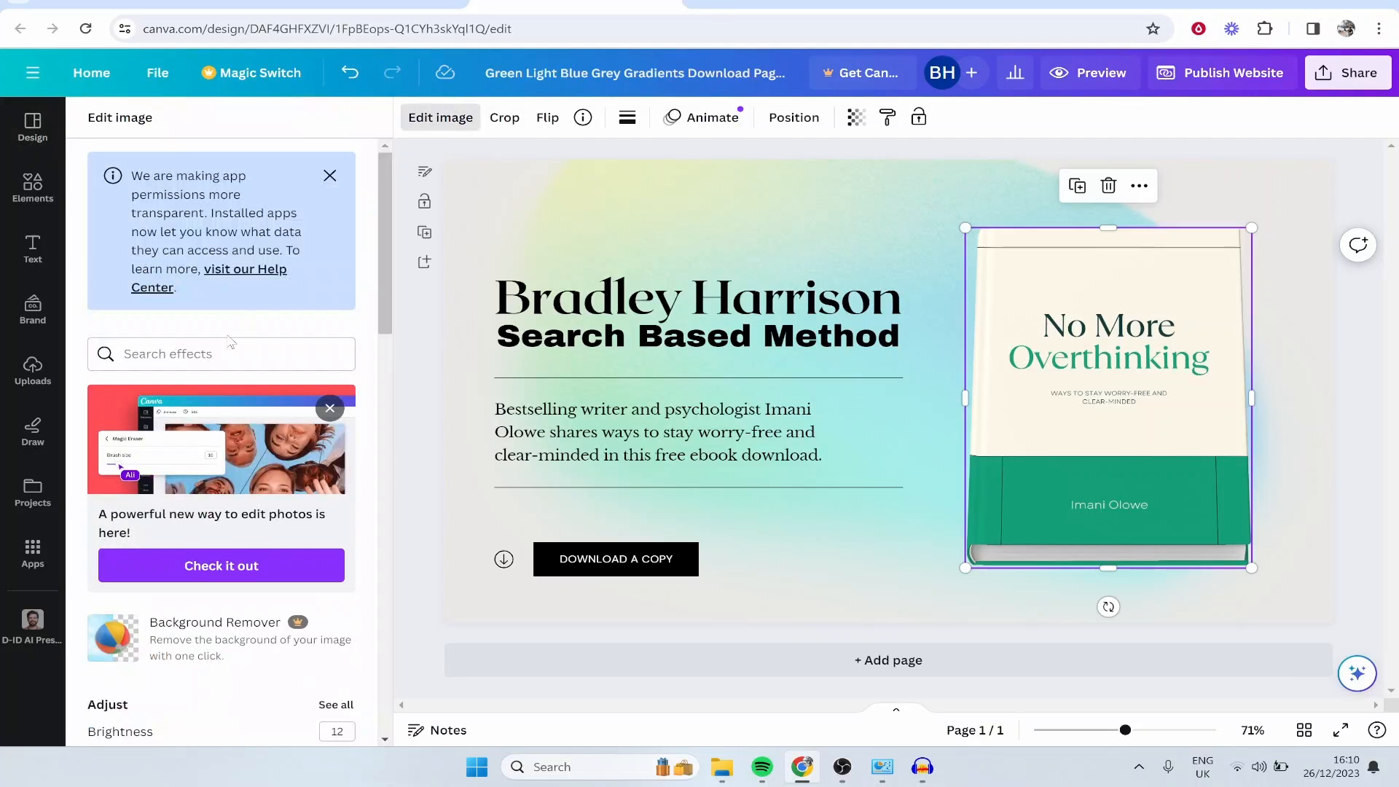
pyautogui.scroll(-3)
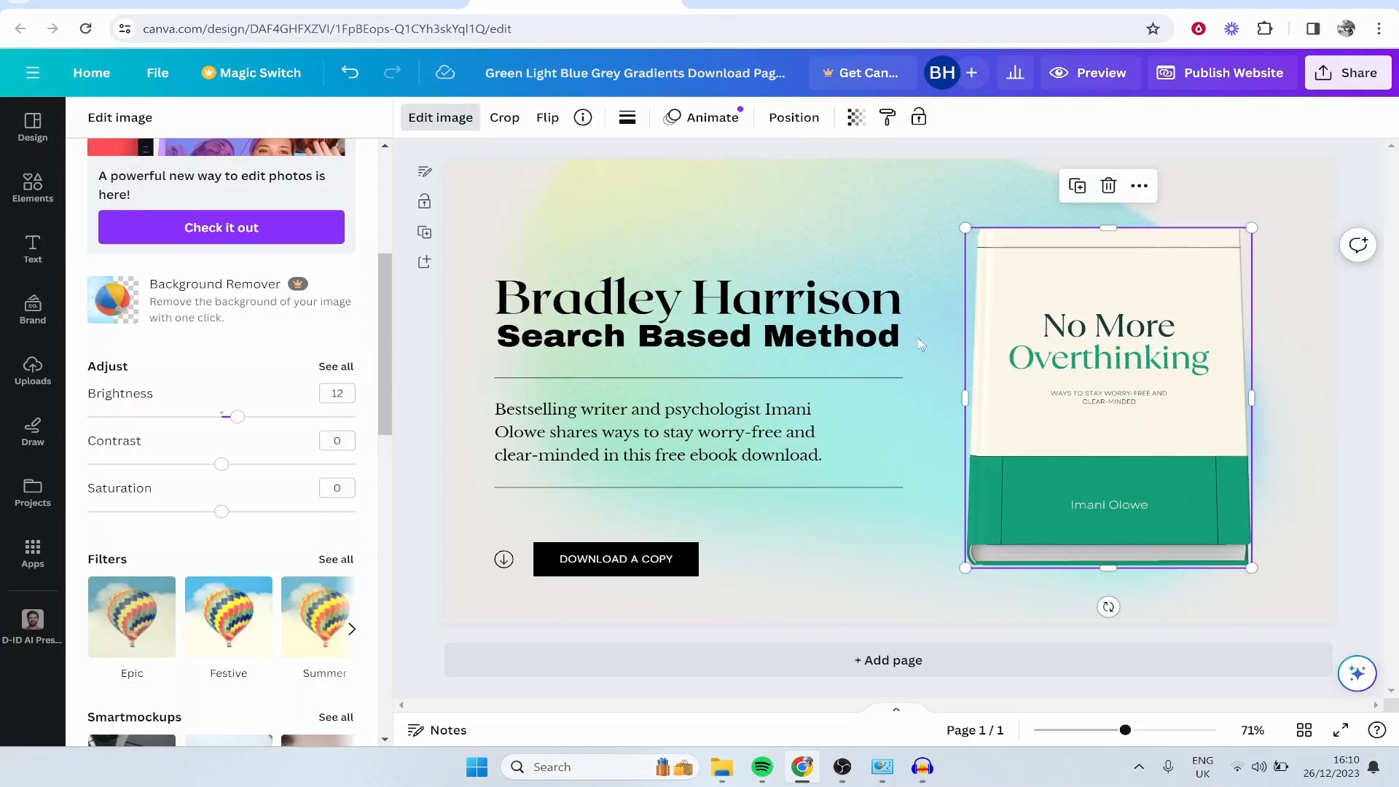
pyautogui.scroll(-3)
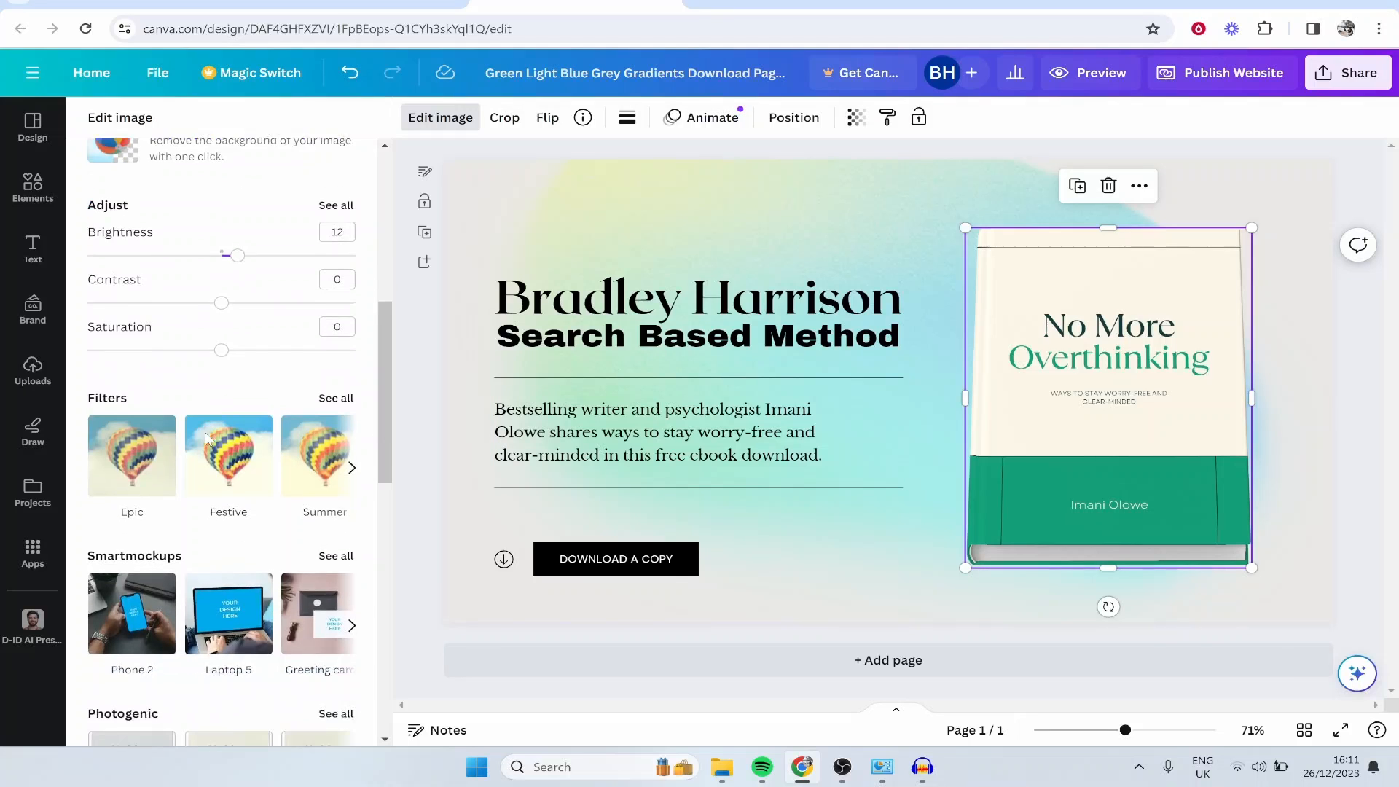
pyautogui.scroll(-3)
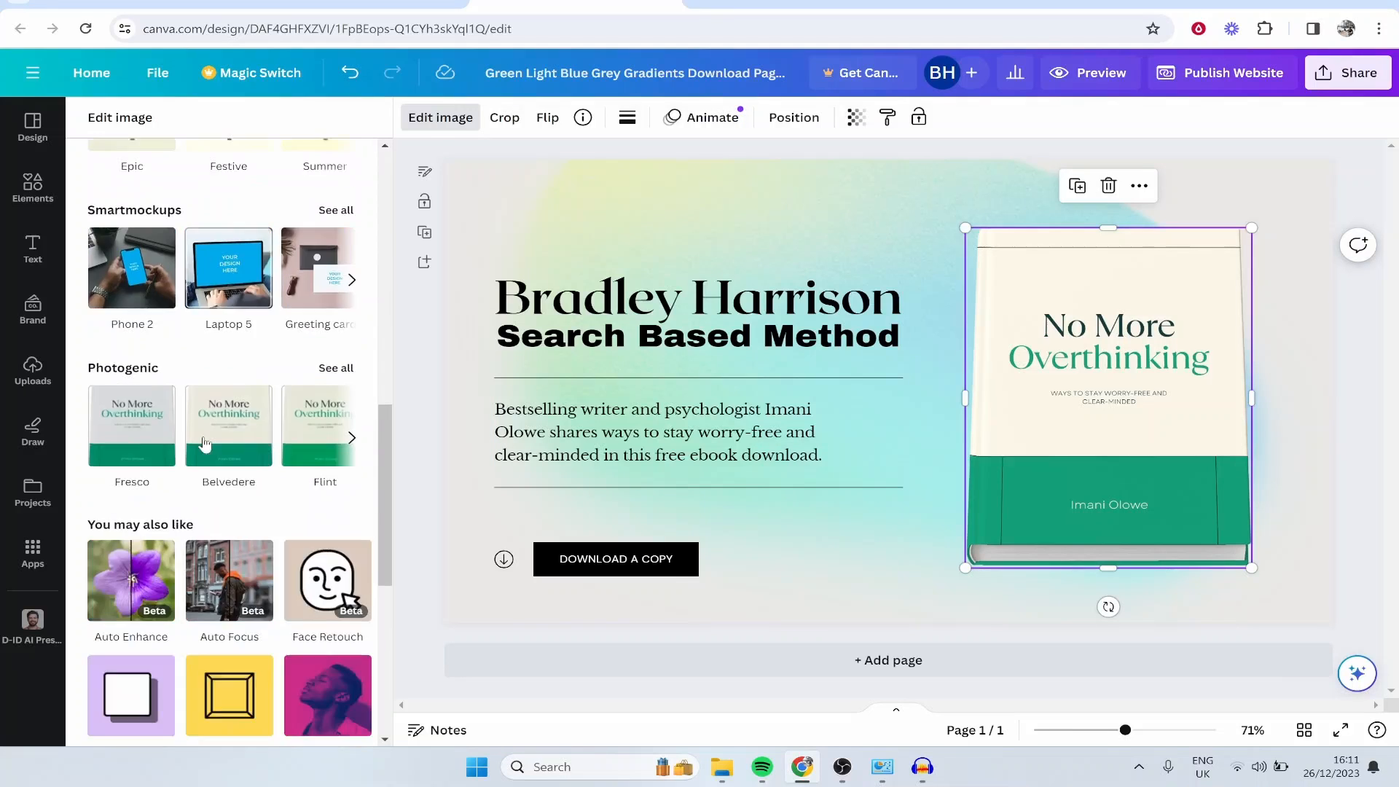
pyautogui.scroll(-3)
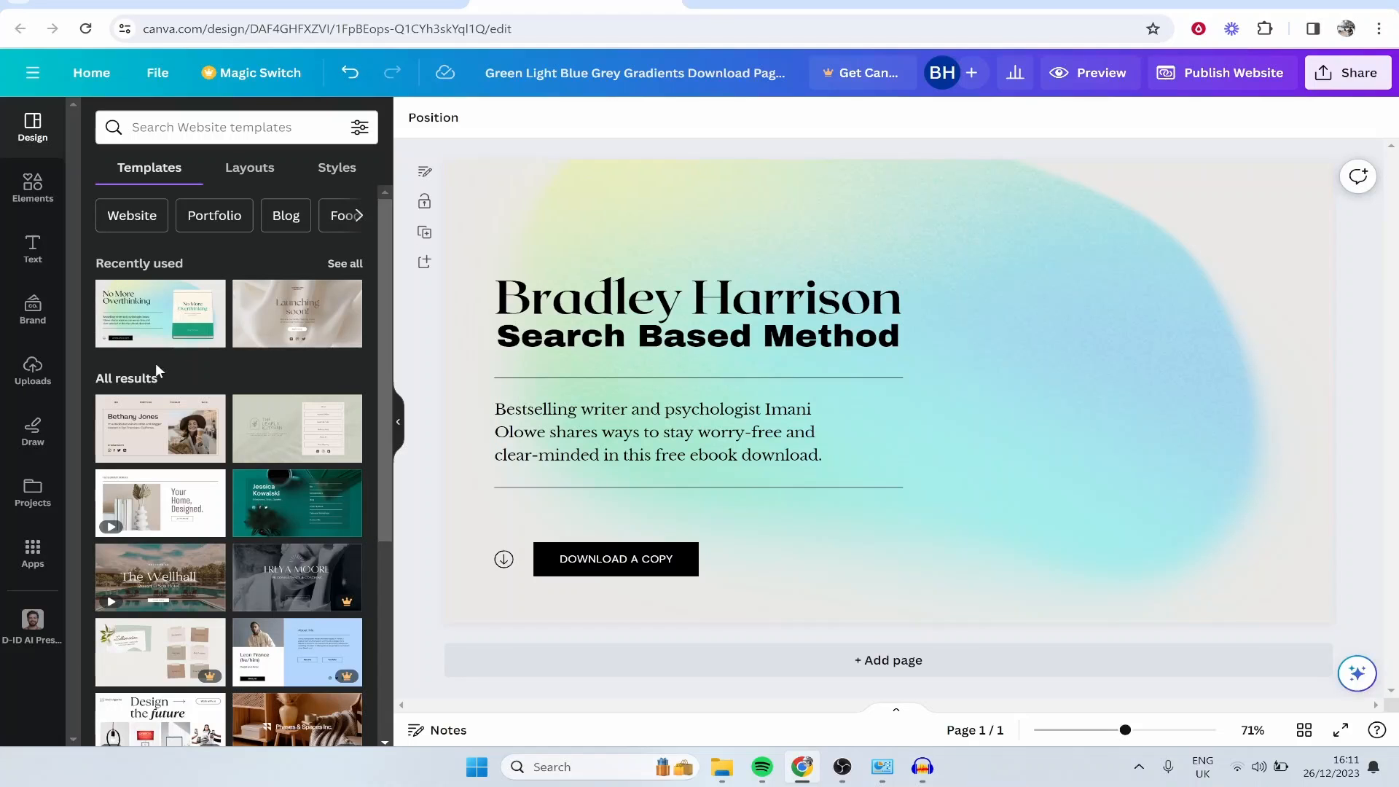
# - Add the uploaded photo of the seated man and position it on the right
pyautogui.click(32, 368)
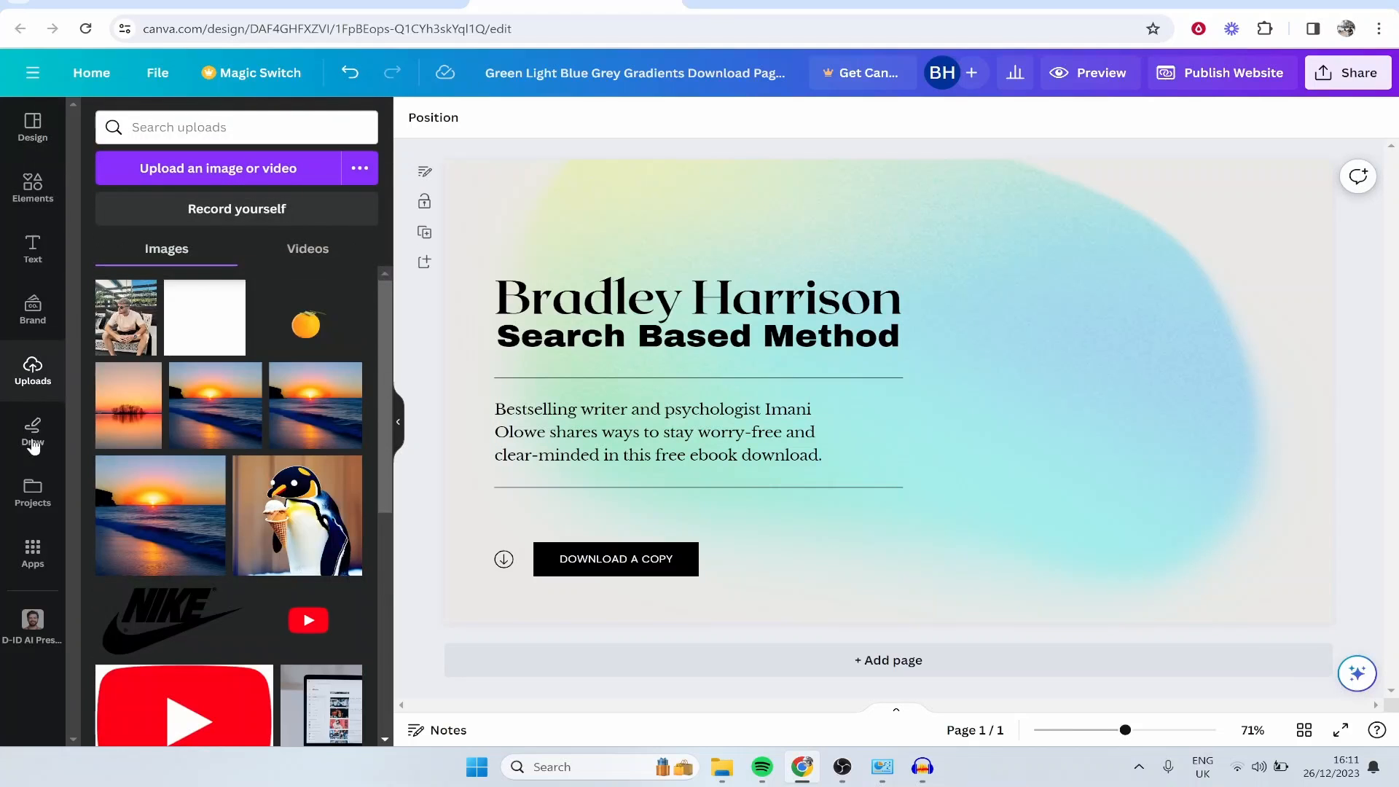
pyautogui.moveTo(289, 384)
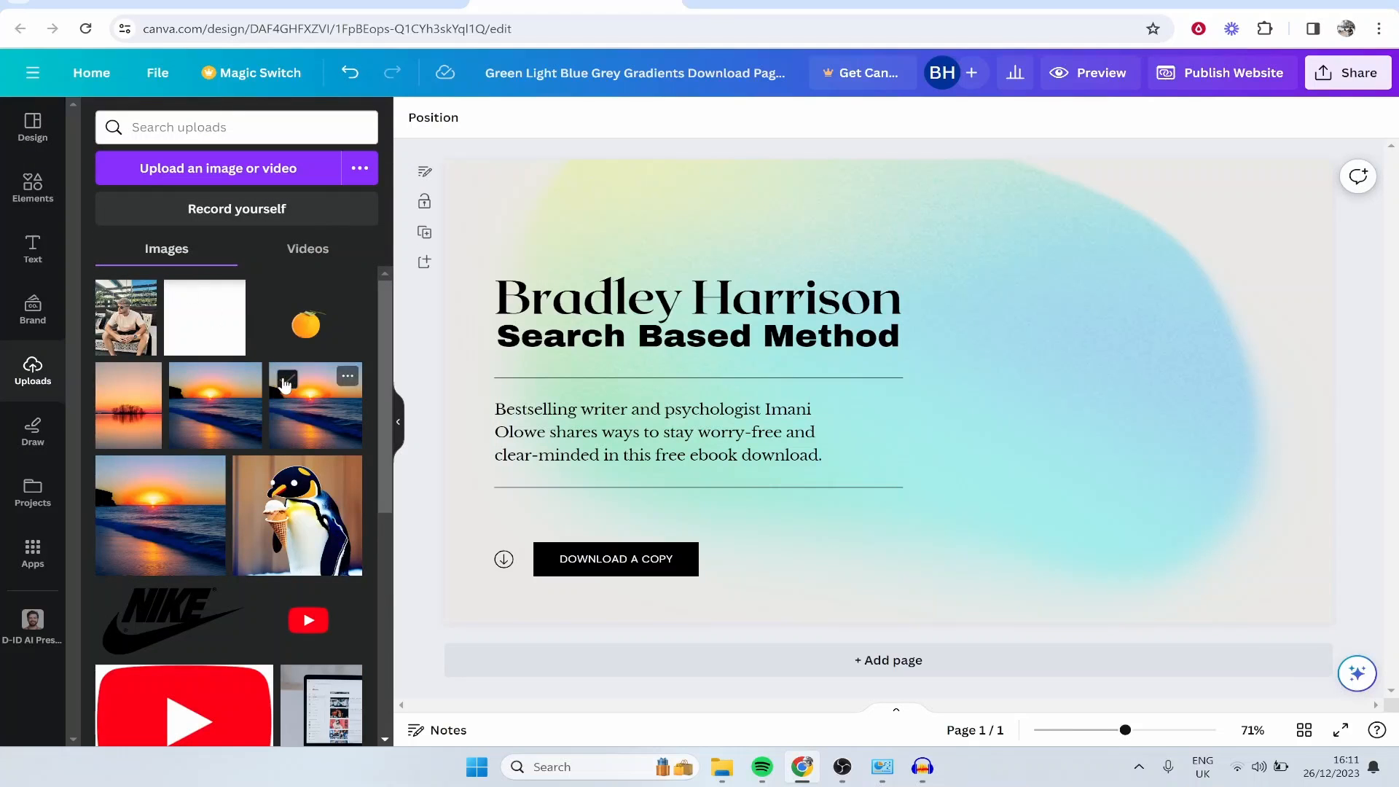
pyautogui.moveTo(243, 461)
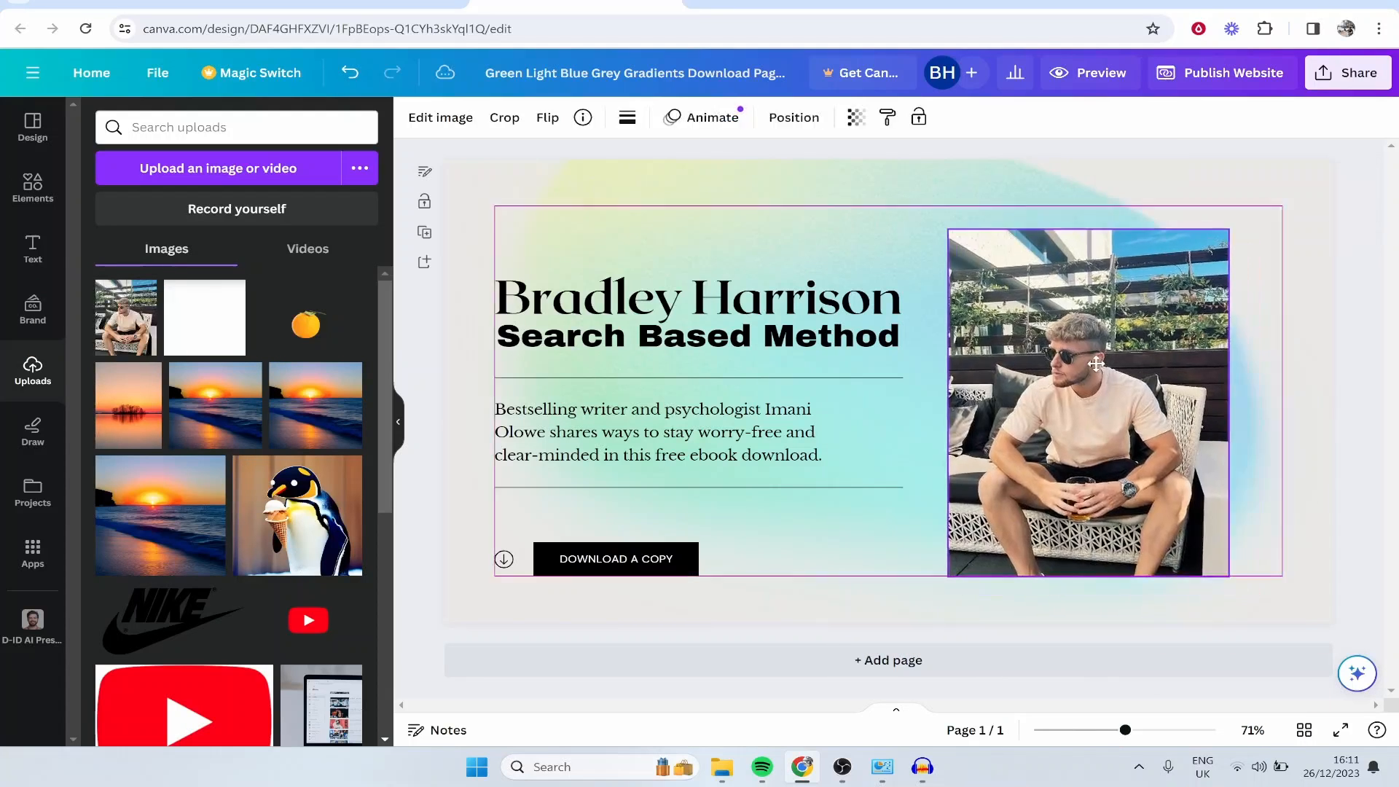
pyautogui.moveTo(1088, 363); pyautogui.dragTo(1090, 355)
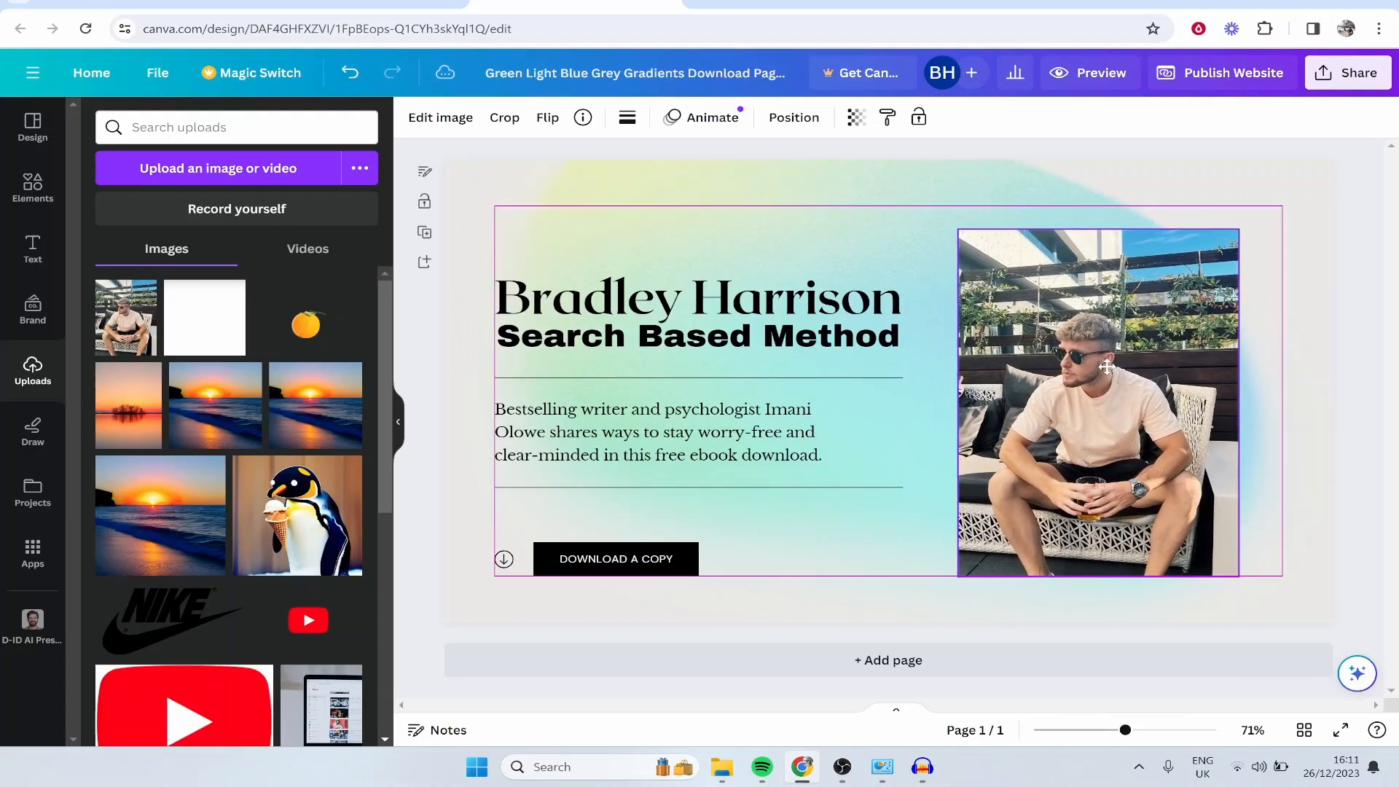
pyautogui.moveTo(1105, 367); pyautogui.dragTo(1097, 359)
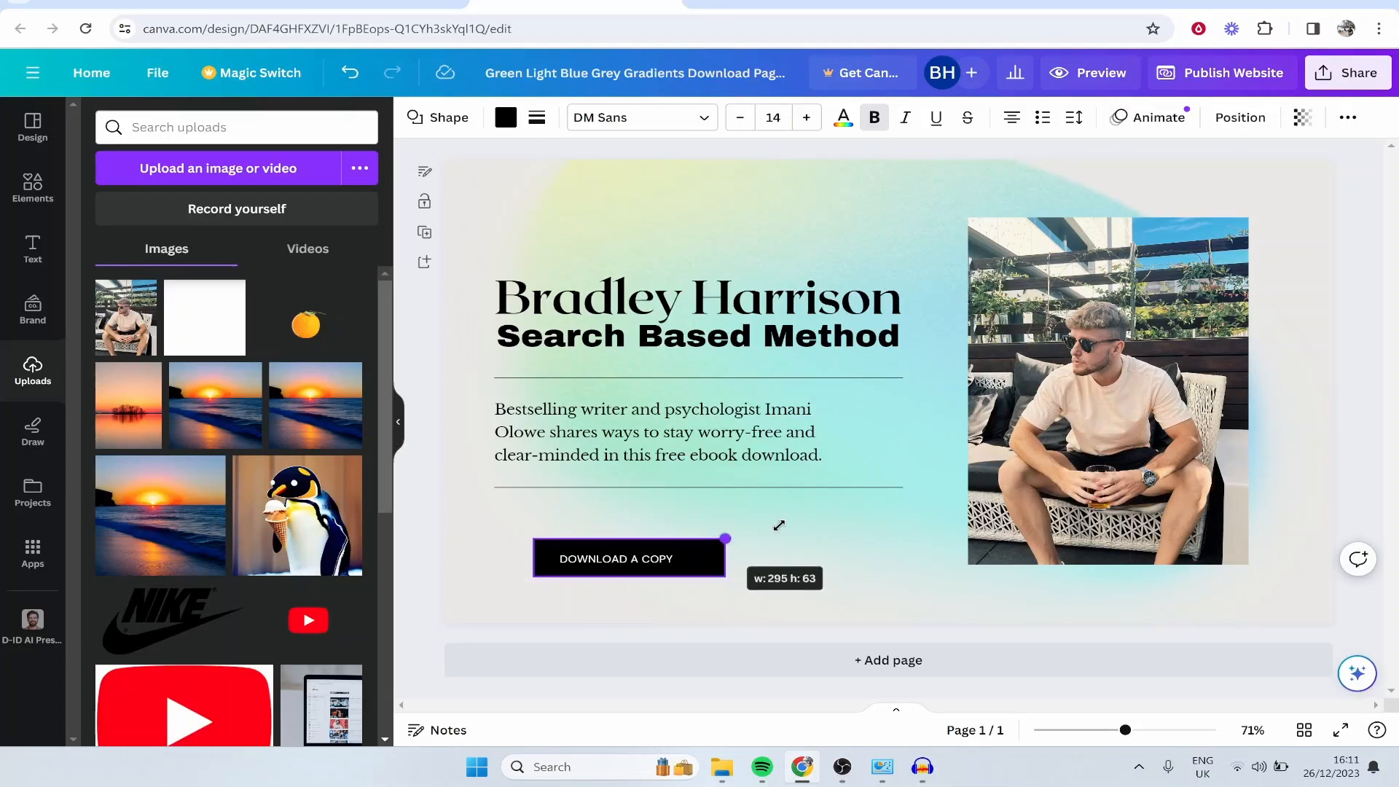
# - Enlarge the download button and relabel it 'BUY NOW'
pyautogui.moveTo(725, 538); pyautogui.dragTo(780, 576)
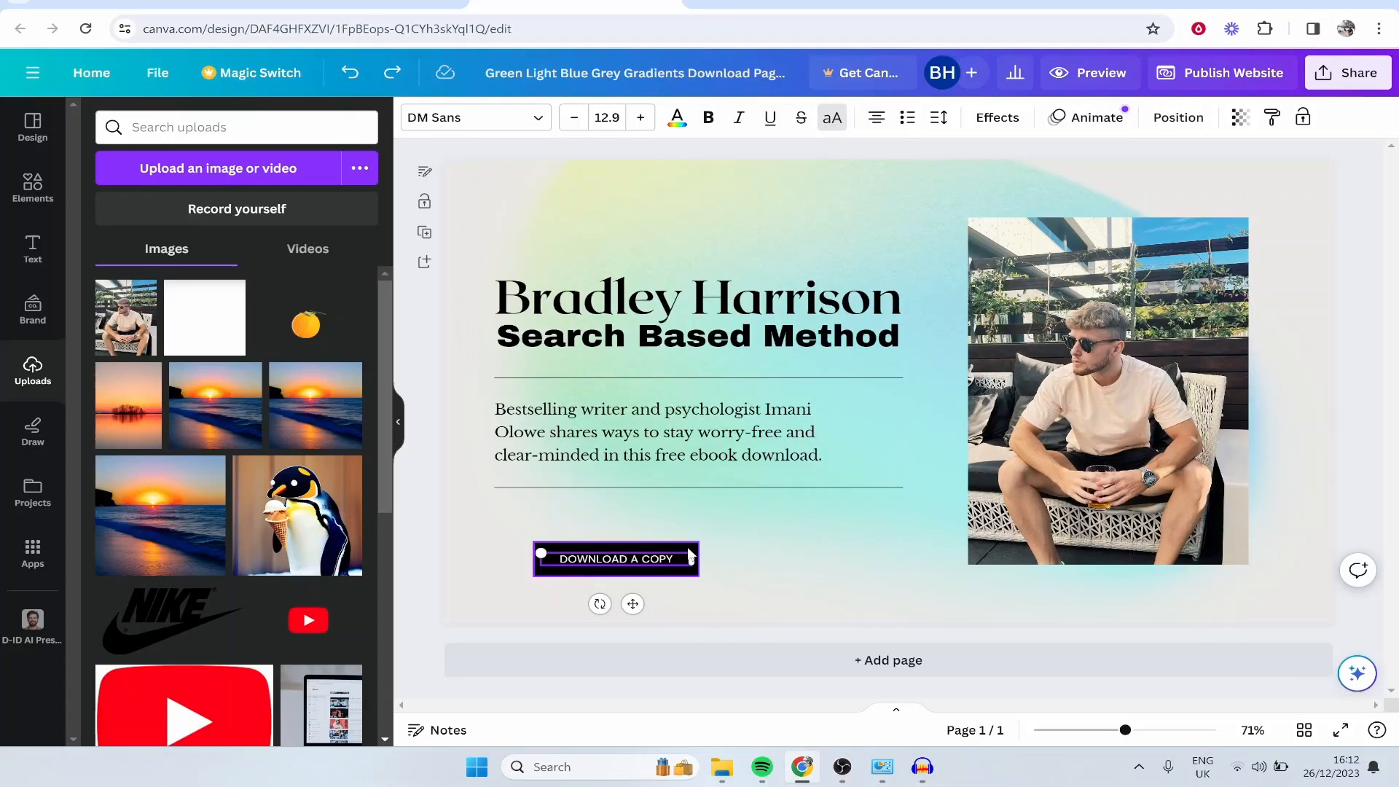
pyautogui.click(615, 559)
pyautogui.write('B')
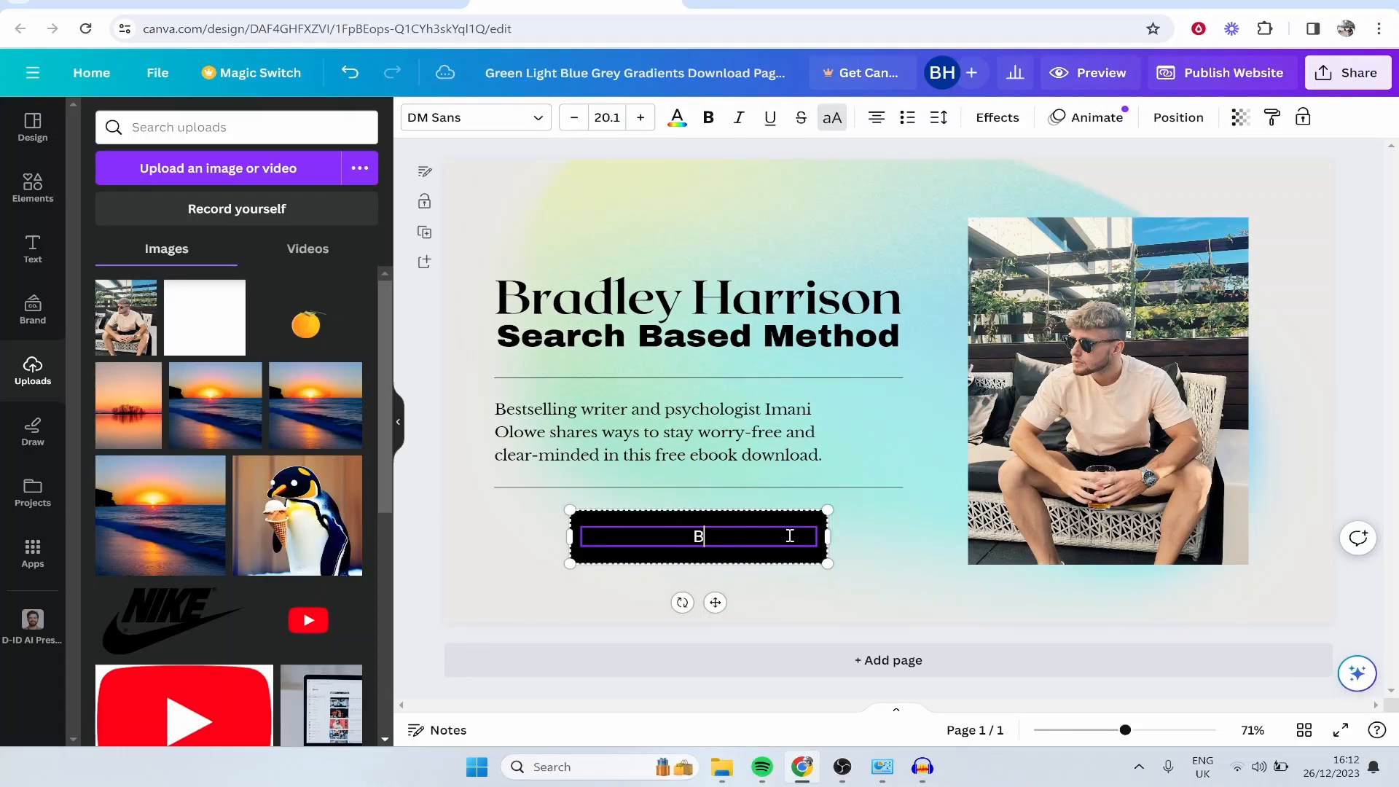
pyautogui.write('UY NOW')
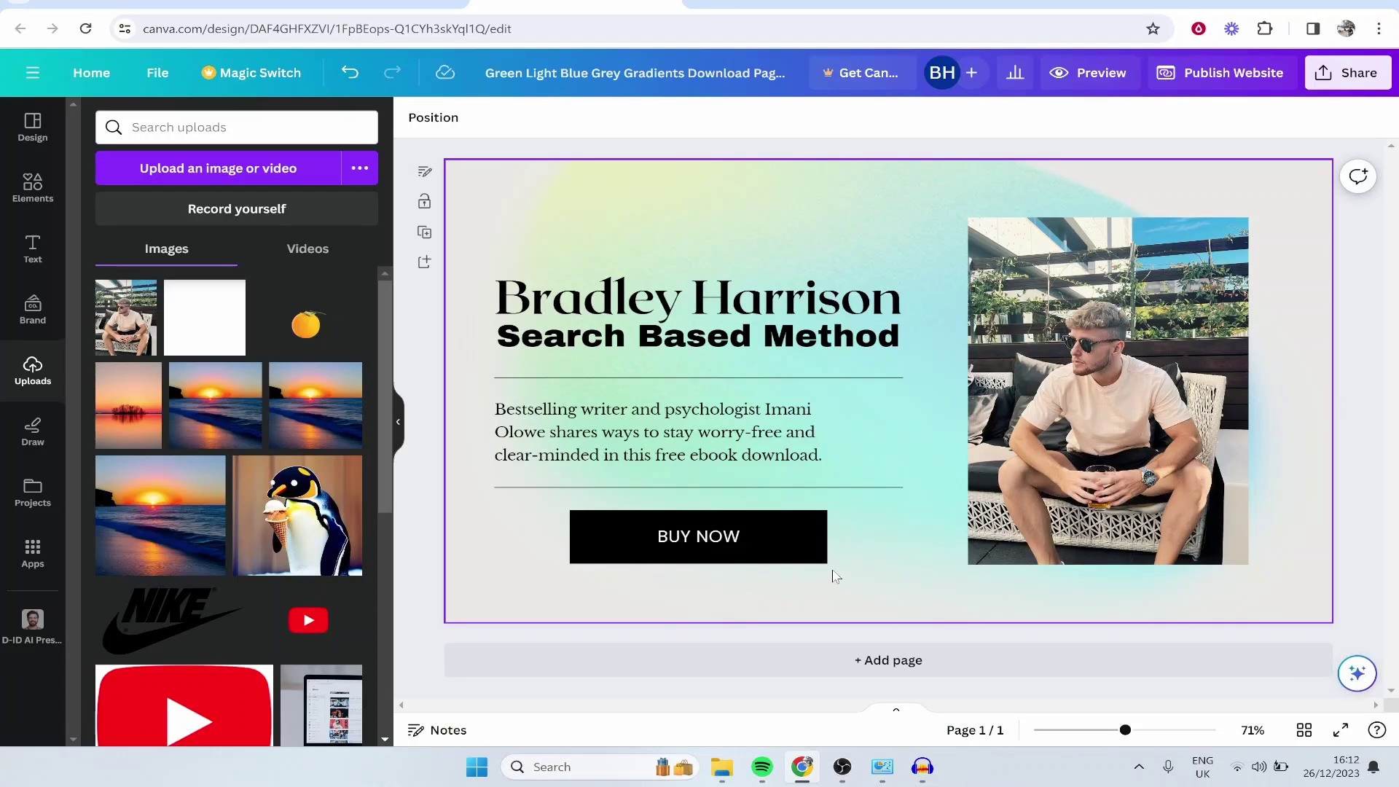
# - Link the BUY NOW button to an http web address
pyautogui.click(698, 537)
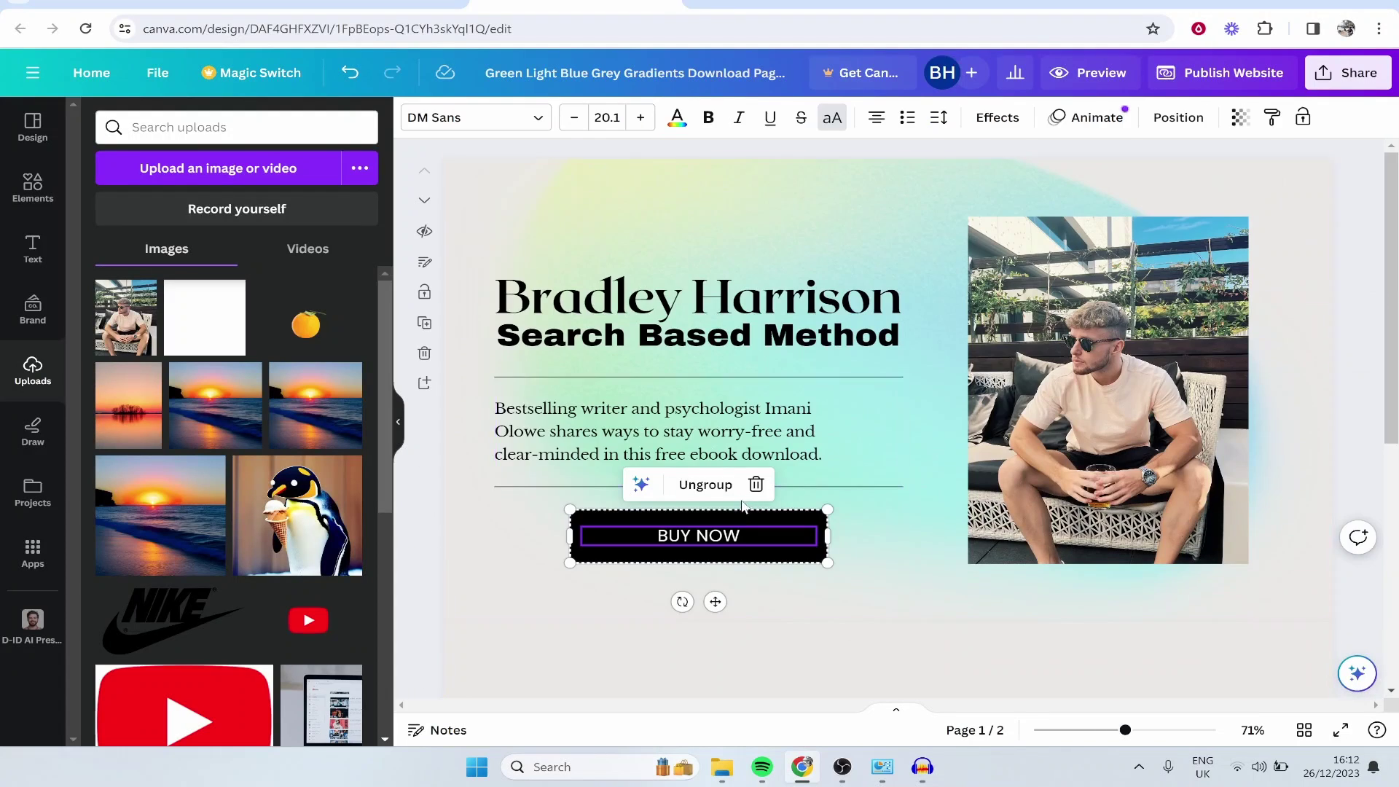
pyautogui.click(706, 485)
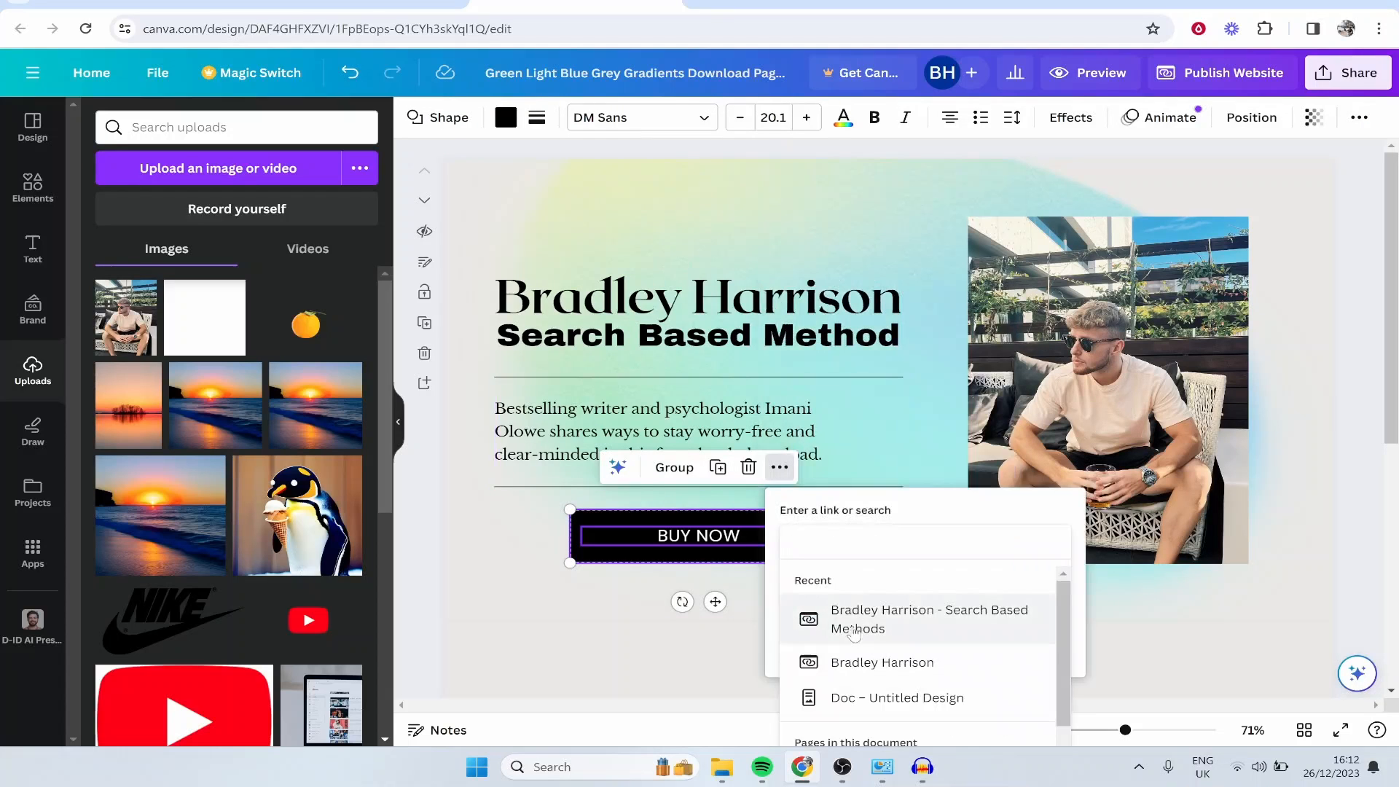
pyautogui.click(925, 542)
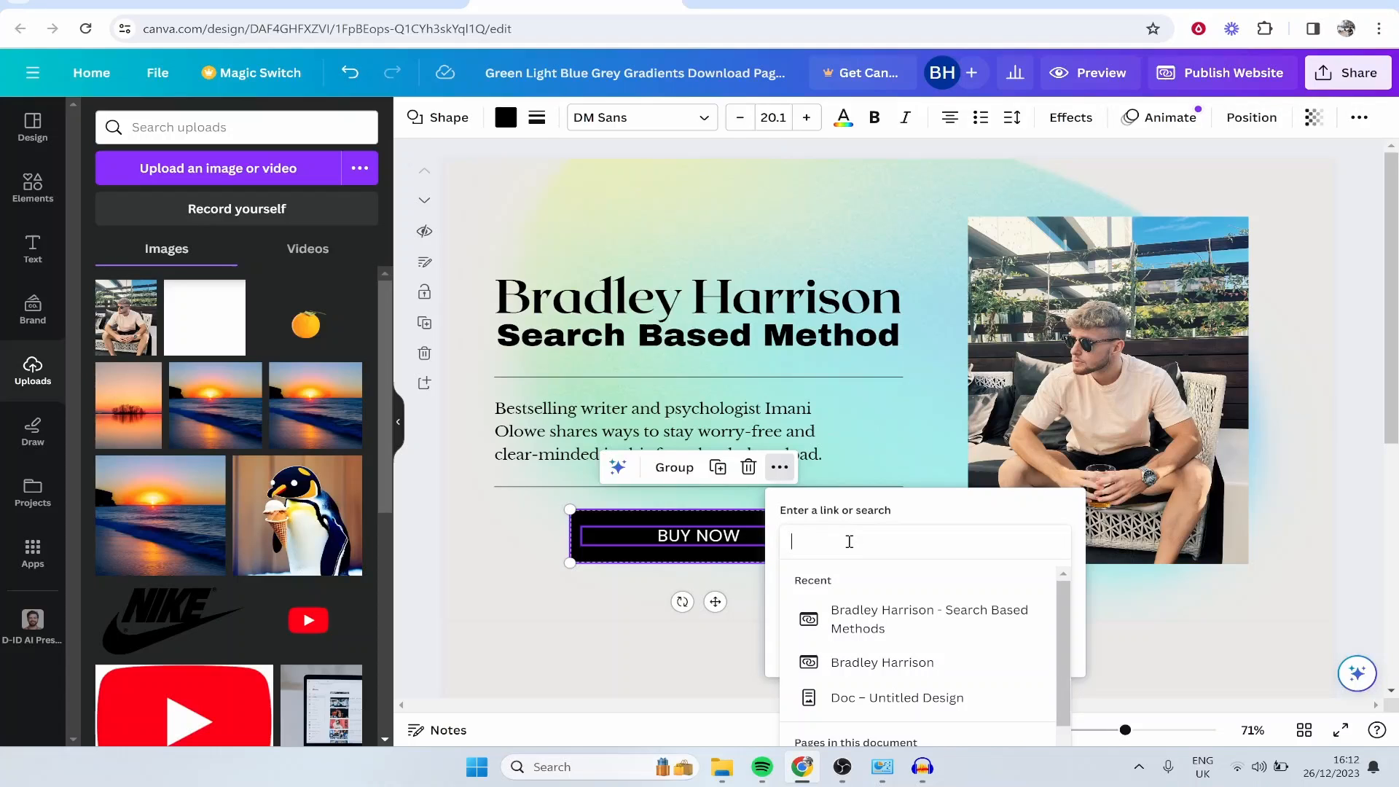
pyautogui.write('http')
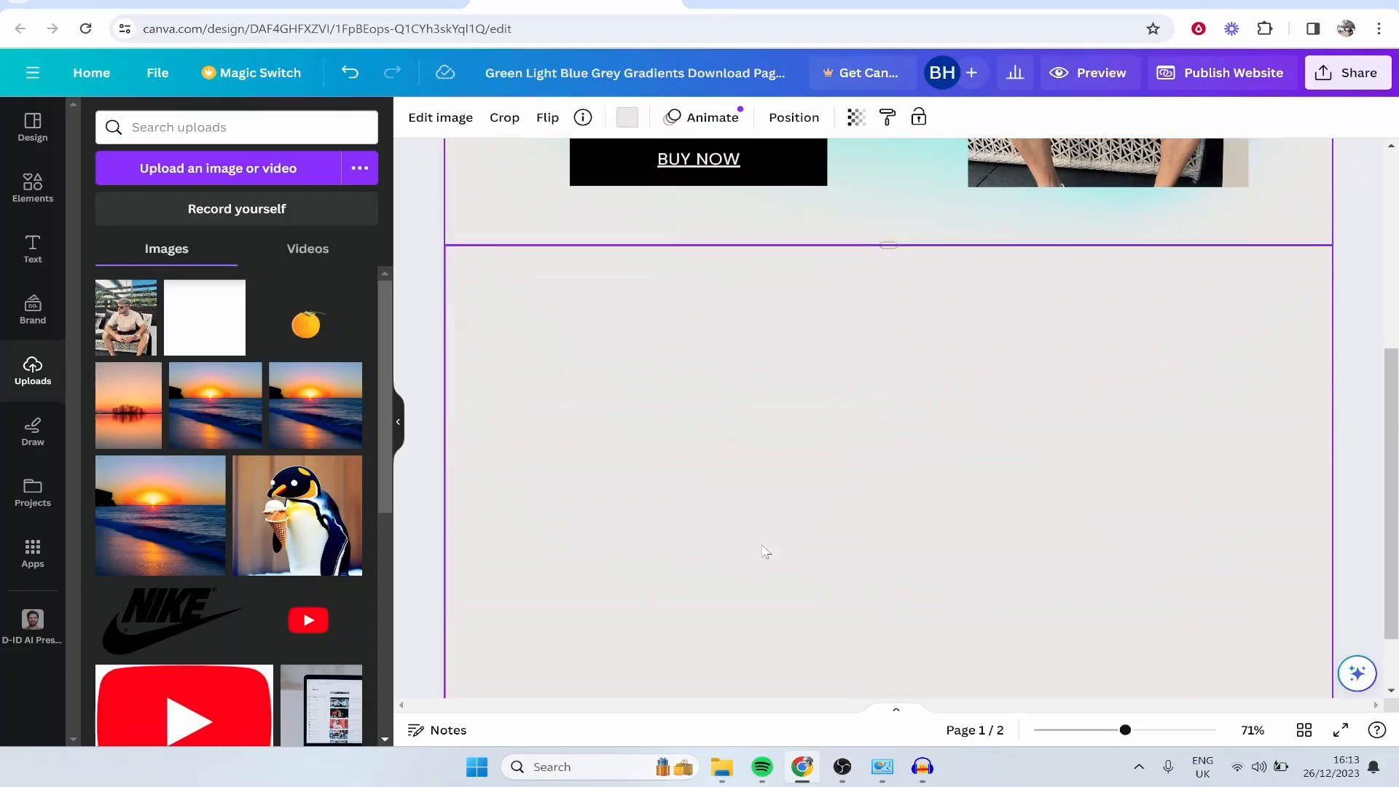
# - Replace the blank page with a new page and retype its heading as 'Here's why you should buy my product.'
pyautogui.rightClick(802, 564)
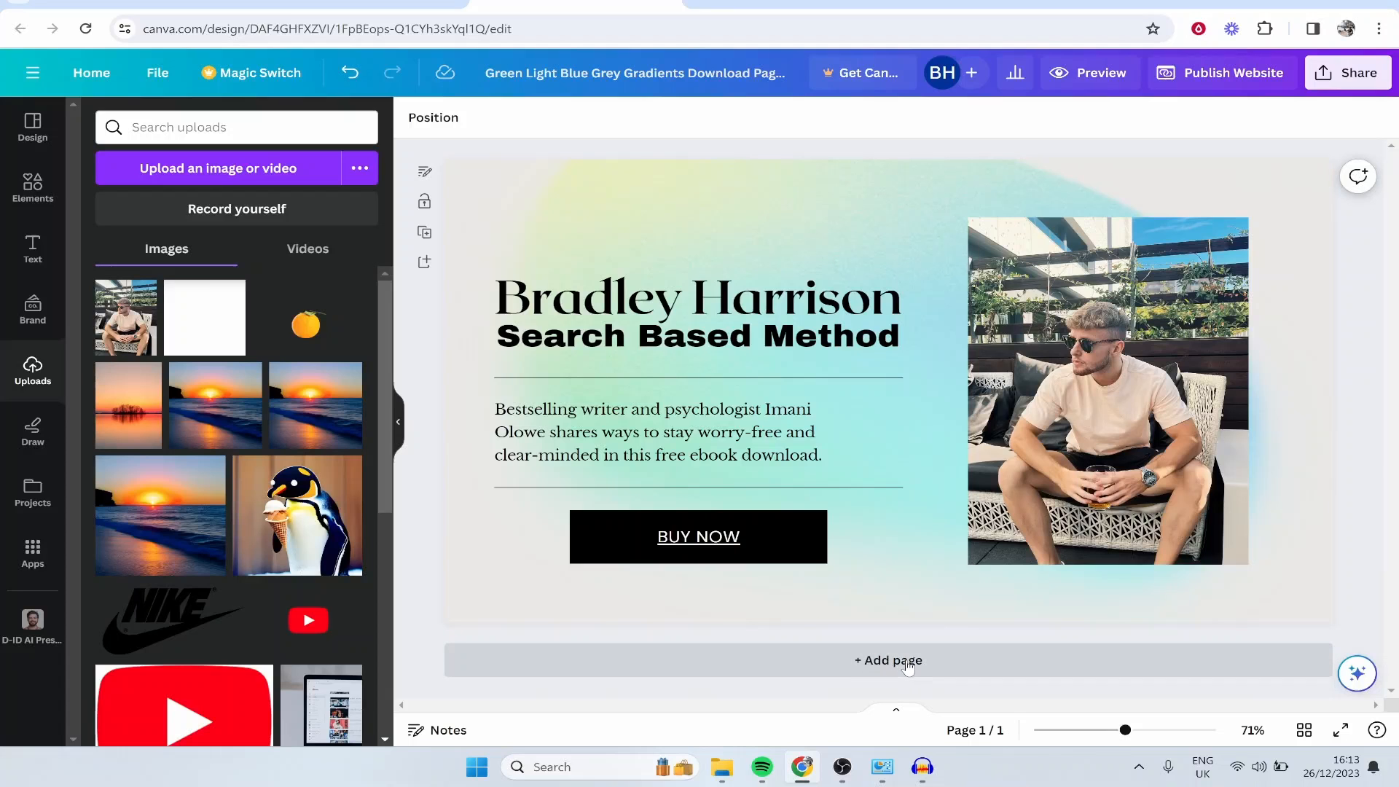
pyautogui.click(888, 660)
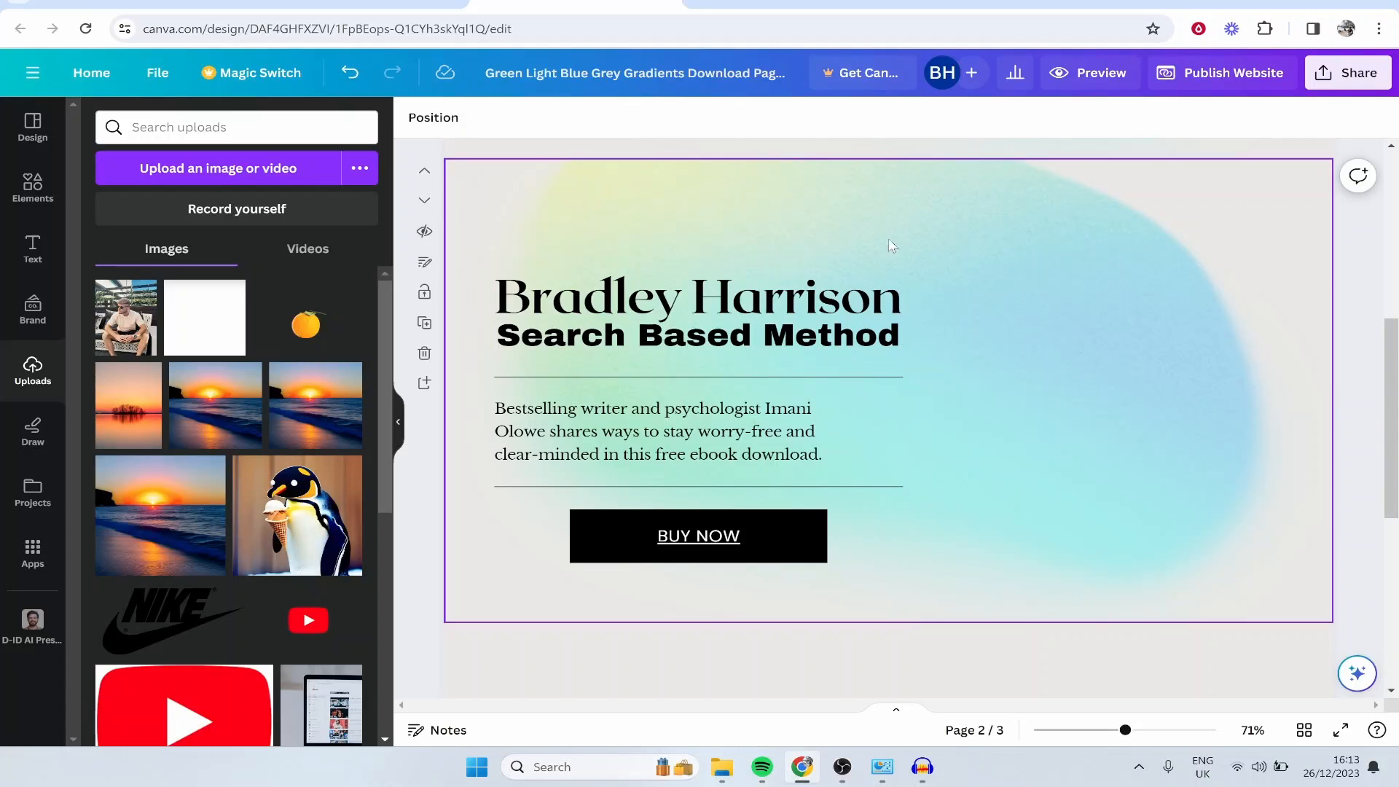
pyautogui.moveTo(861, 517)
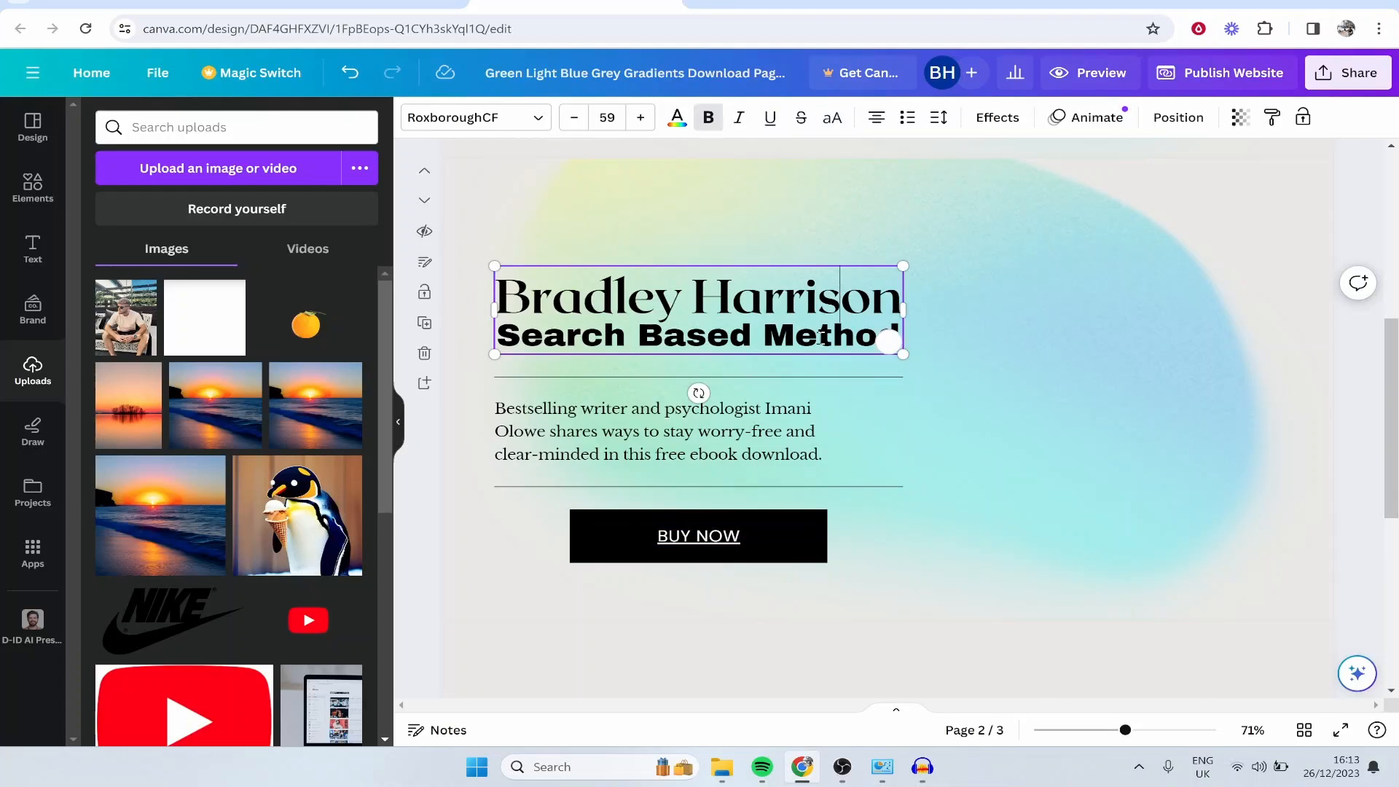
pyautogui.click(937, 407)
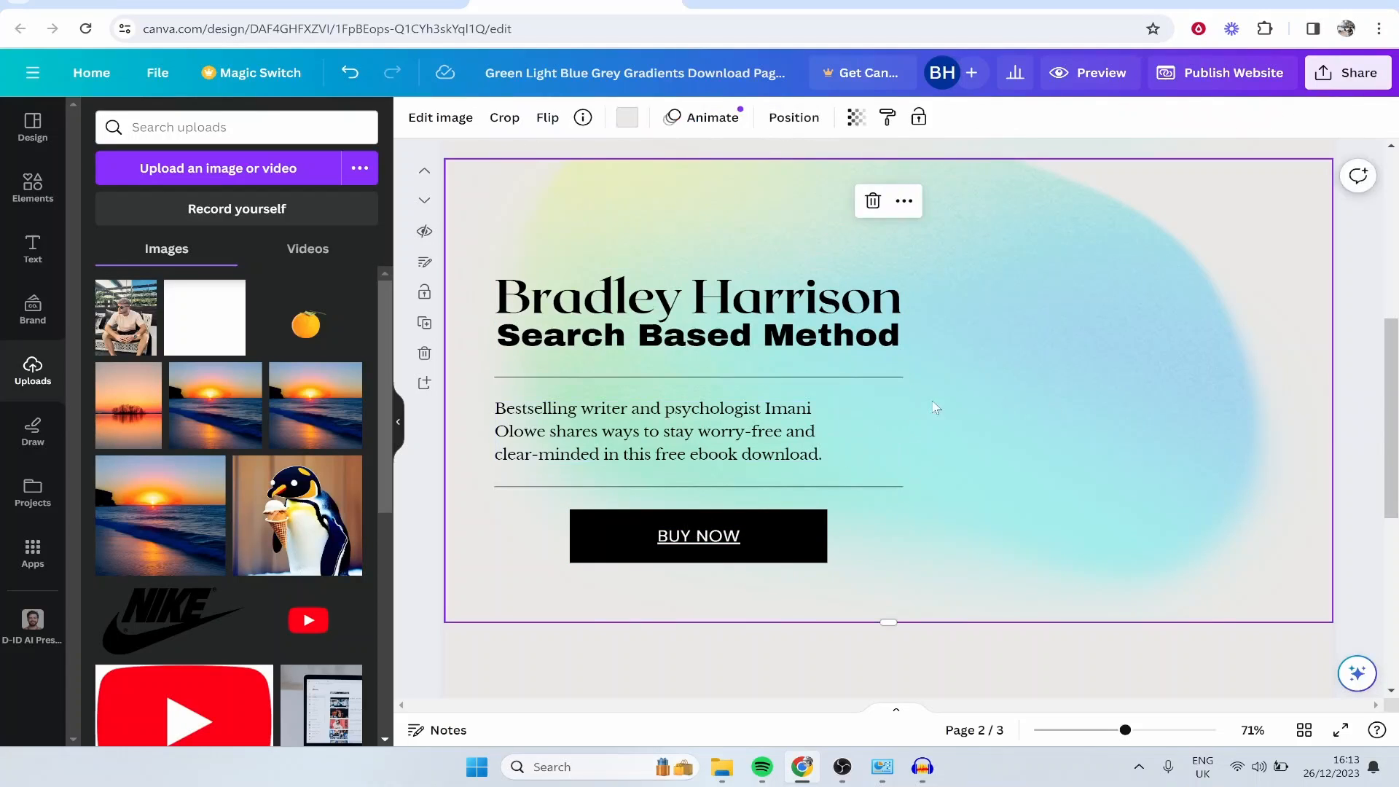
pyautogui.doubleClick(698, 305)
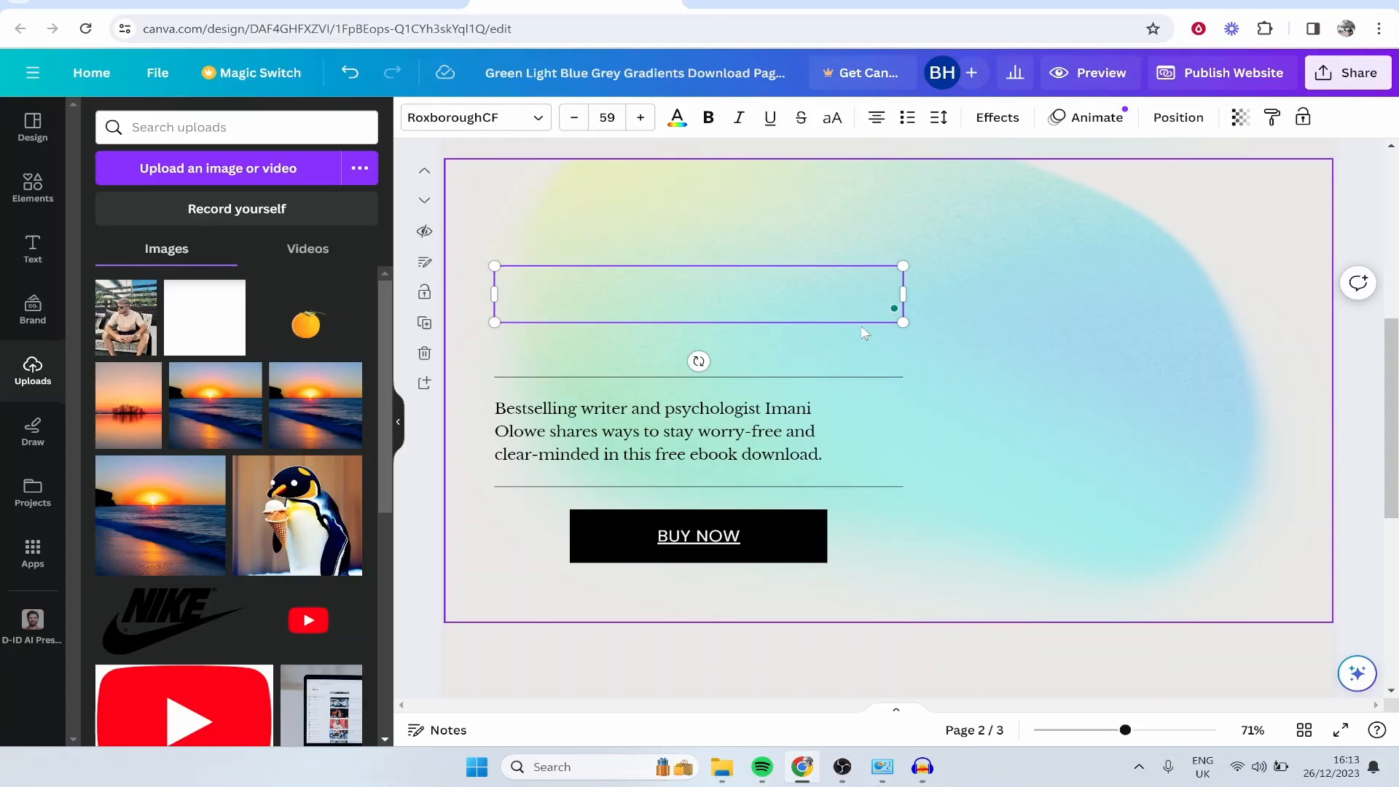
pyautogui.write("Here's why you")
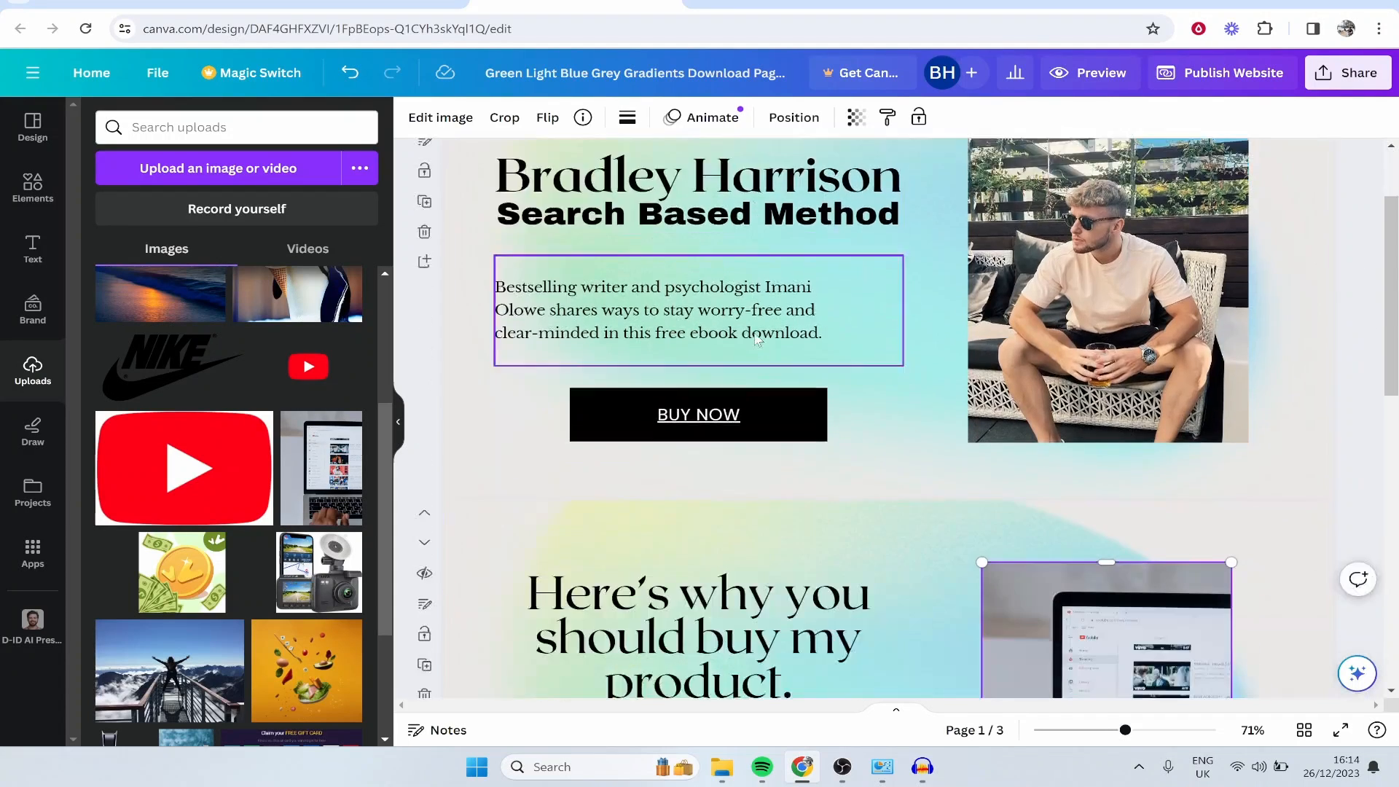
pyautogui.scroll(-3)
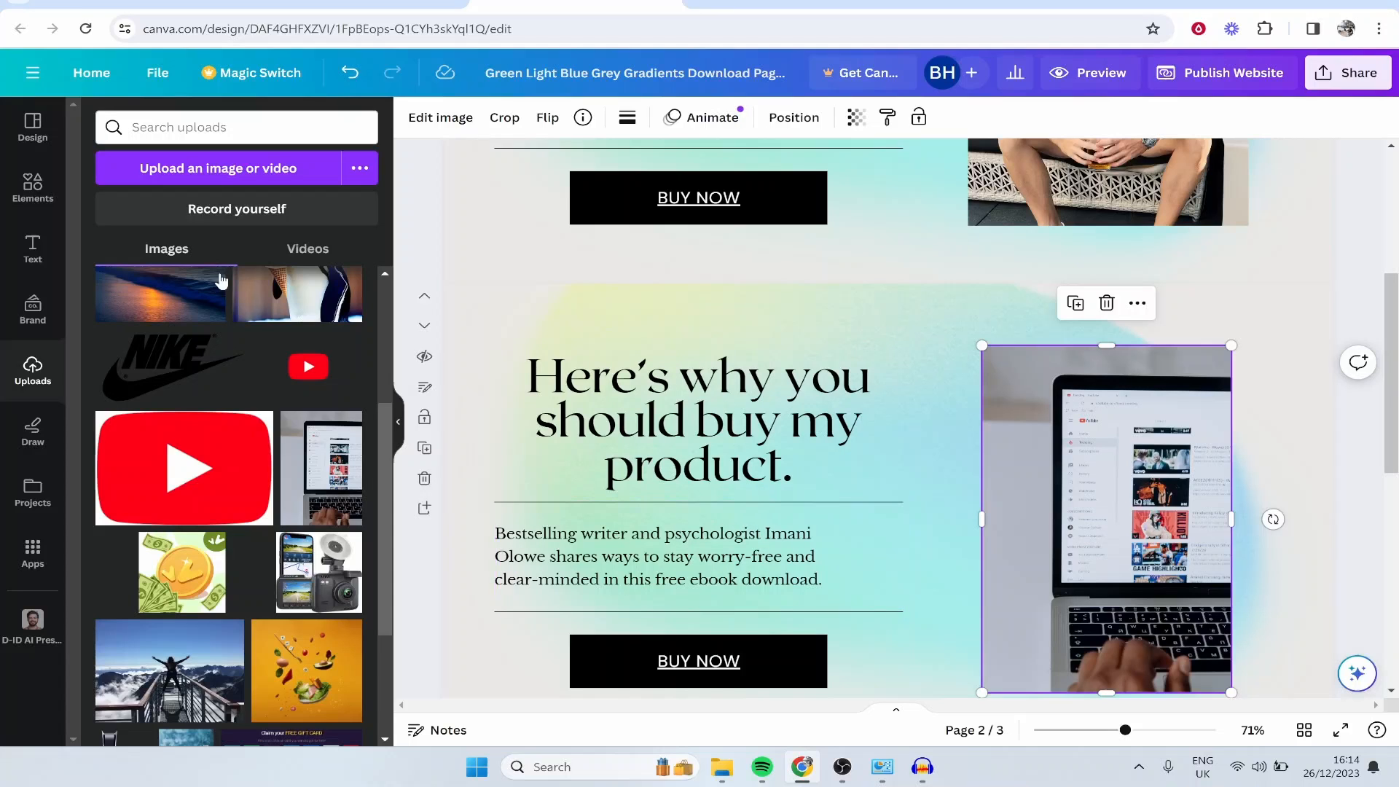
pyautogui.moveTo(1063, 433)
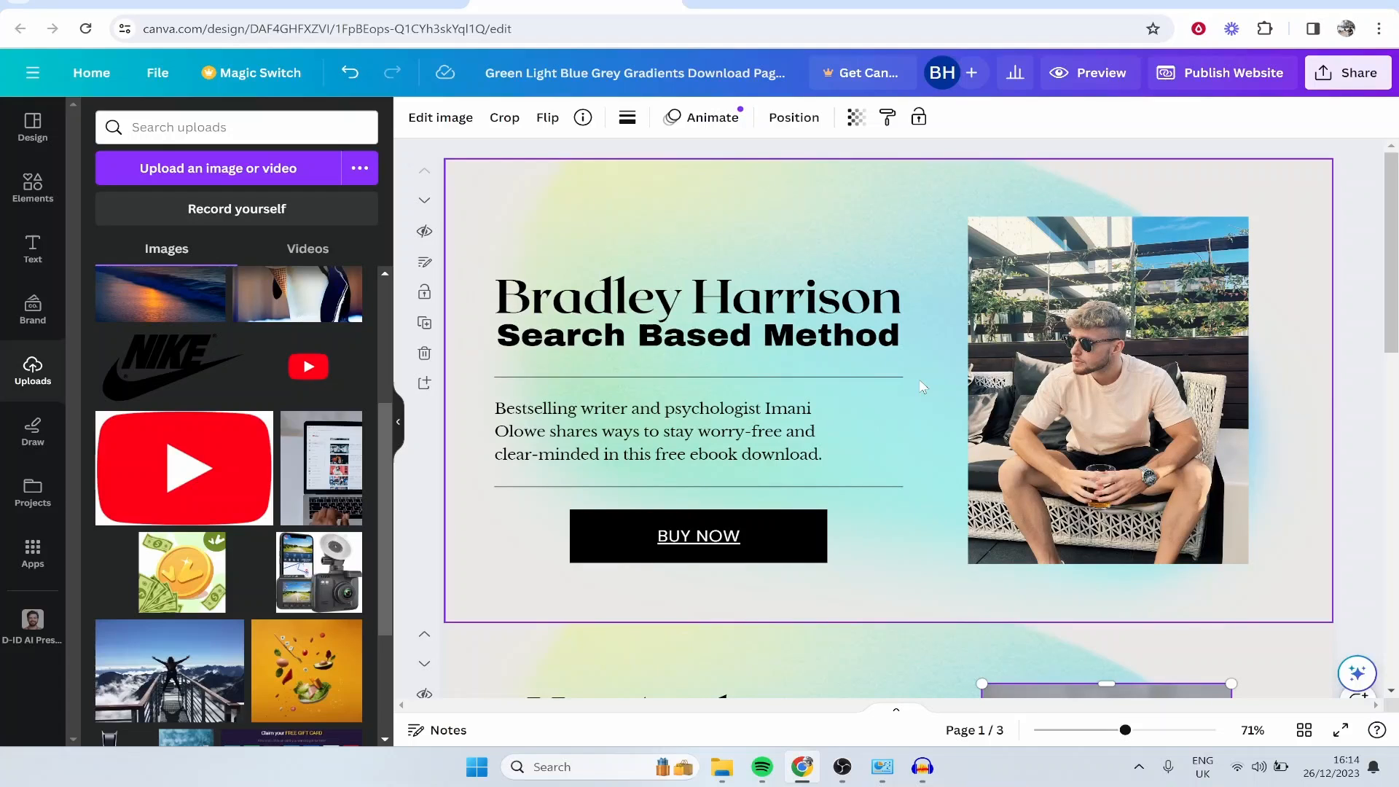
pyautogui.moveTo(850, 263)
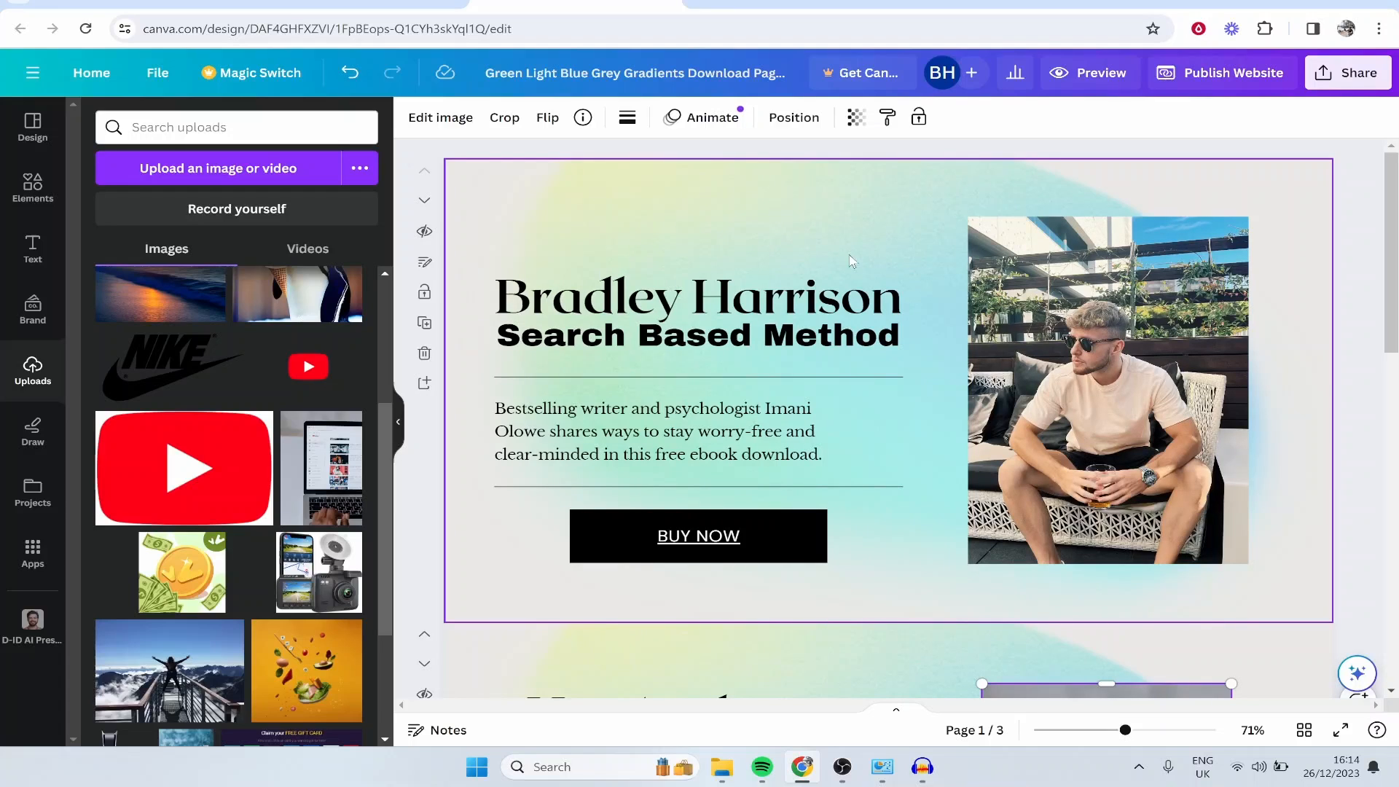
pyautogui.moveTo(928, 230)
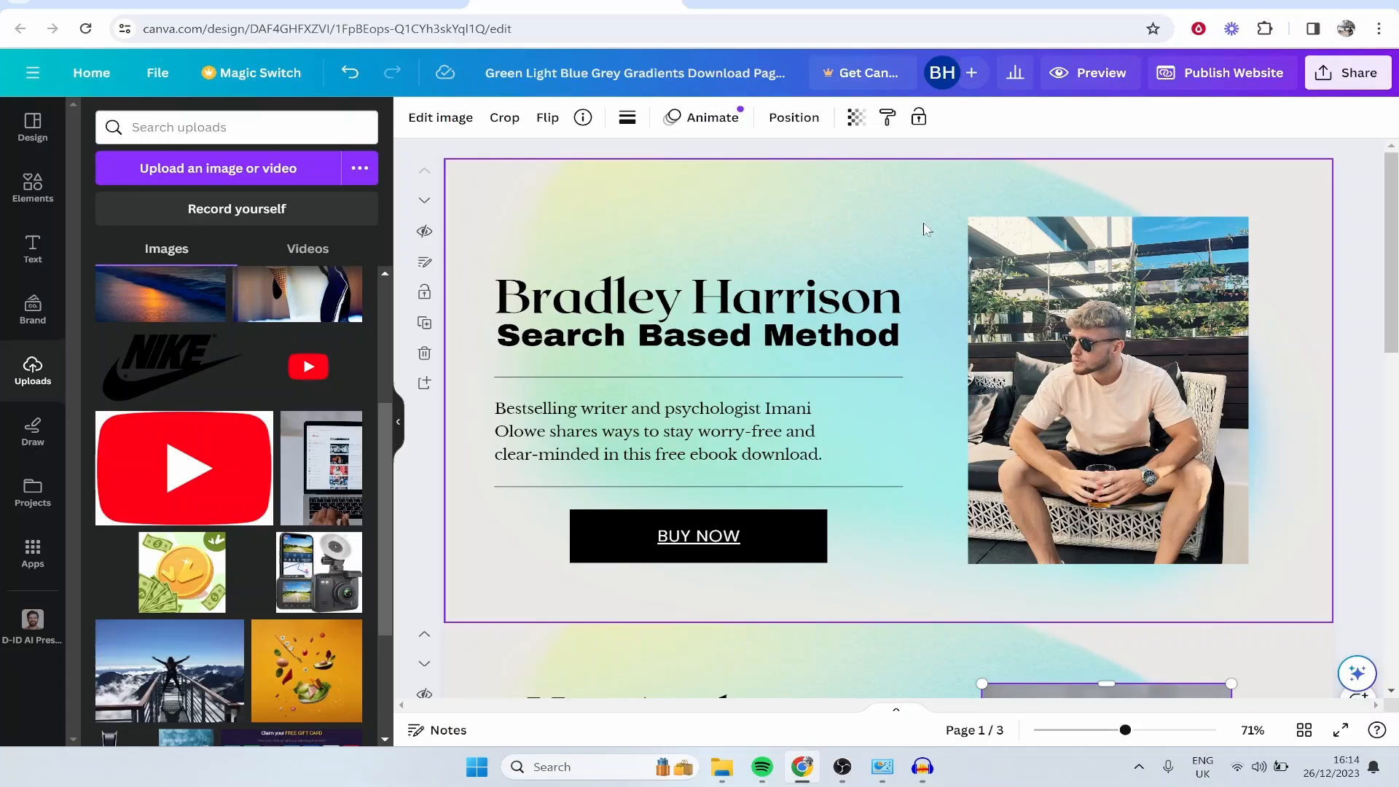
pyautogui.scroll(-3)
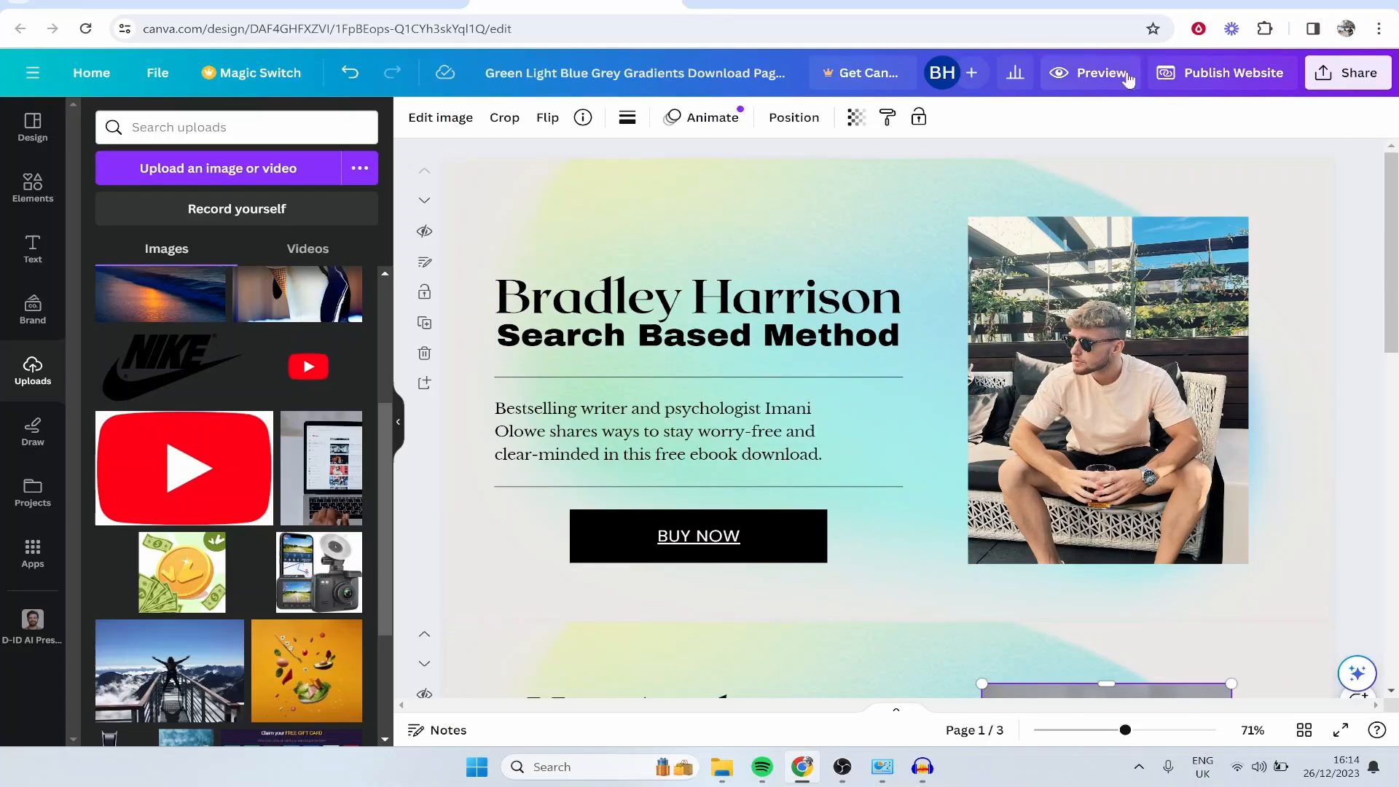
# - Preview the site in mobile view, scroll through it, and test the BUY NOW link
pyautogui.click(1102, 72)
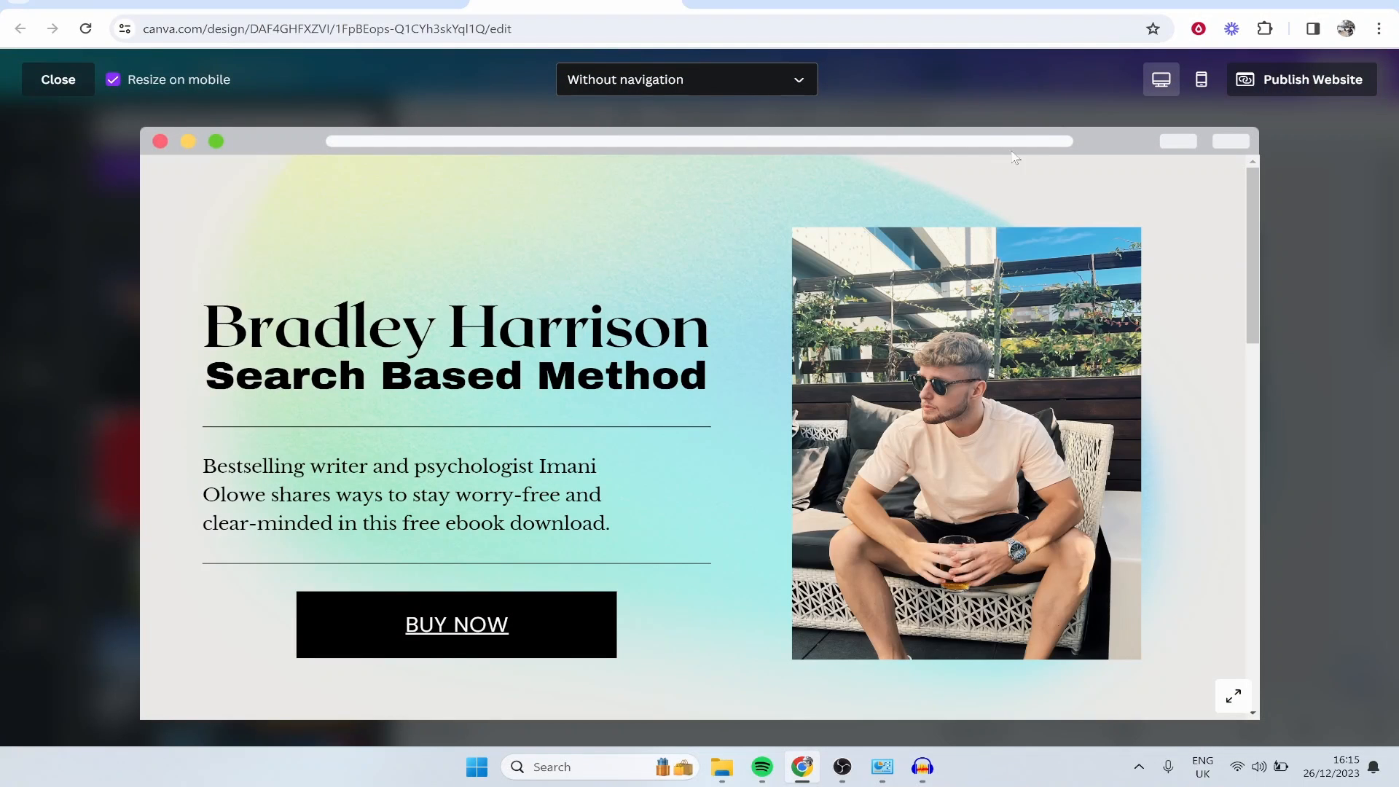
pyautogui.click(1201, 79)
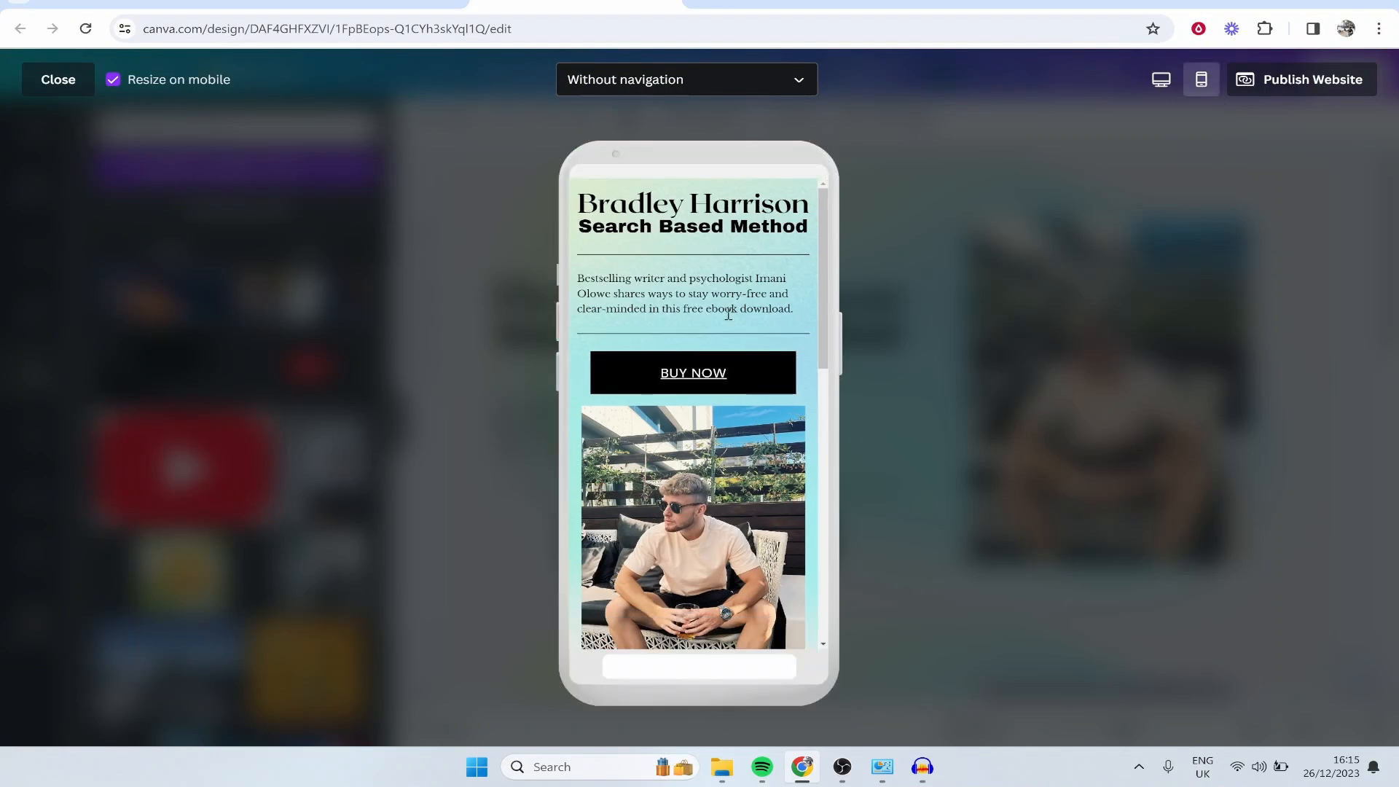
pyautogui.moveTo(728, 416)
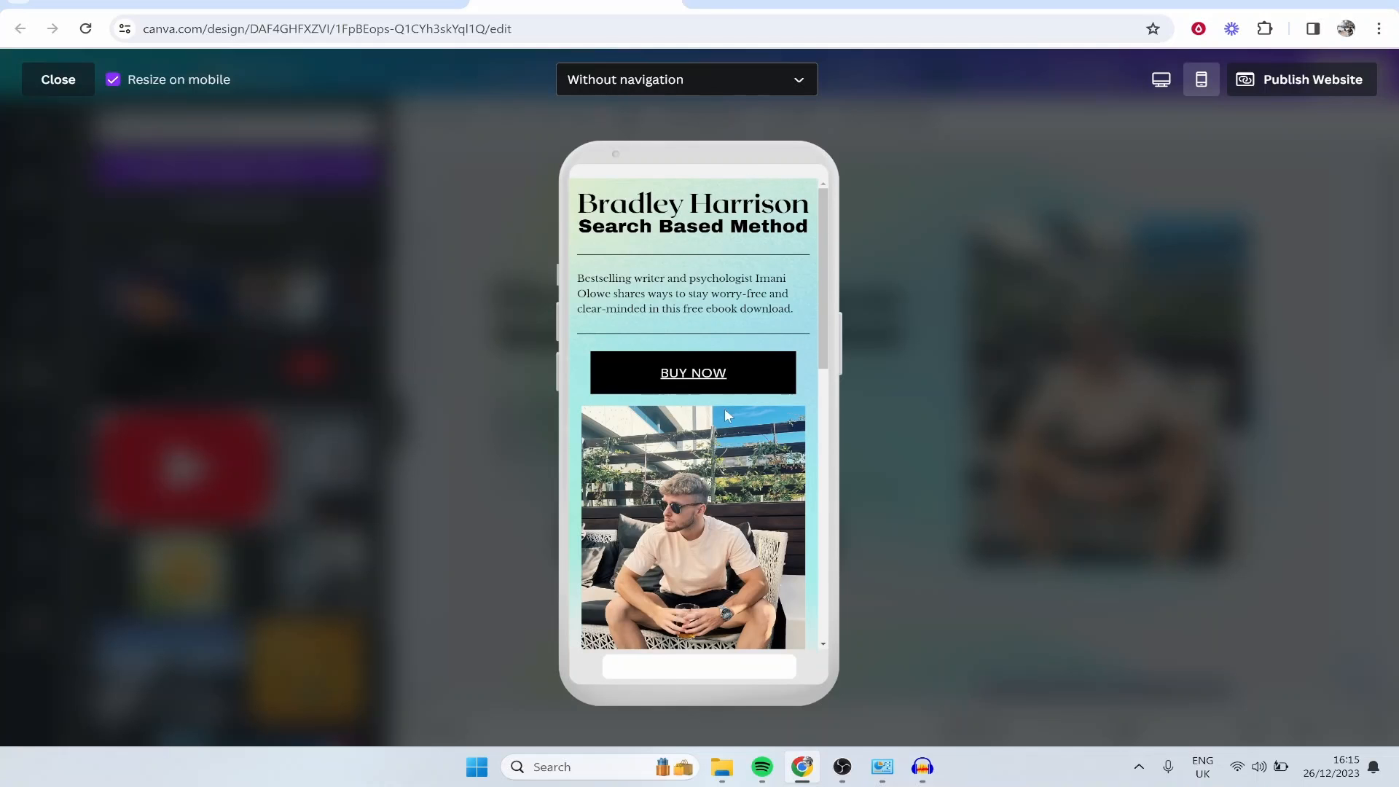
pyautogui.scroll(-3)
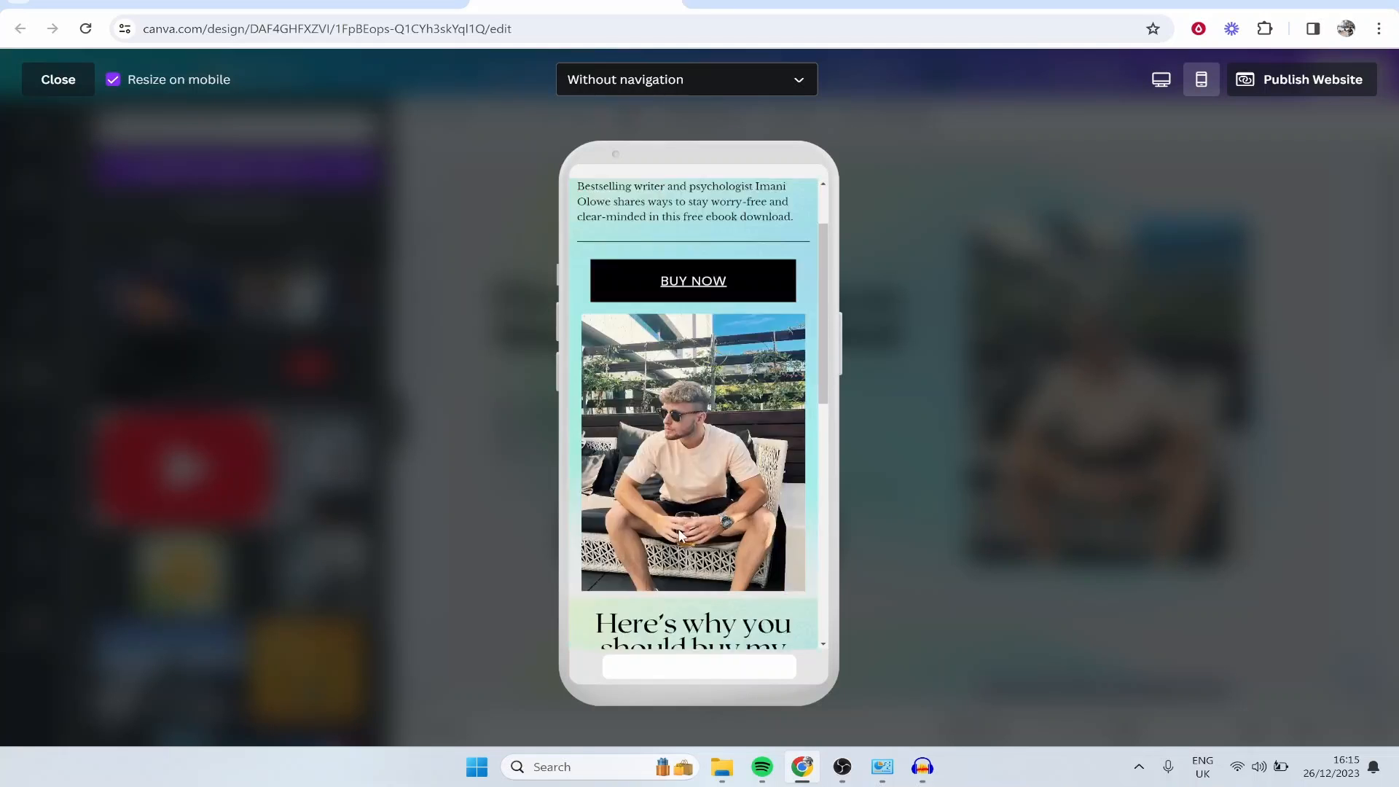
pyautogui.scroll(-3)
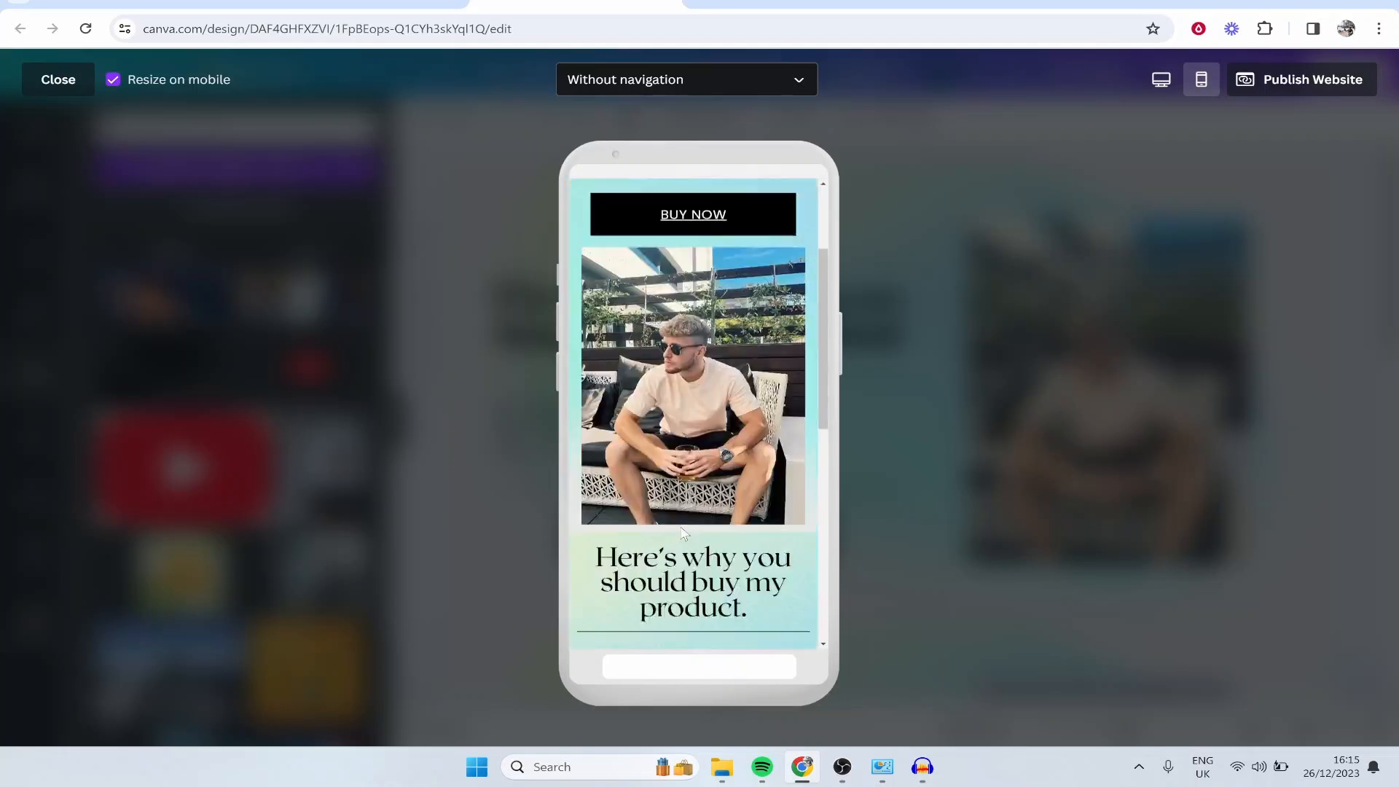
pyautogui.scroll(-3)
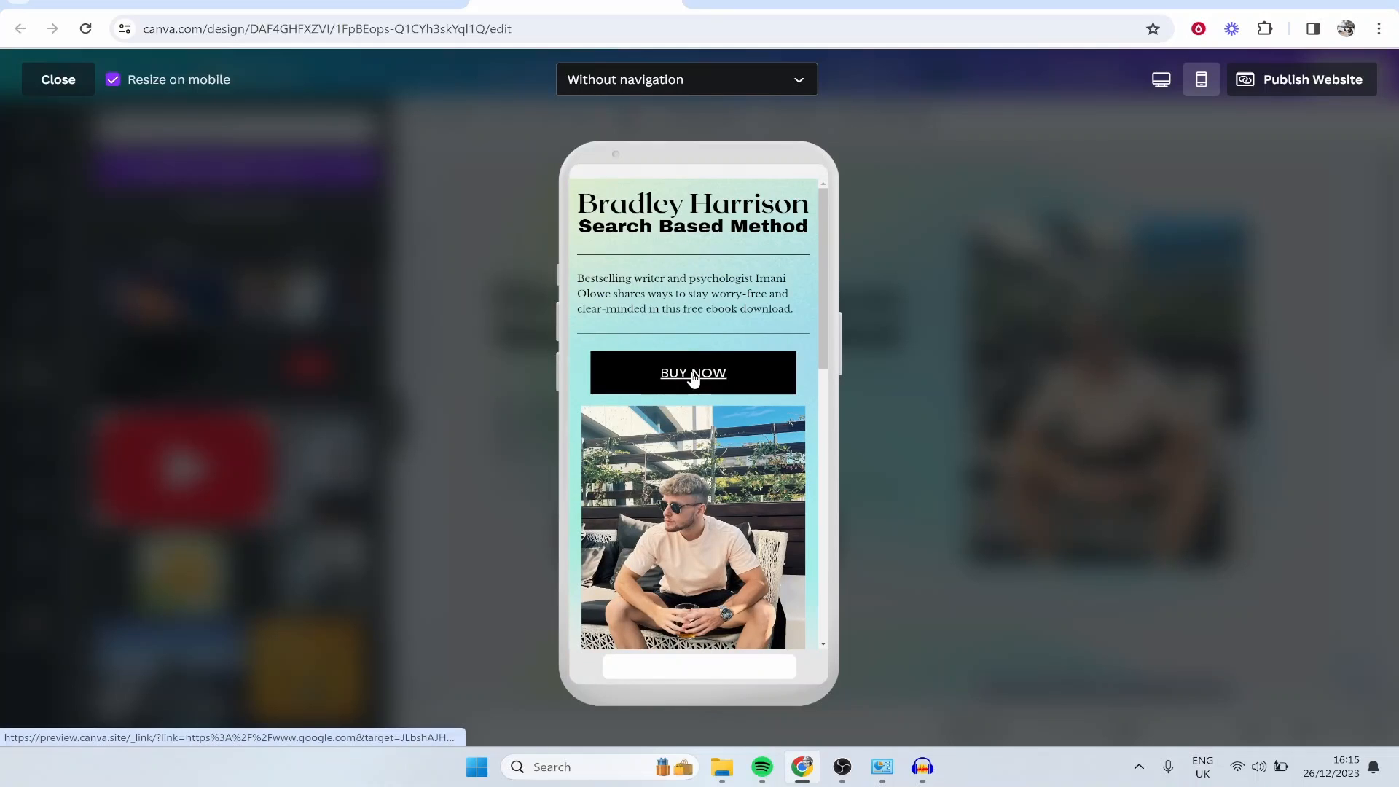
pyautogui.click(693, 373)
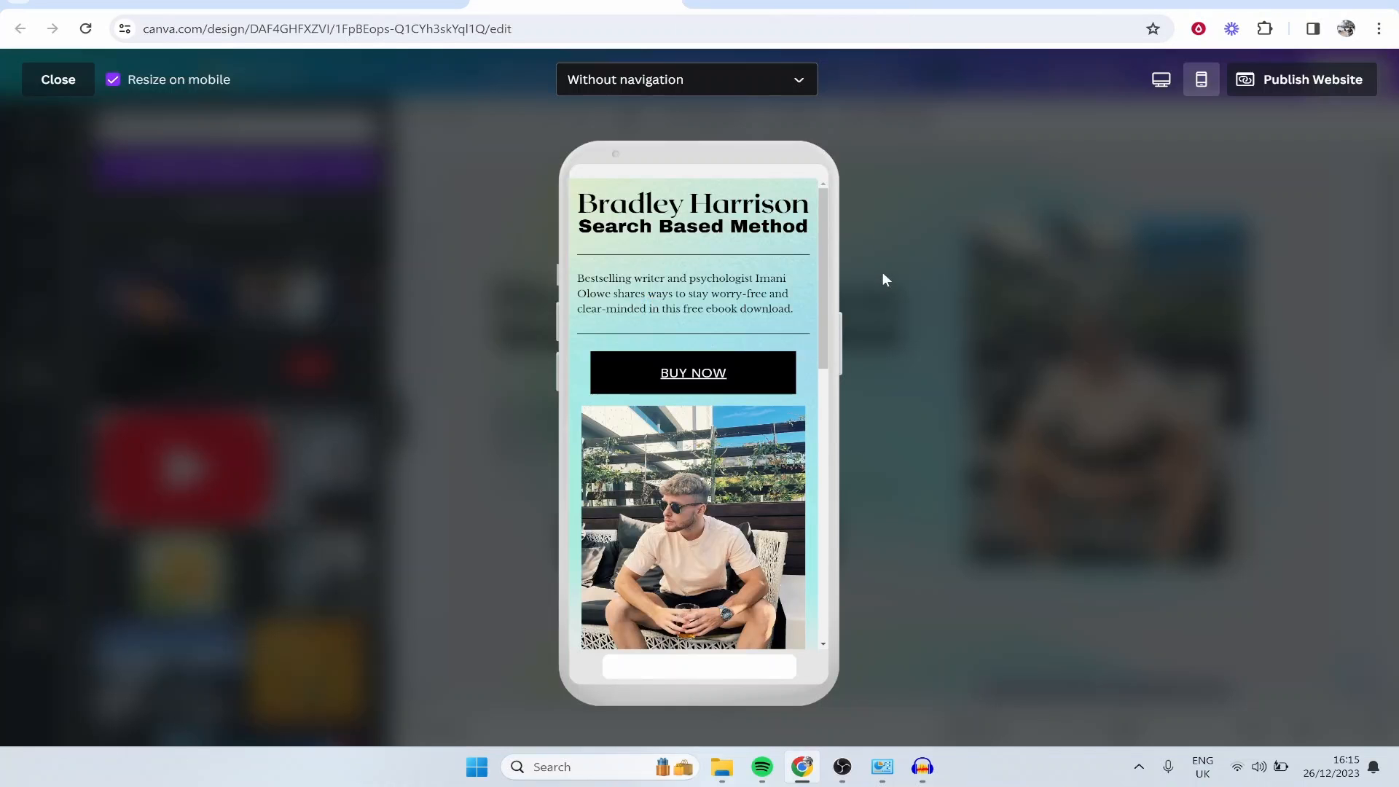
pyautogui.moveTo(1248, 118)
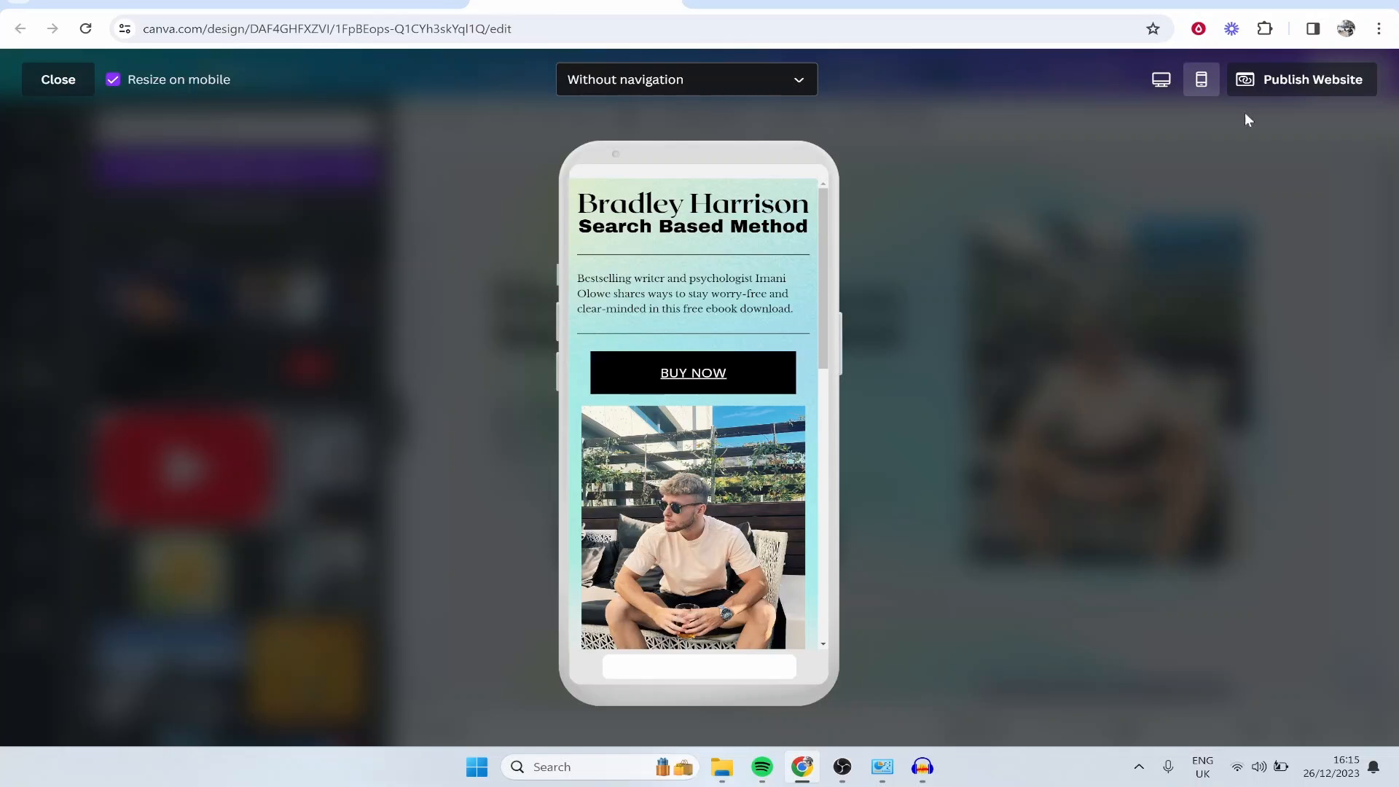
# - Start publishing the design as a website on the free Canva domain
pyautogui.click(1313, 79)
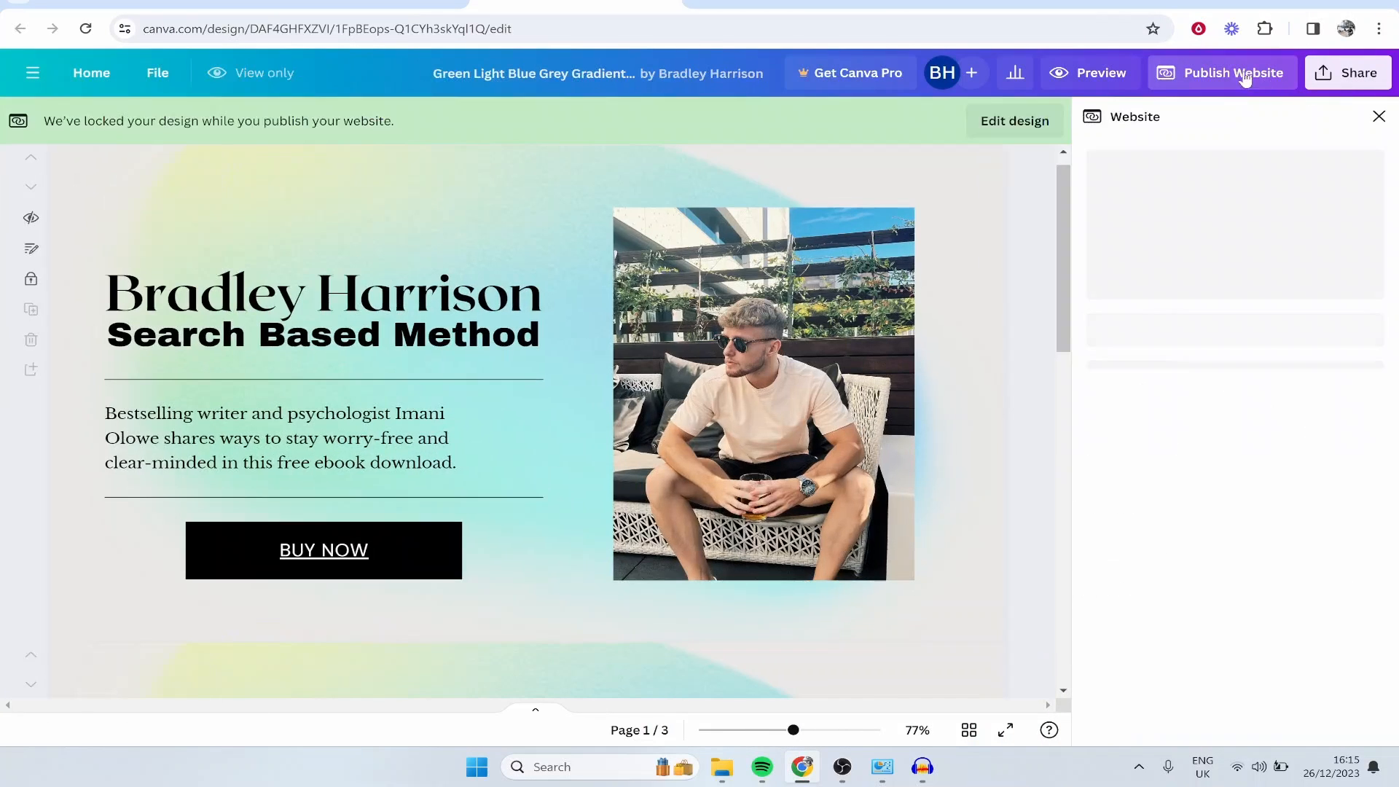
pyautogui.click(1233, 72)
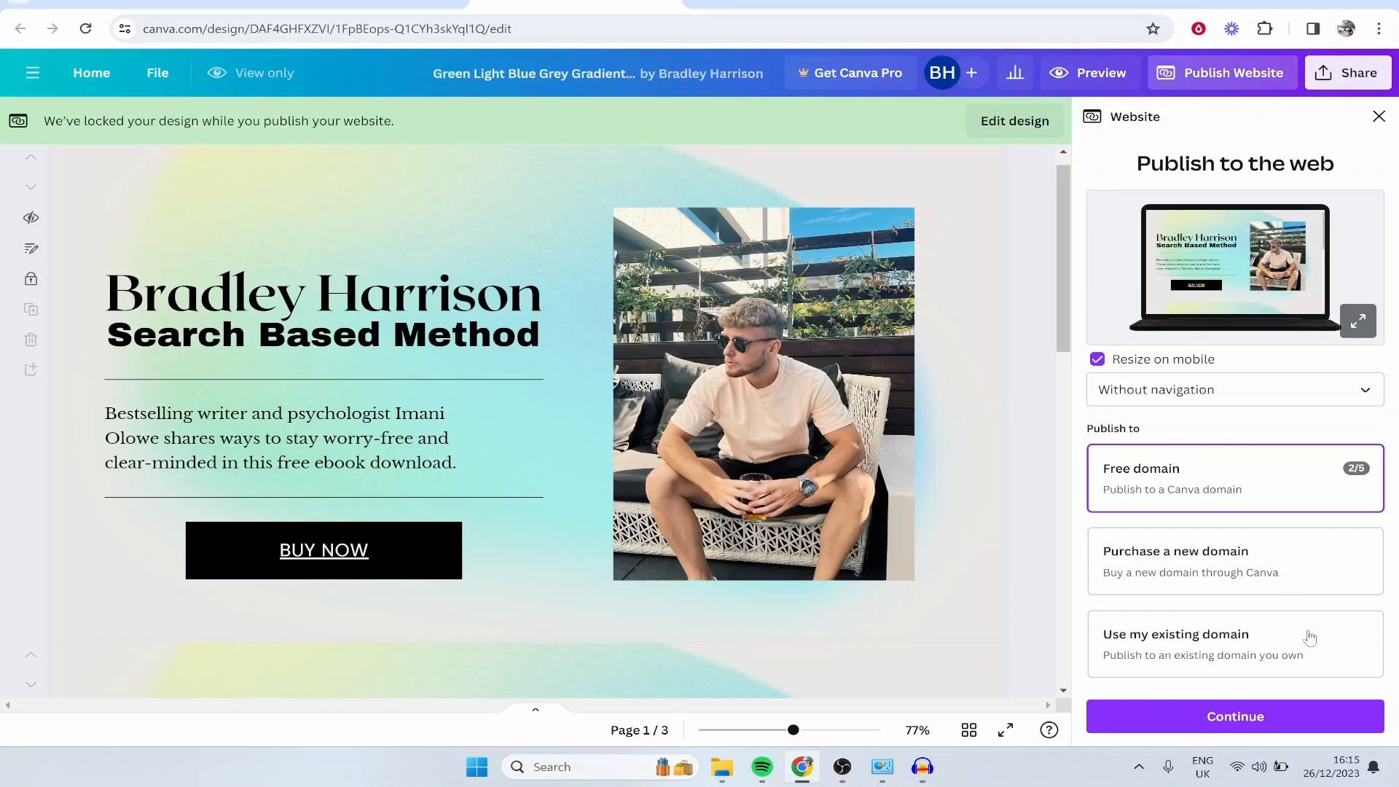
pyautogui.click(1235, 716)
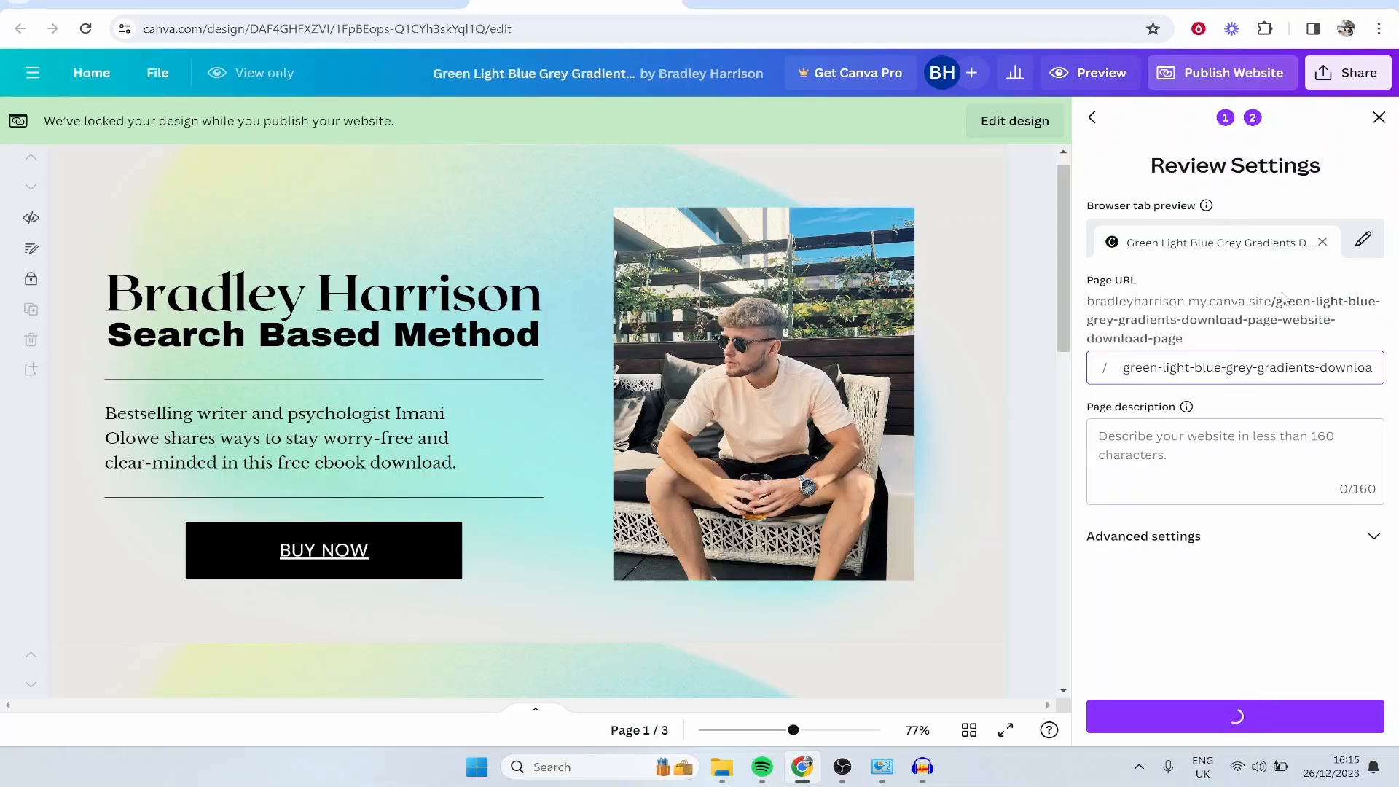
# - Set the browser tab title to 'Bradley Harrison - Search Based Method' and edit the page URL
pyautogui.click(1235, 367)
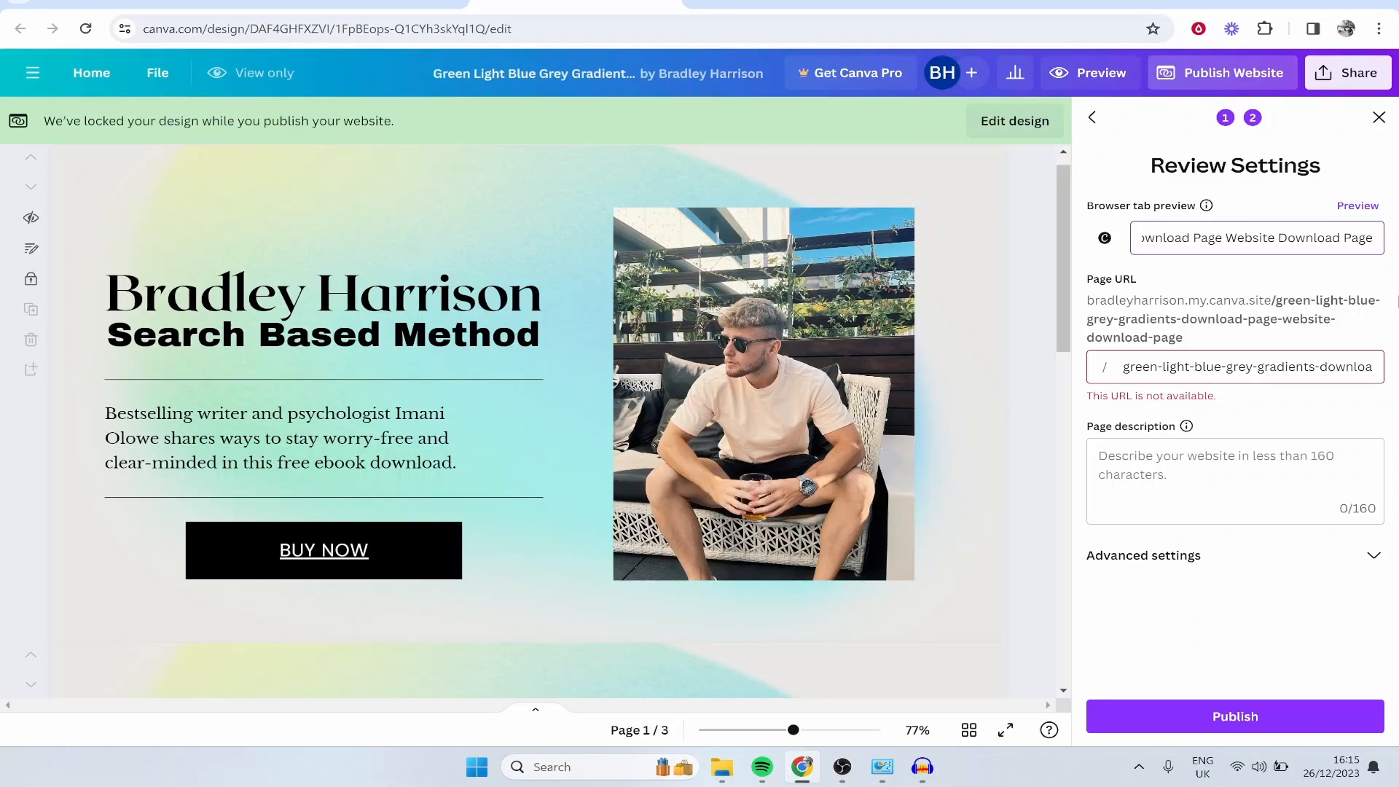
pyautogui.write('Bradley Harrison - Search Based Meth')
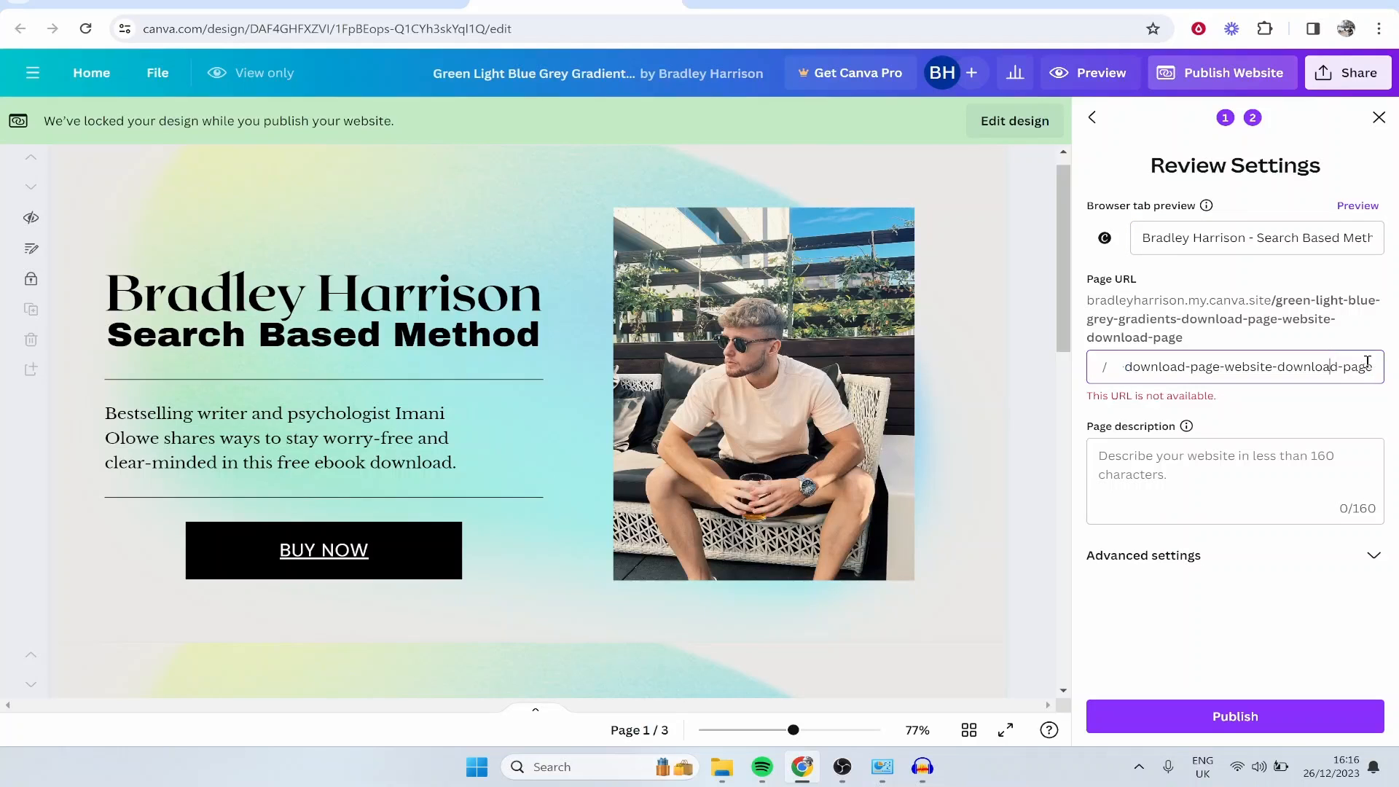
pyautogui.write('e')
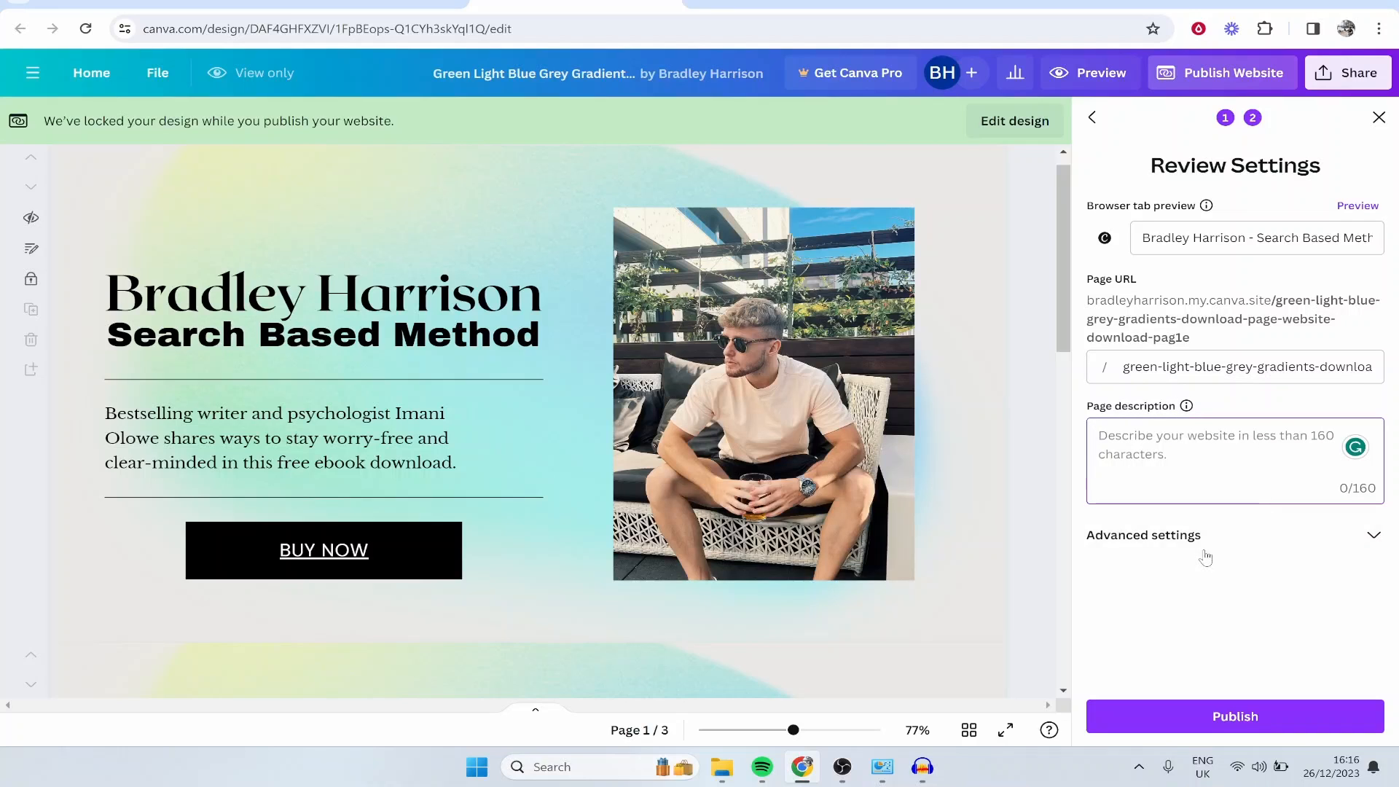
# - Publish the site live and open it at bradleyharrison.my.canva.site
pyautogui.click(1143, 535)
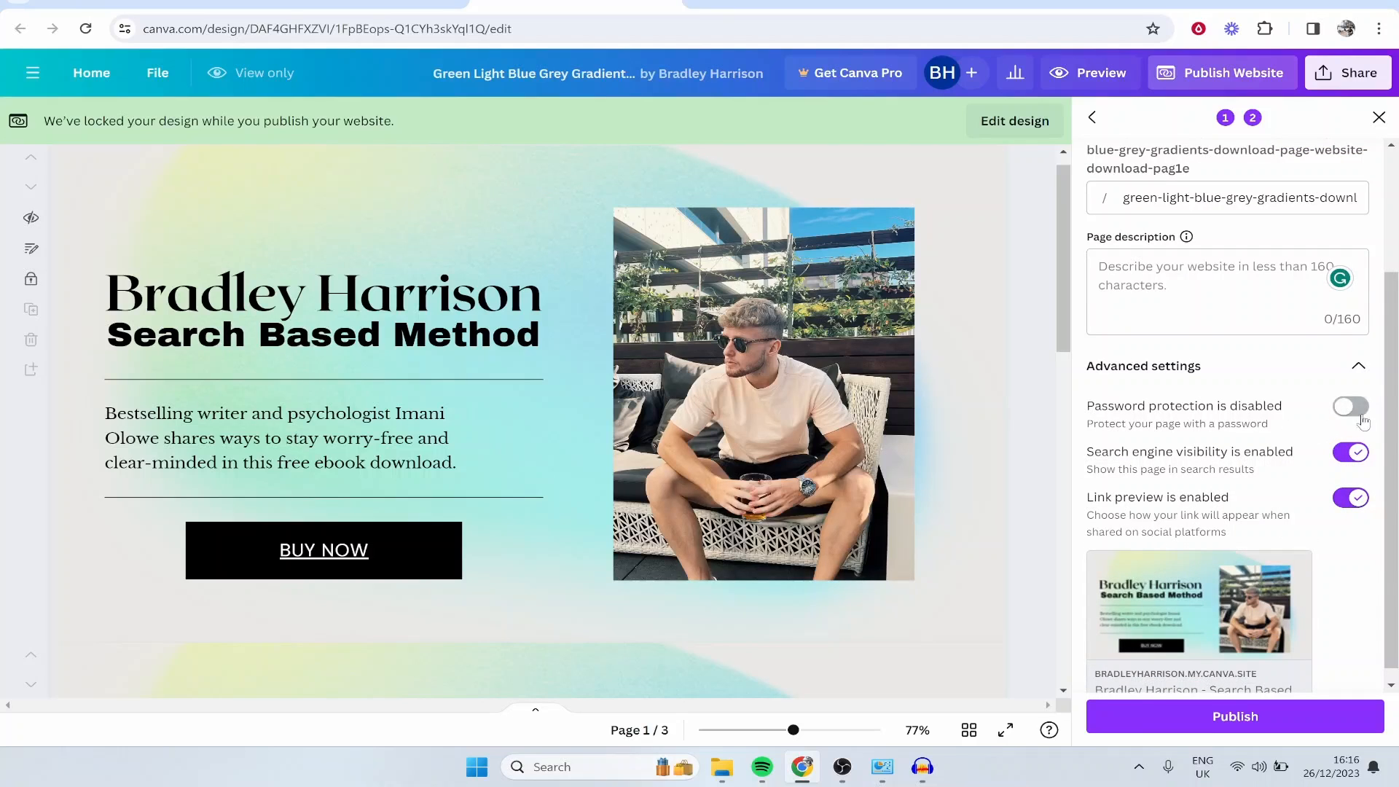
pyautogui.click(1236, 717)
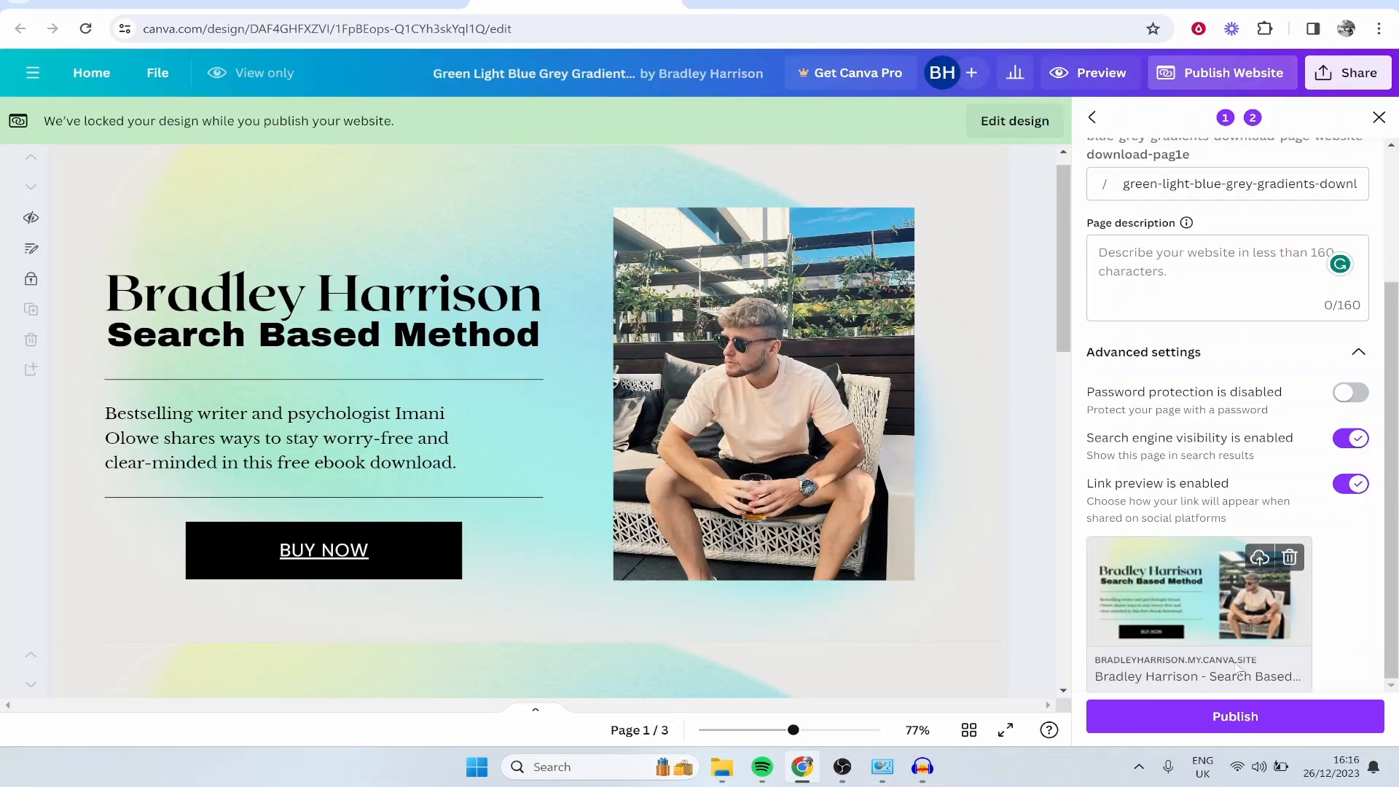
pyautogui.click(1235, 716)
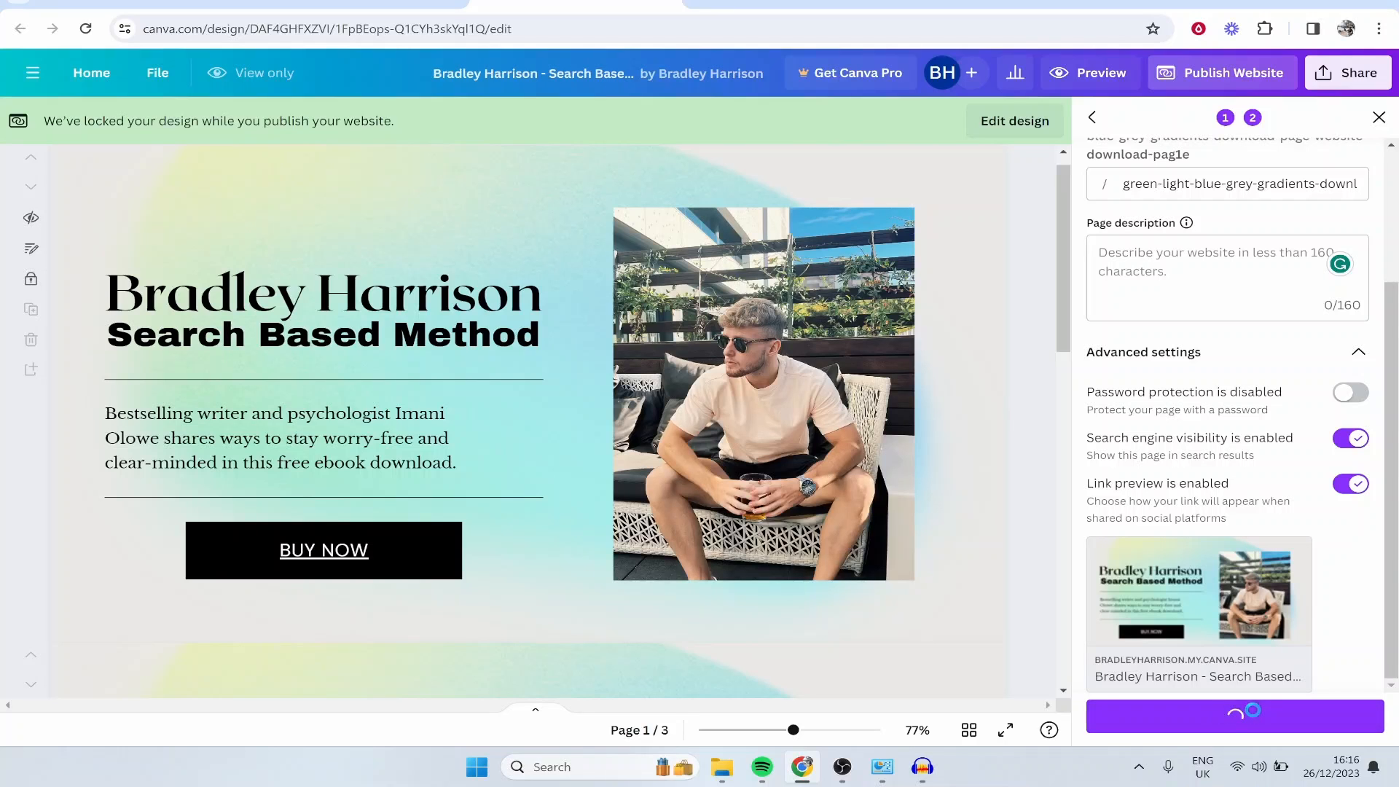
pyautogui.click(1236, 716)
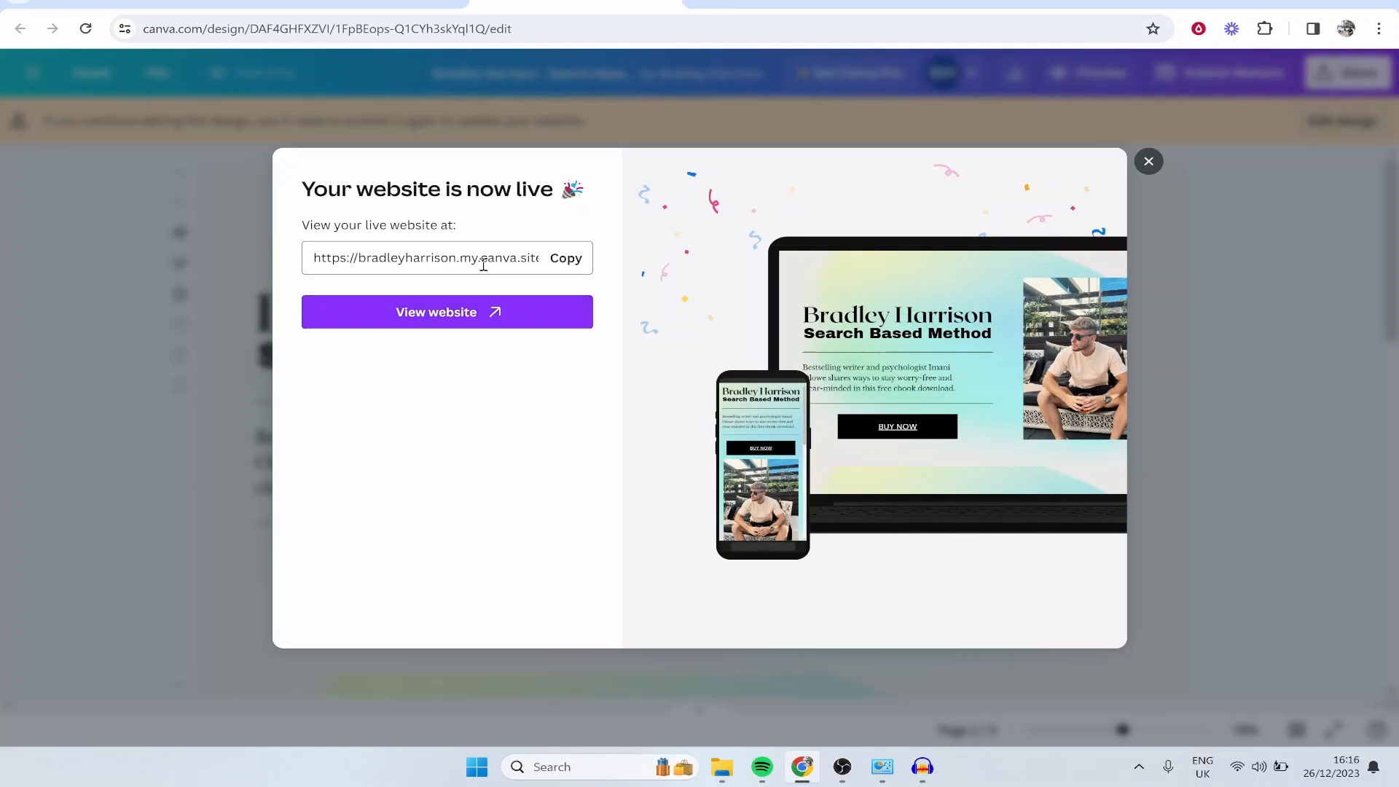
pyautogui.doubleClick(493, 258)
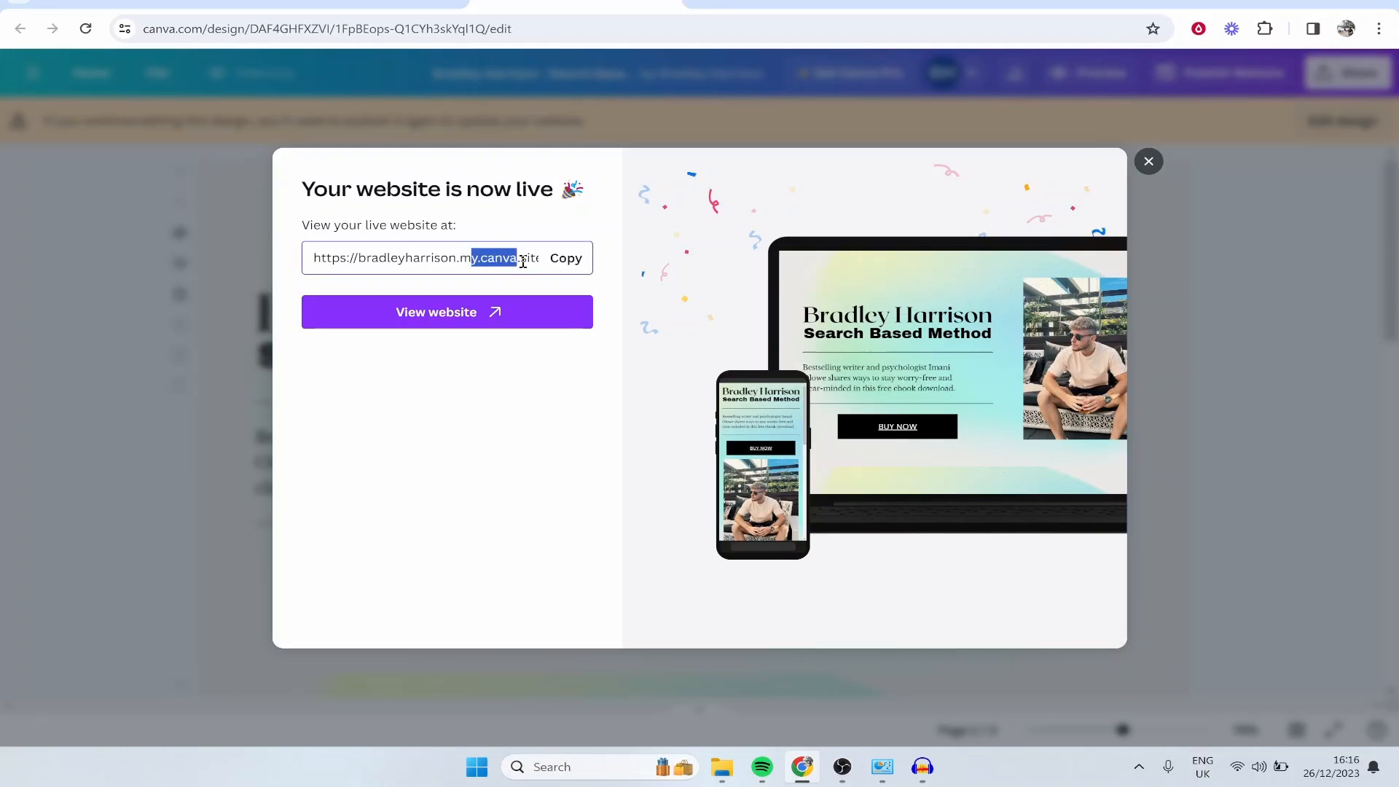
pyautogui.click(448, 312)
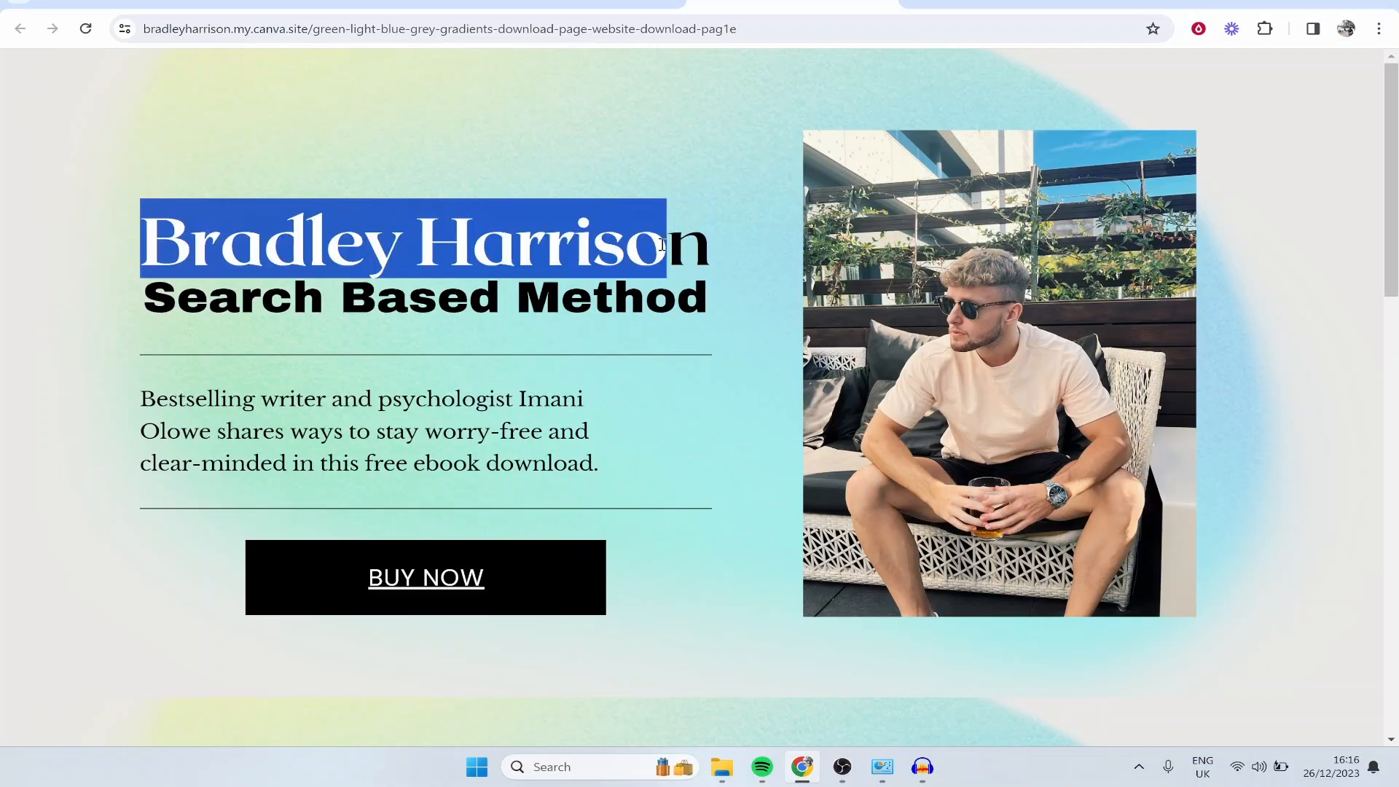
# - Confirm BUY NOW opens Google, then go back and scroll to the second section
pyautogui.click(918, 393)
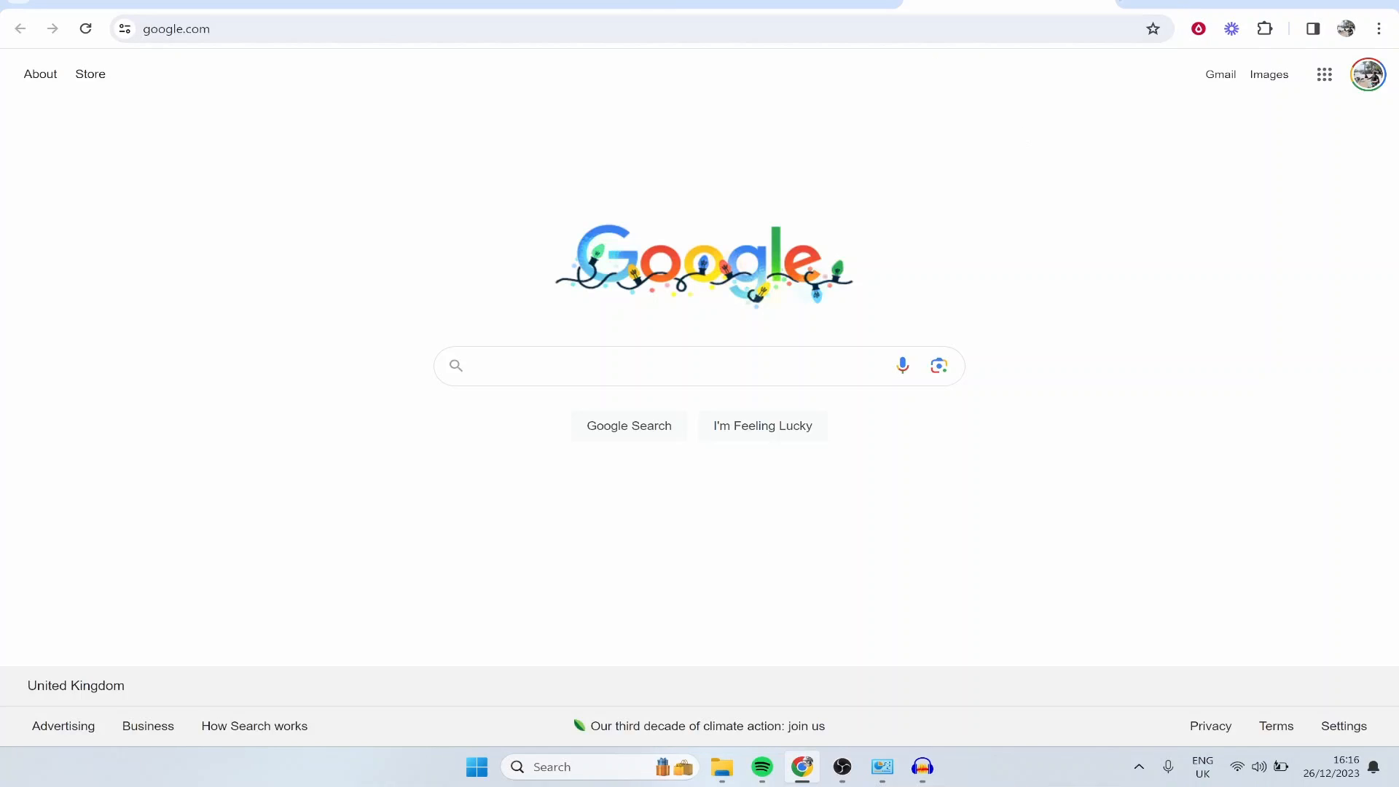
pyautogui.click(175, 29)
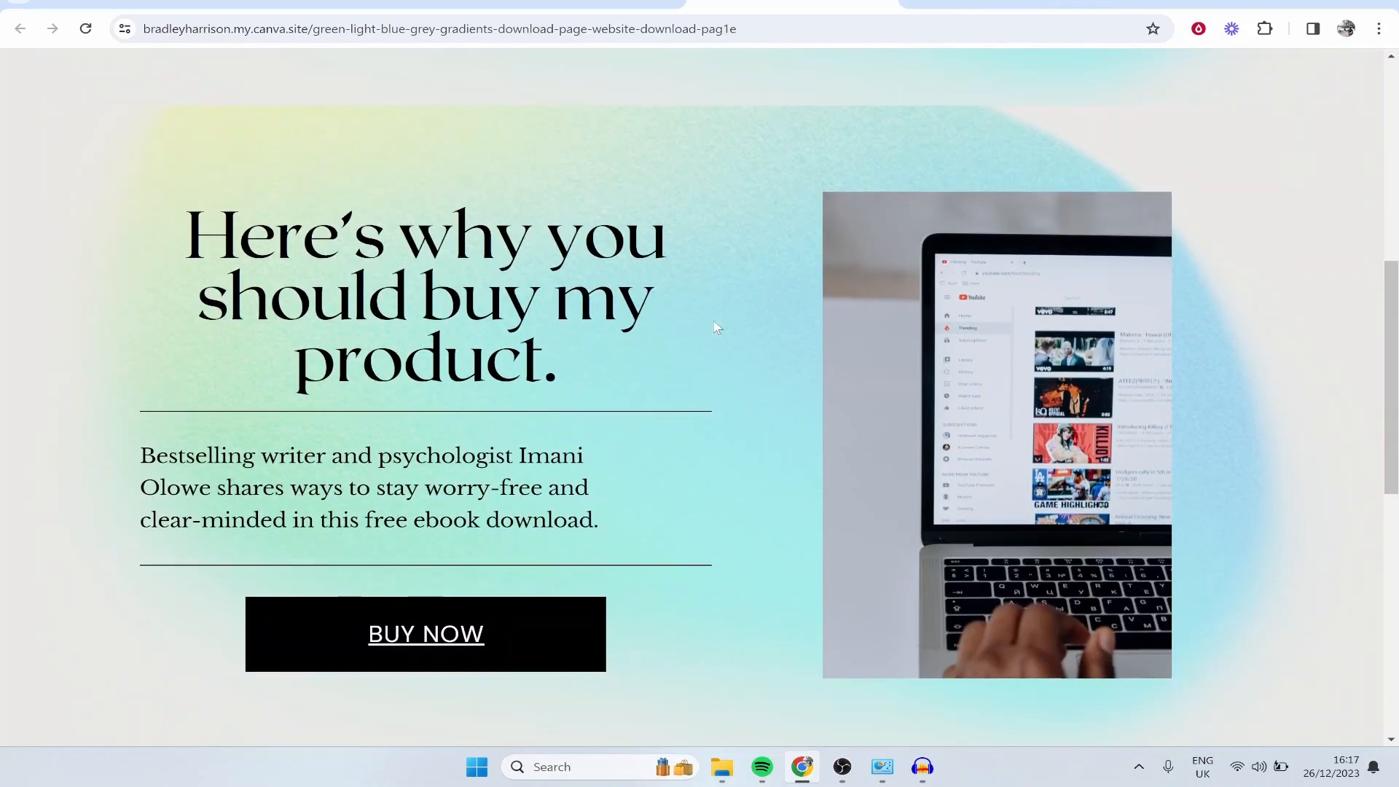
pyautogui.scroll(-3)
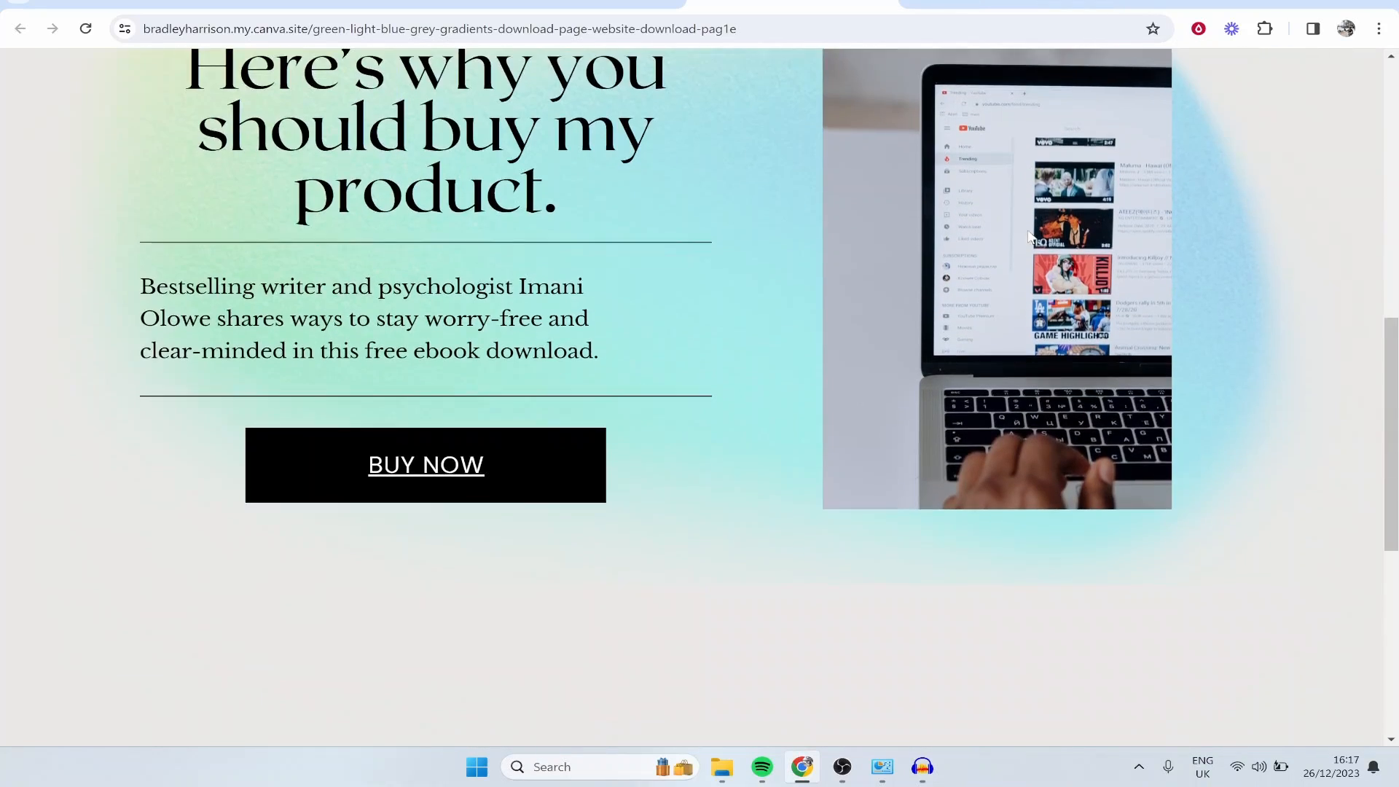